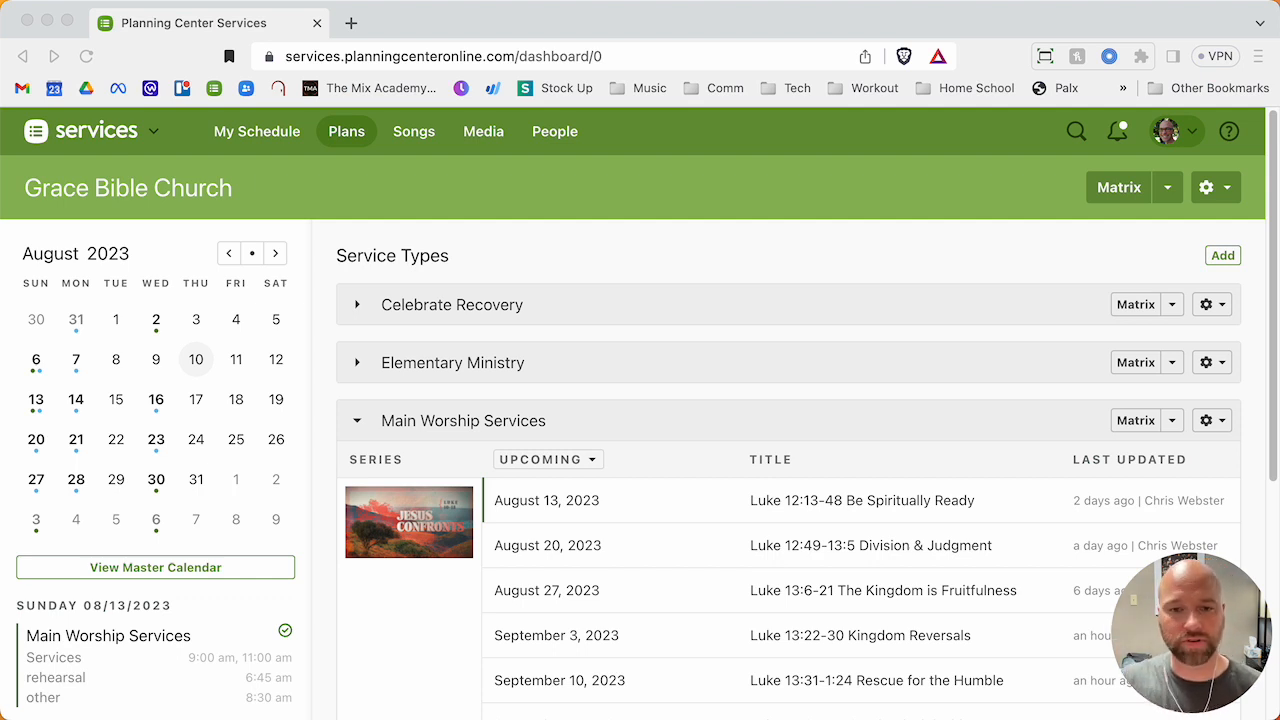
mouse_move(167, 411)
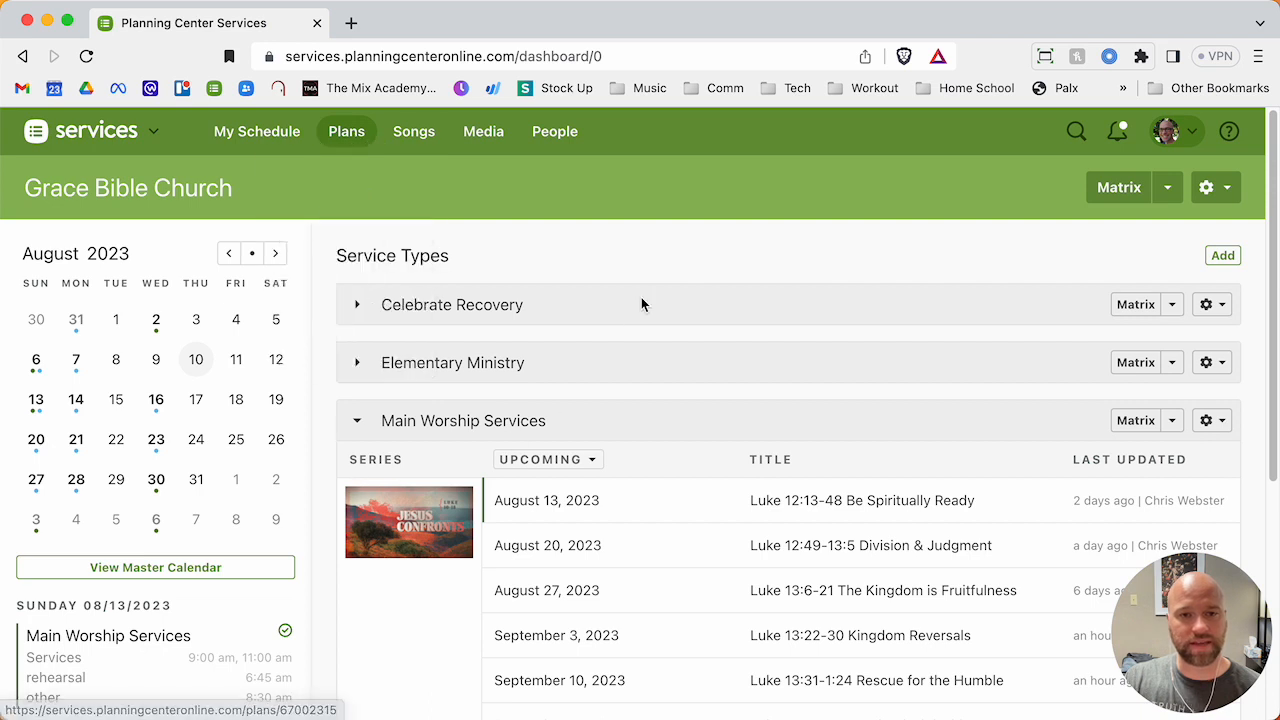
Open the !DEFAULT (July 2022) template from Main Worship Services templates.
scroll("down", 3)
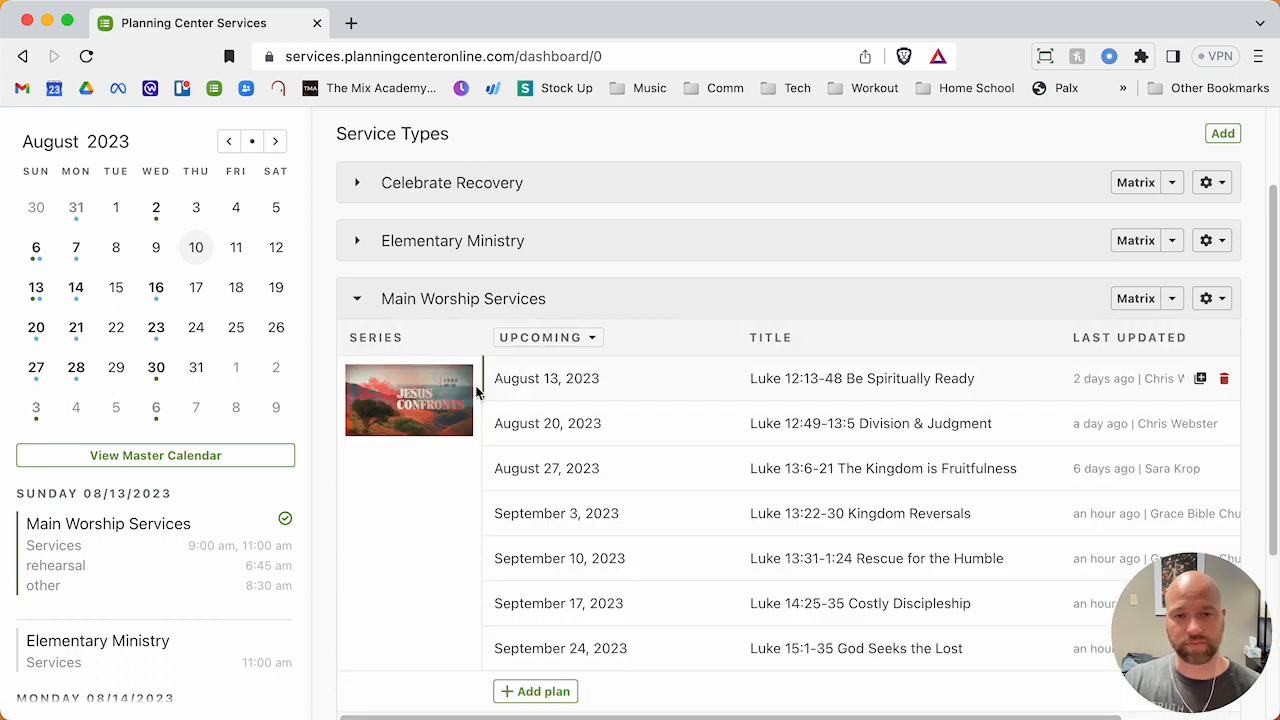
mouse_move(727, 513)
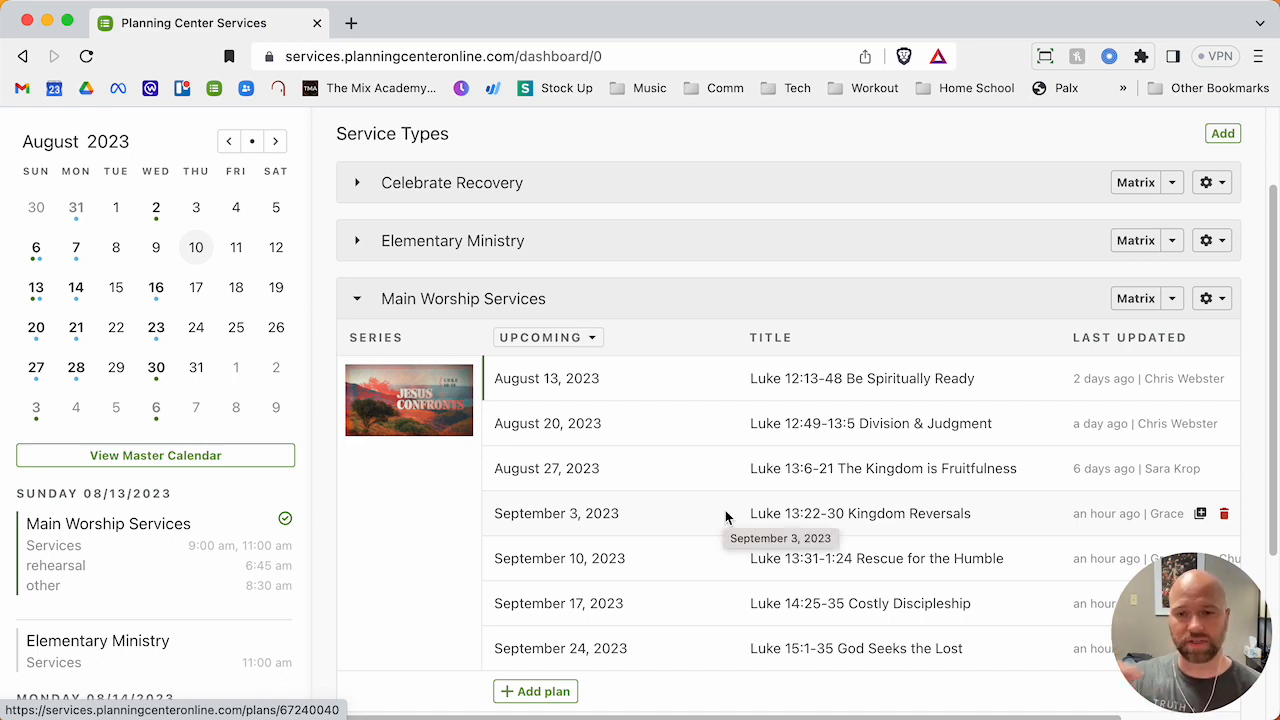
left_click(1209, 298)
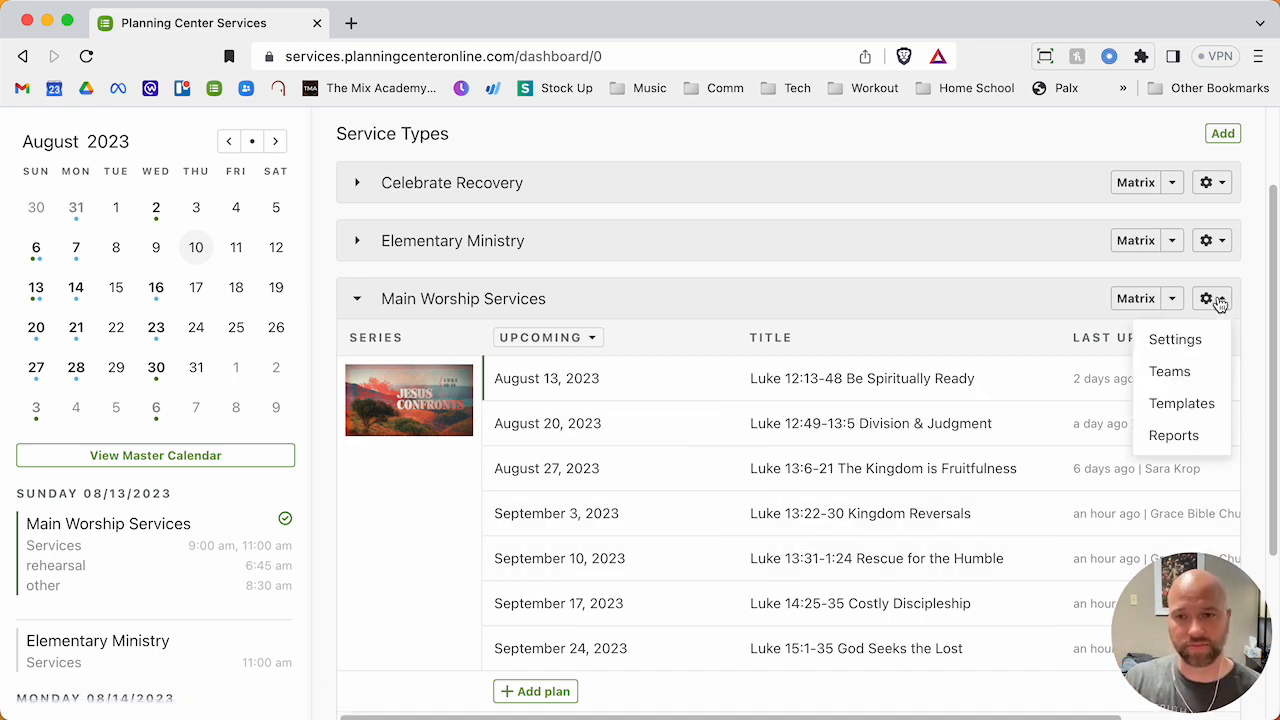
mouse_move(1181, 403)
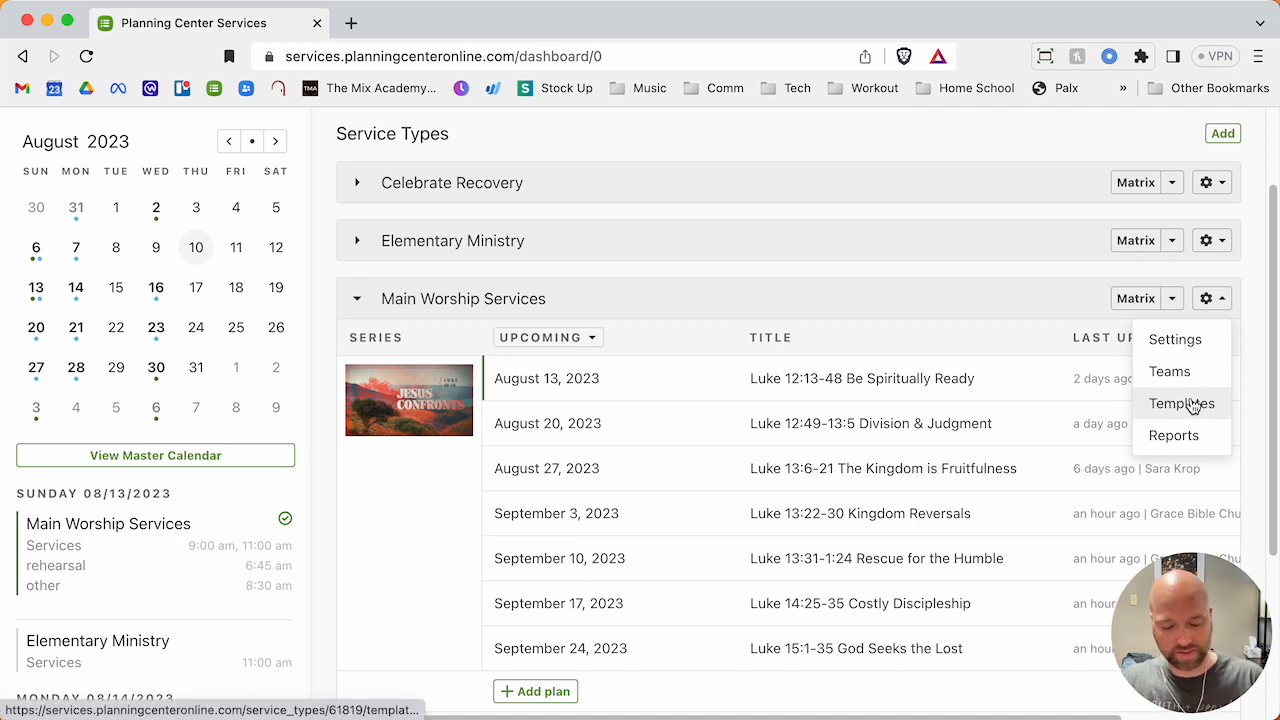
left_click(1182, 403)
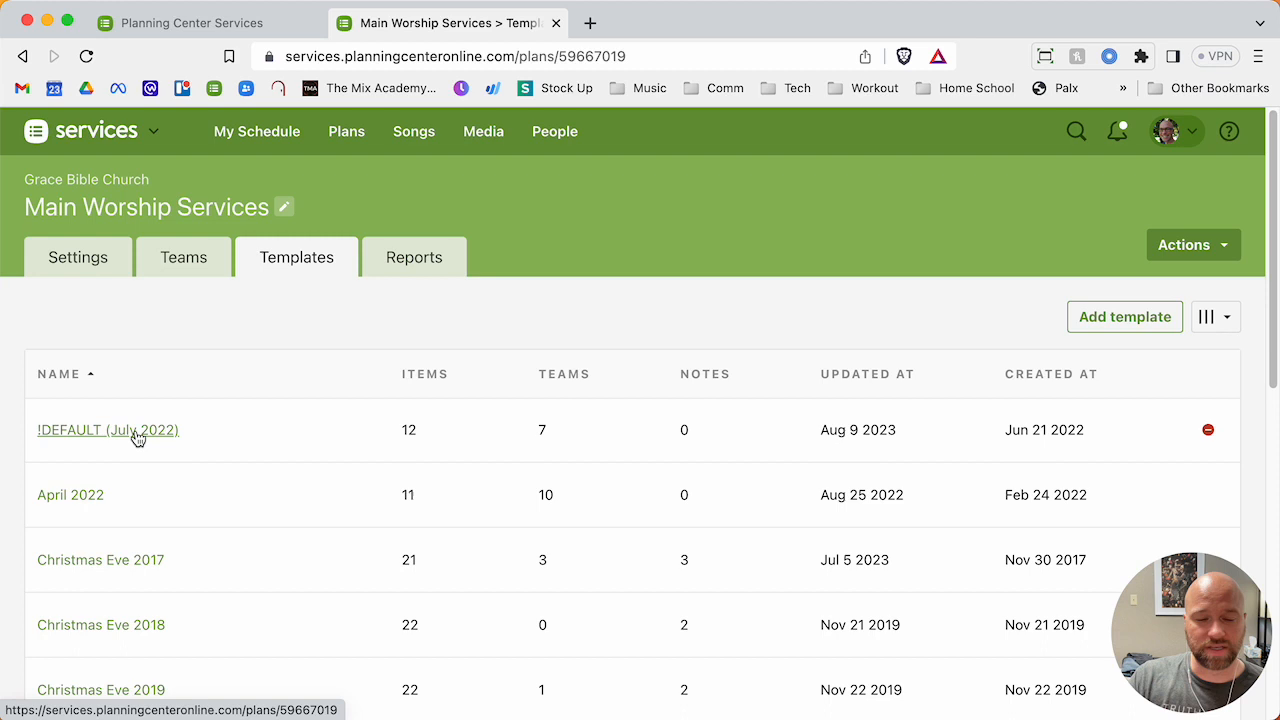
left_click(108, 429)
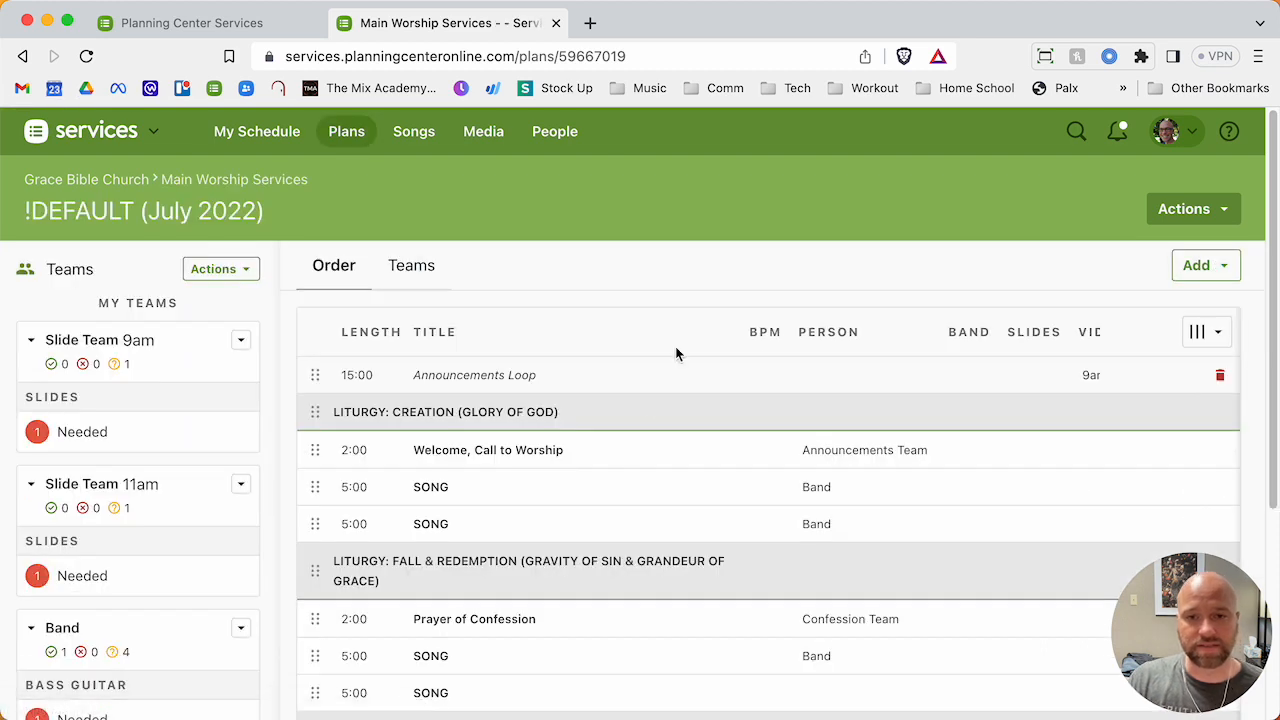
Review the template's order of service and its needed team positions.
scroll("down", 3)
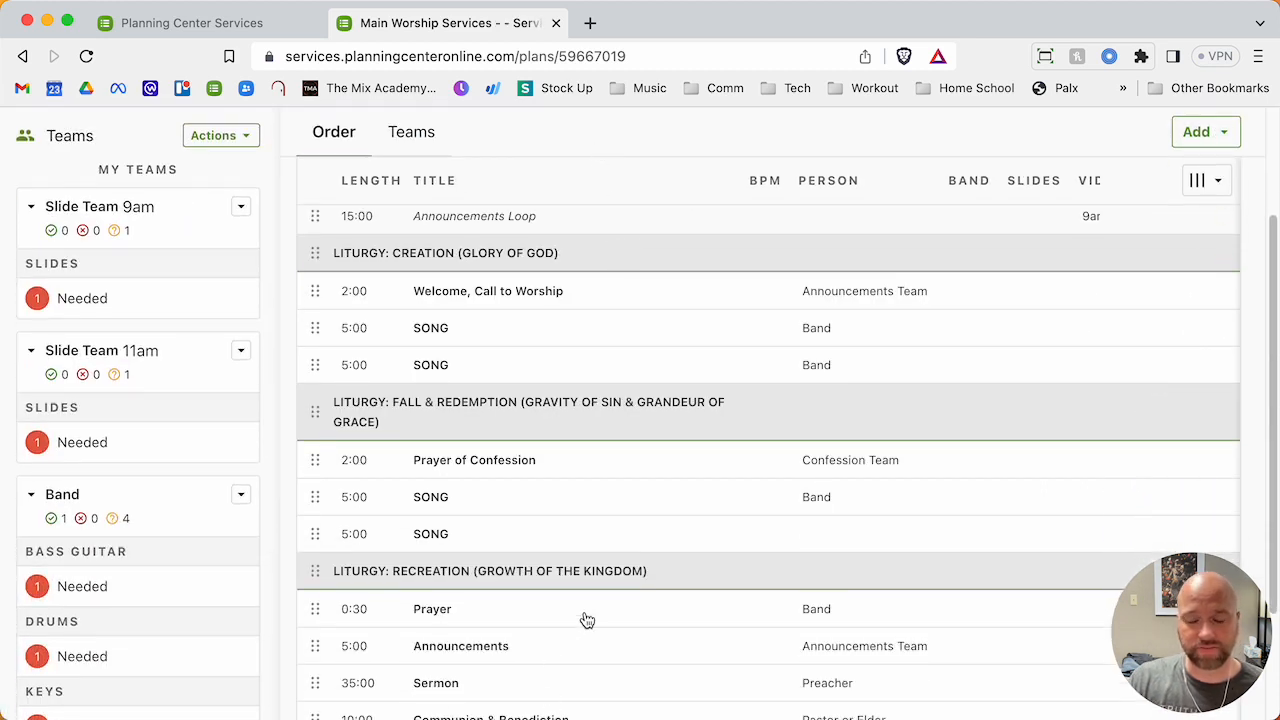
scroll("down", 3)
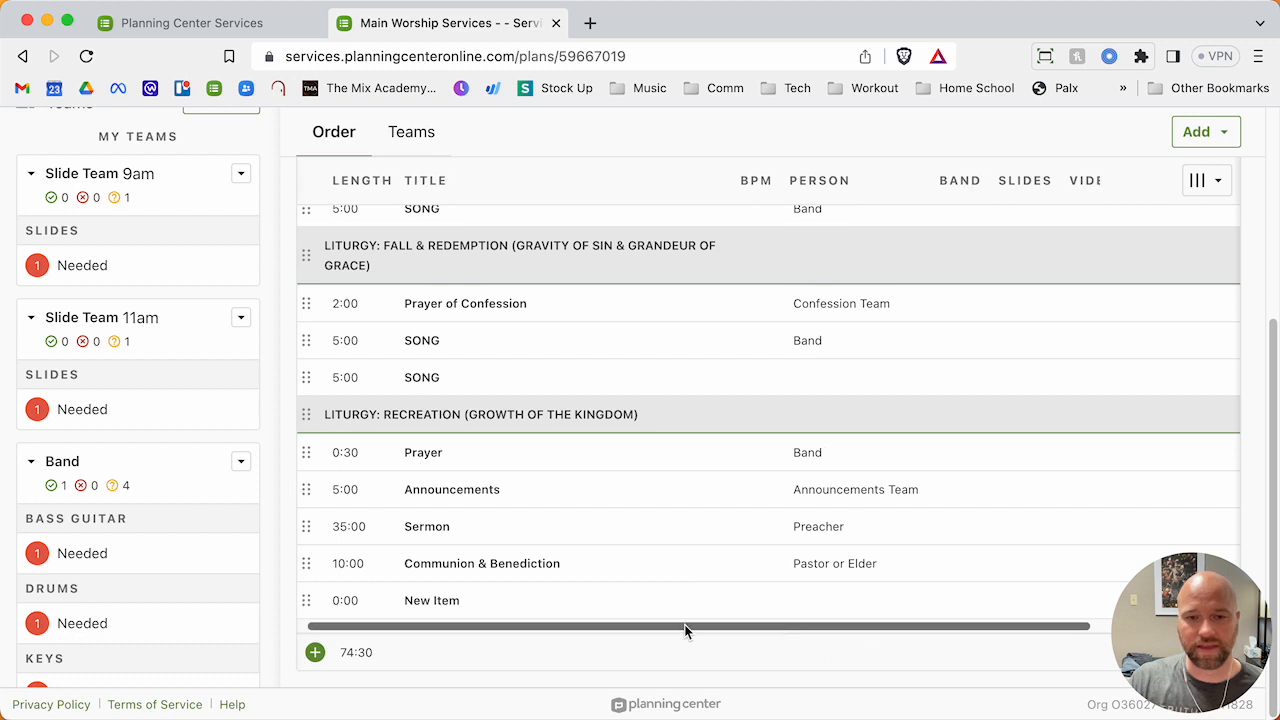
scroll("right", 3)
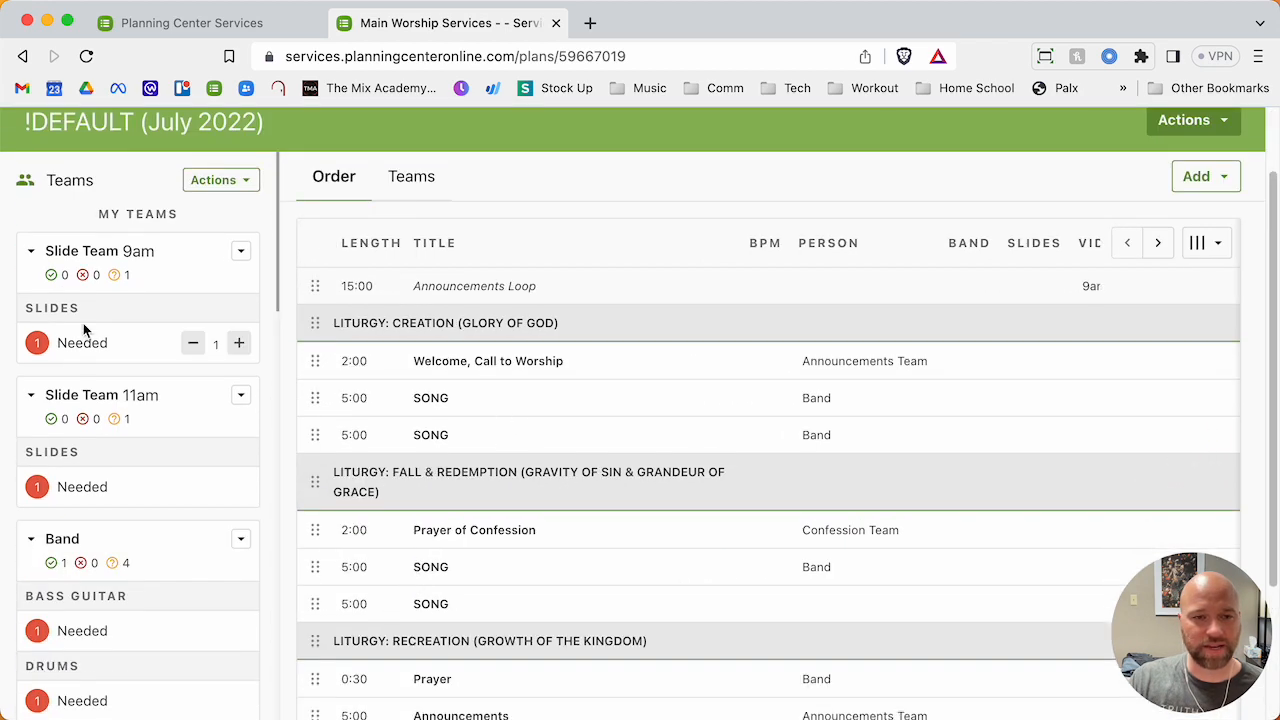
left_click(410, 176)
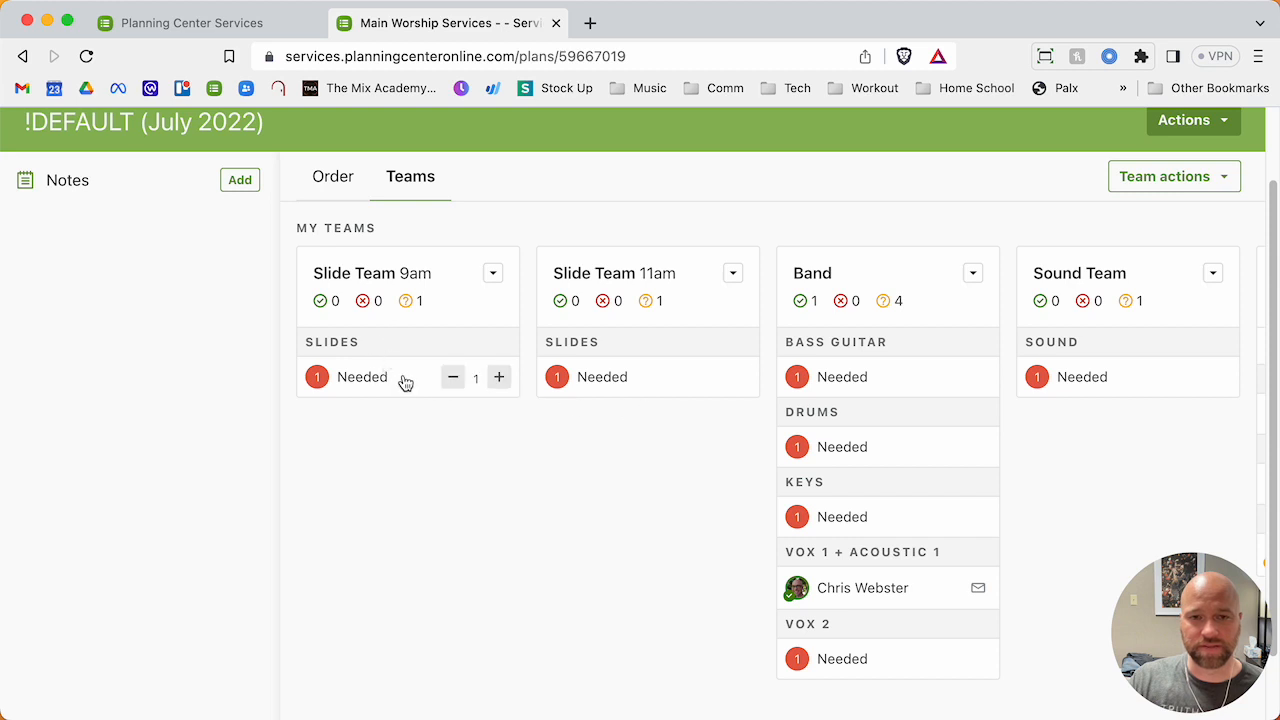
mouse_move(630, 381)
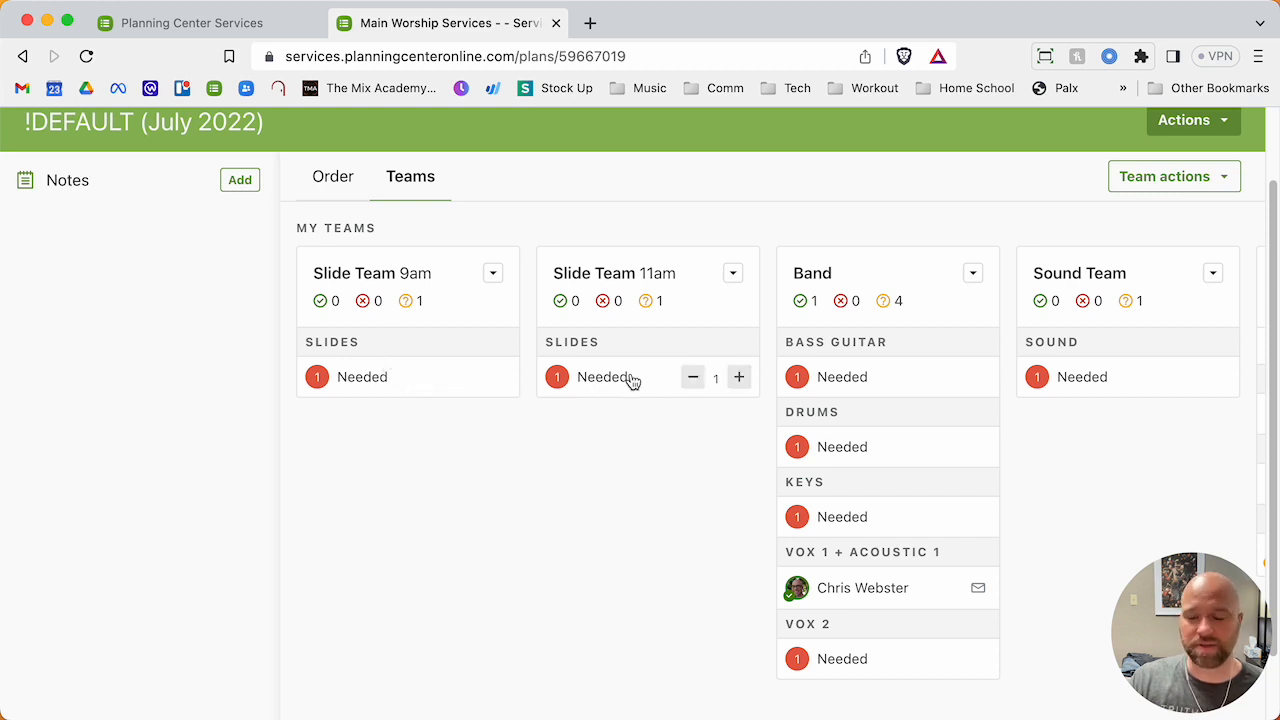
mouse_move(743, 238)
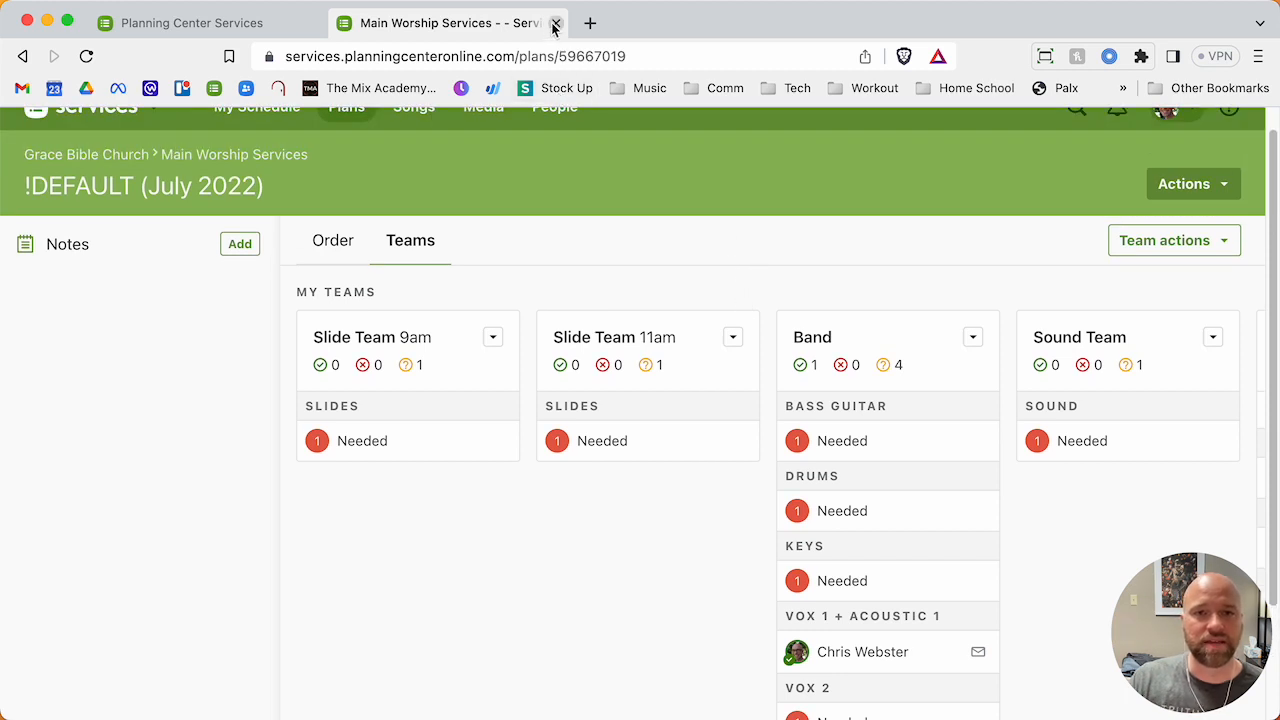
Close the template, preview adding plans, and scroll the Main Worship Services plan list.
left_click(556, 23)
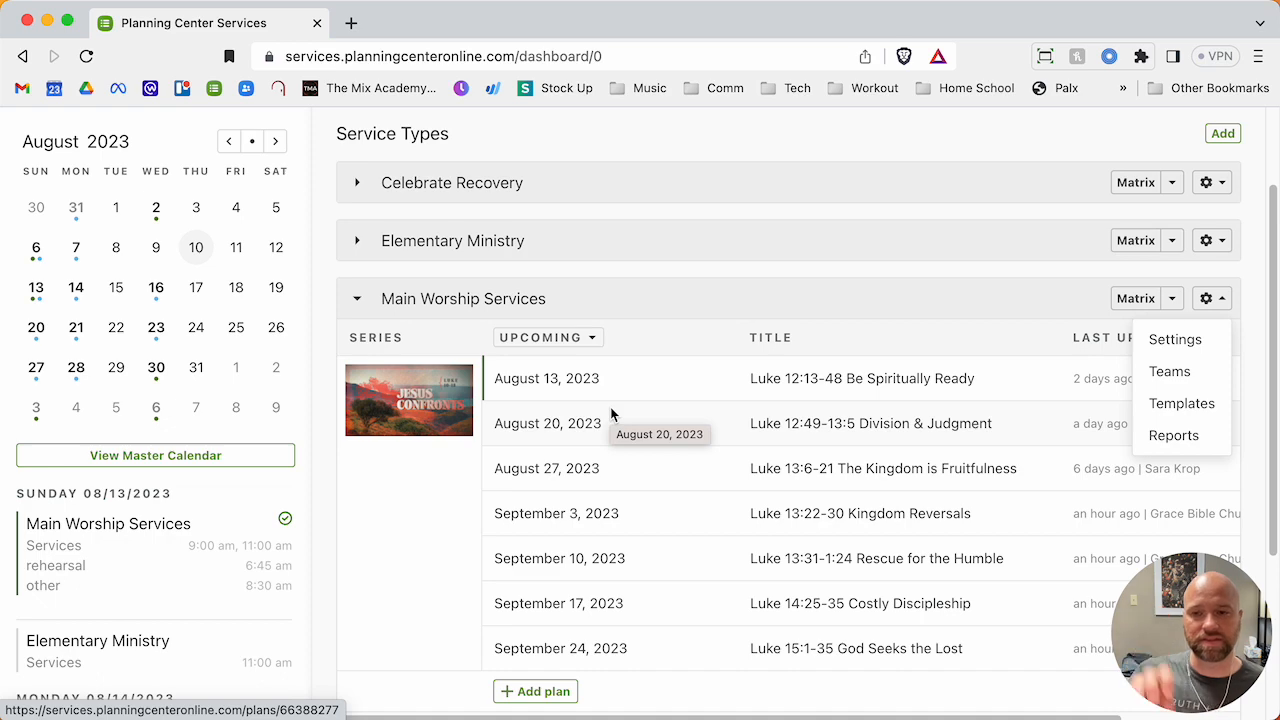
mouse_move(535, 691)
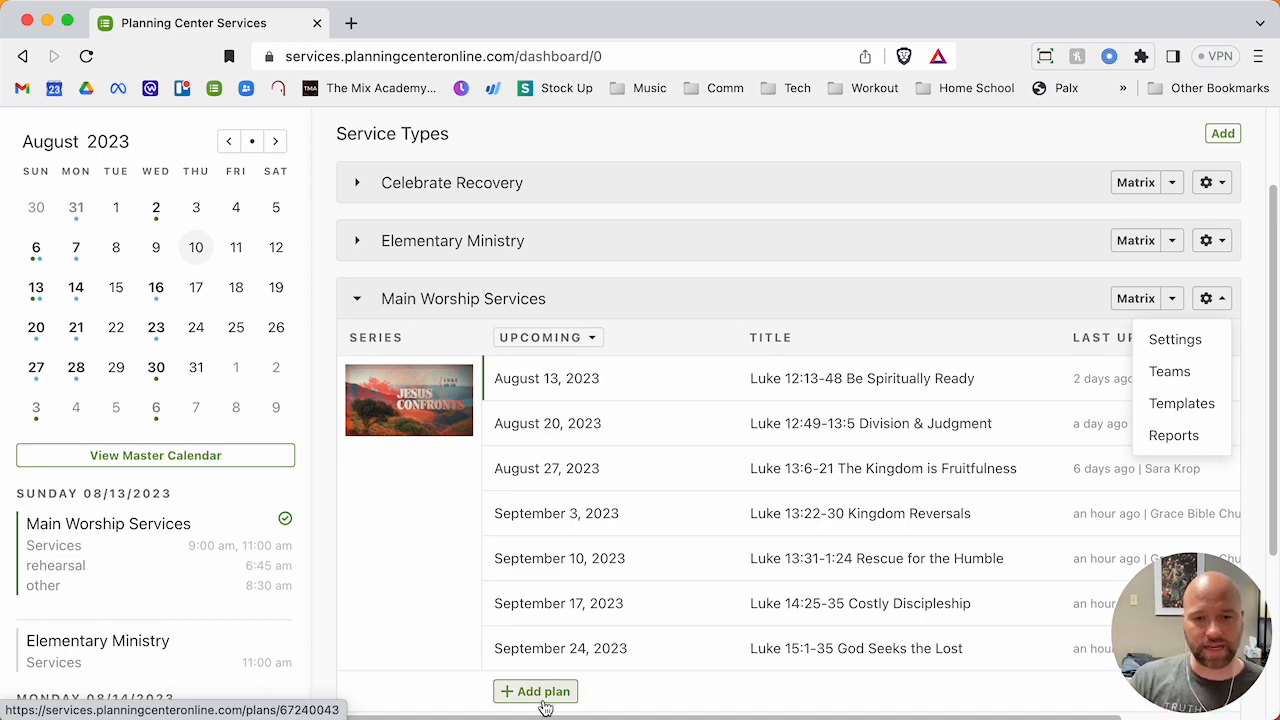
left_click(535, 691)
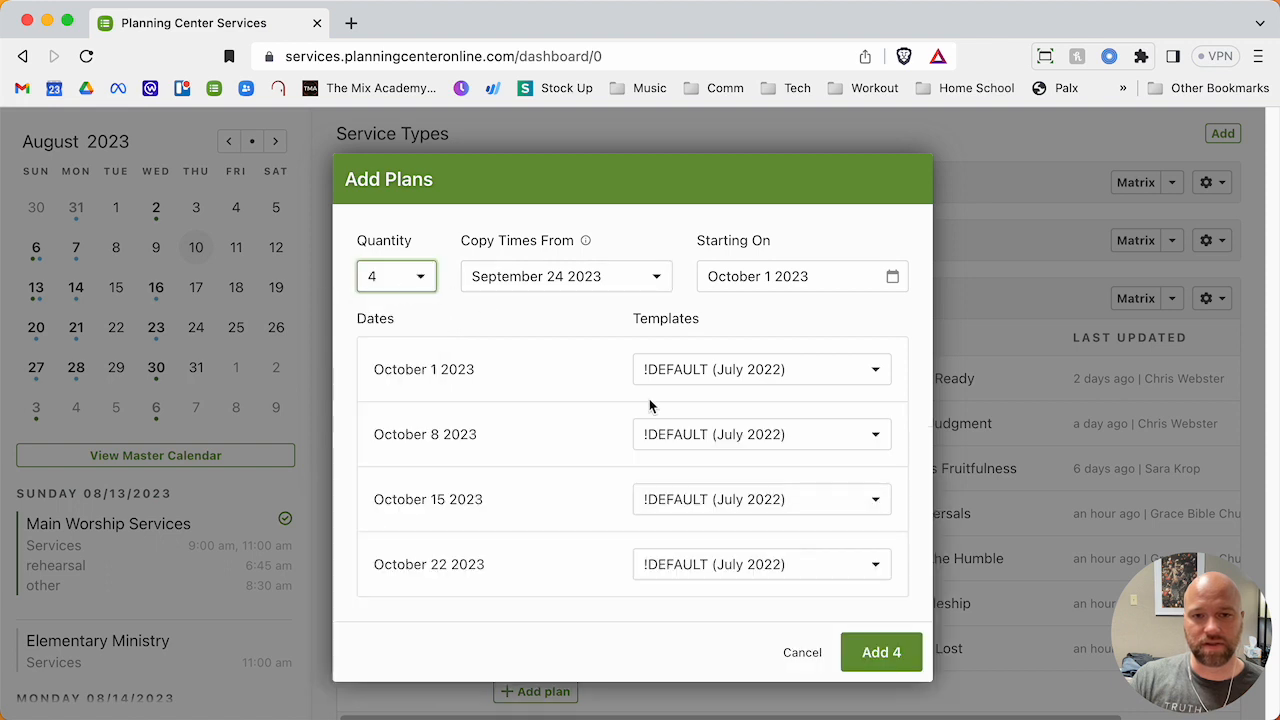
mouse_move(448, 415)
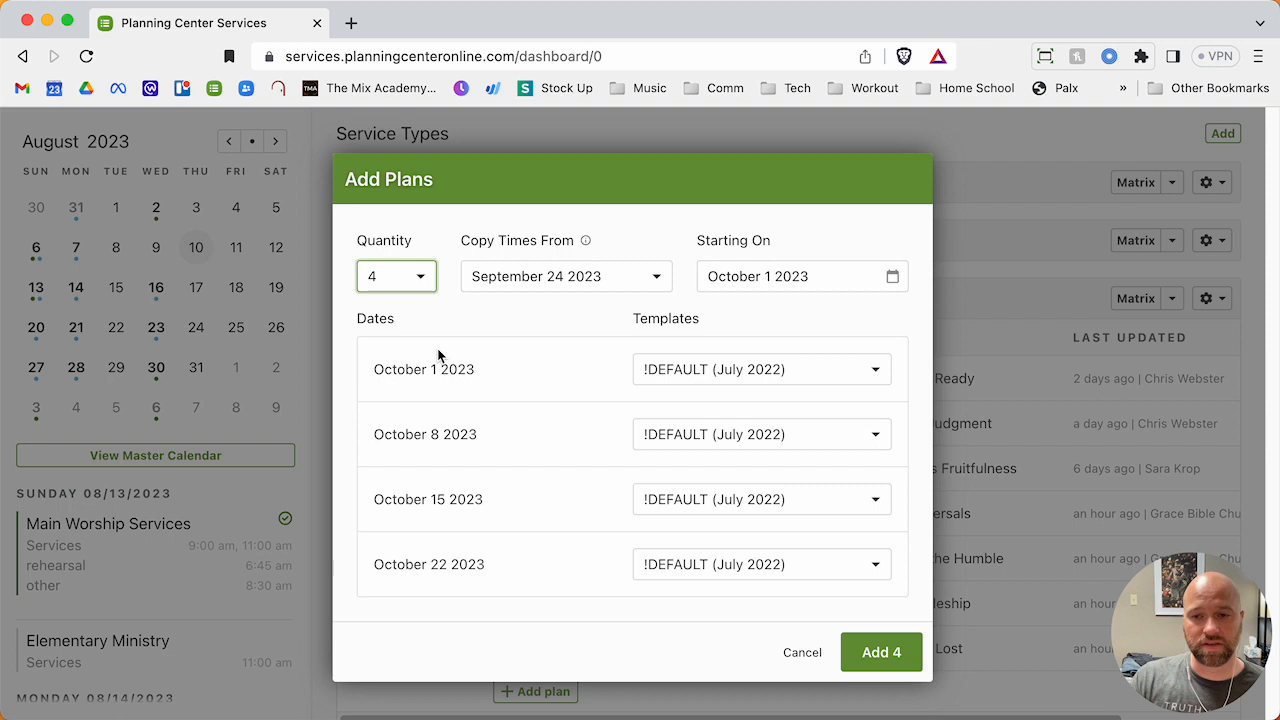
mouse_move(690, 414)
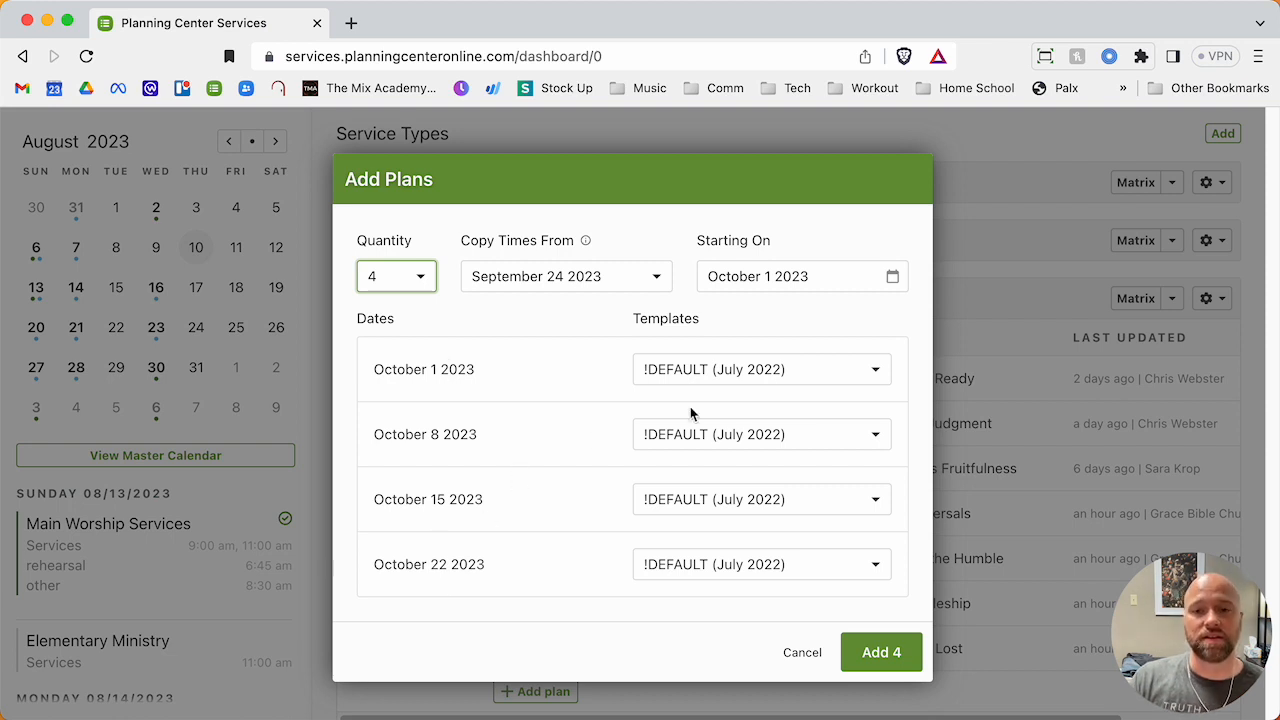
mouse_move(697, 408)
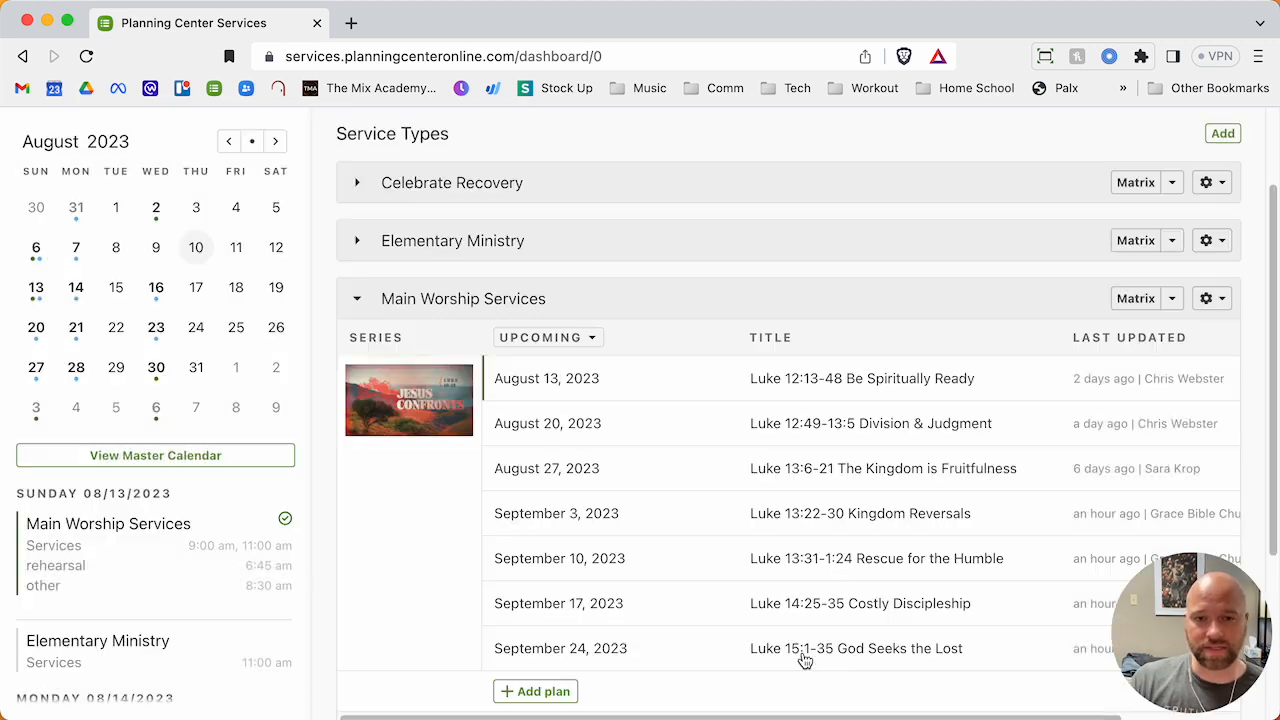
mouse_move(585, 458)
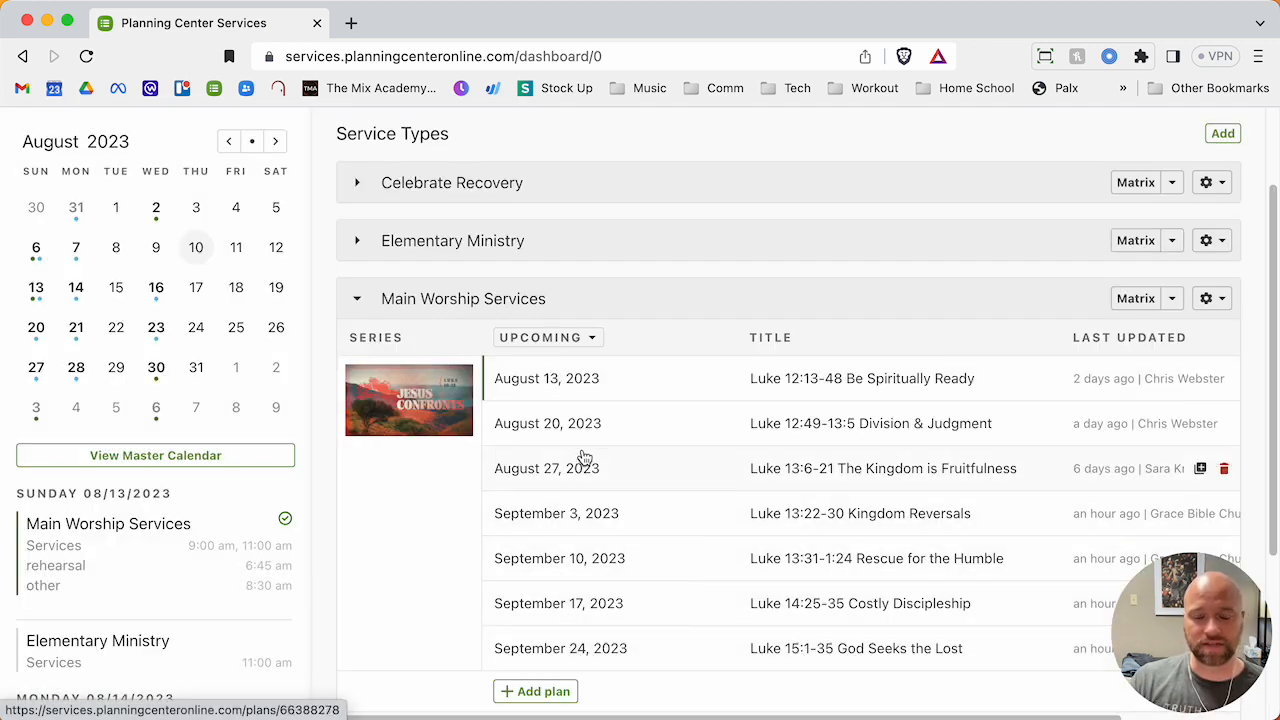
scroll("down", 3)
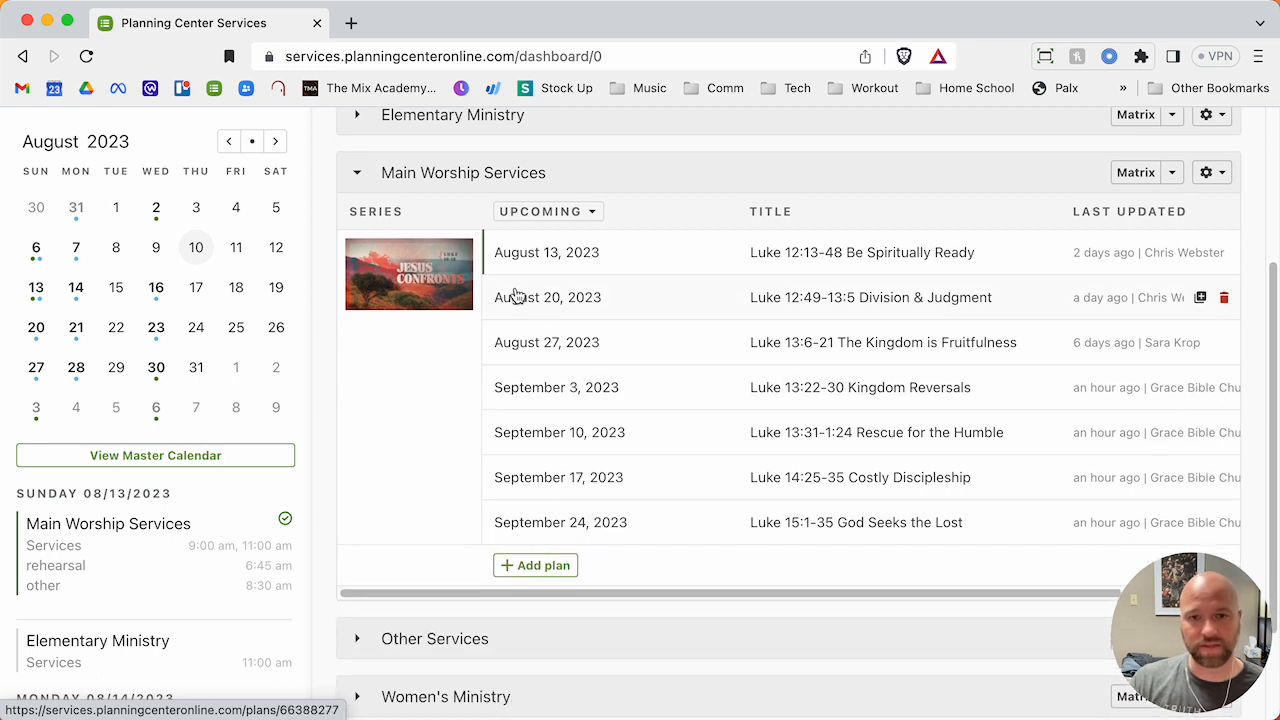
mouse_move(546, 252)
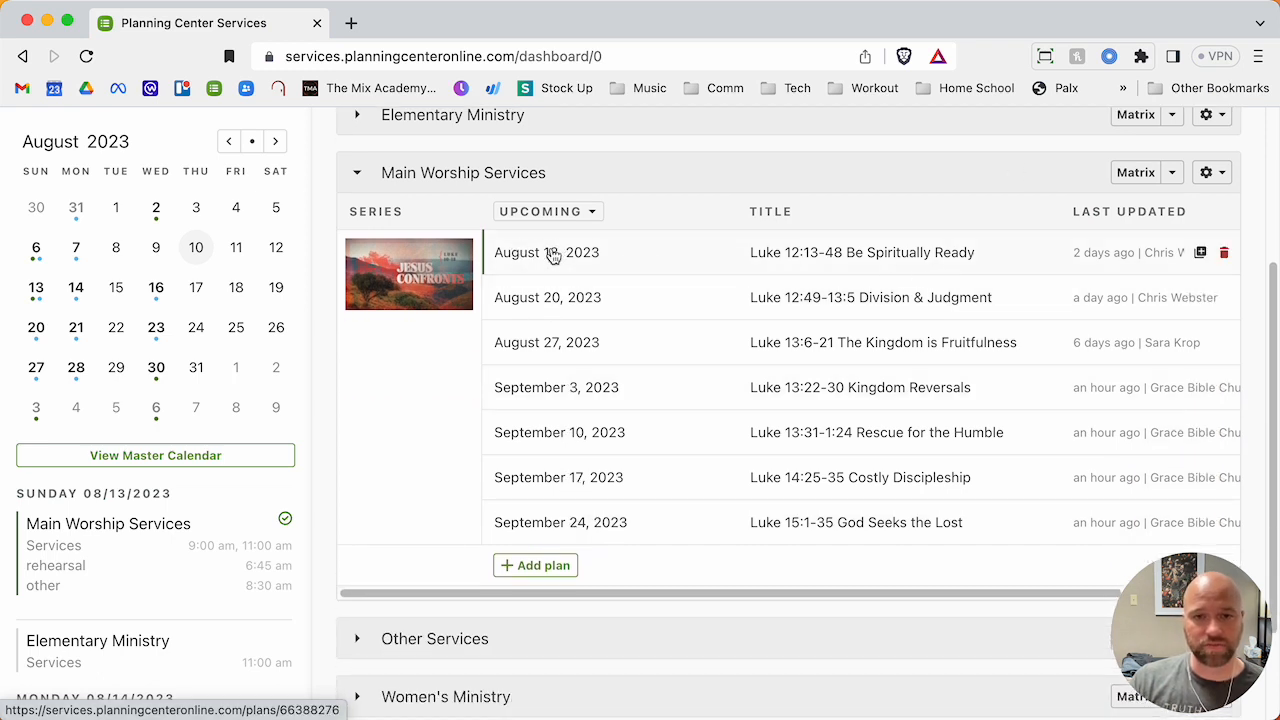
Review the August 13 plan's order, then view the August 20, 2023 plan's order.
left_click(547, 252)
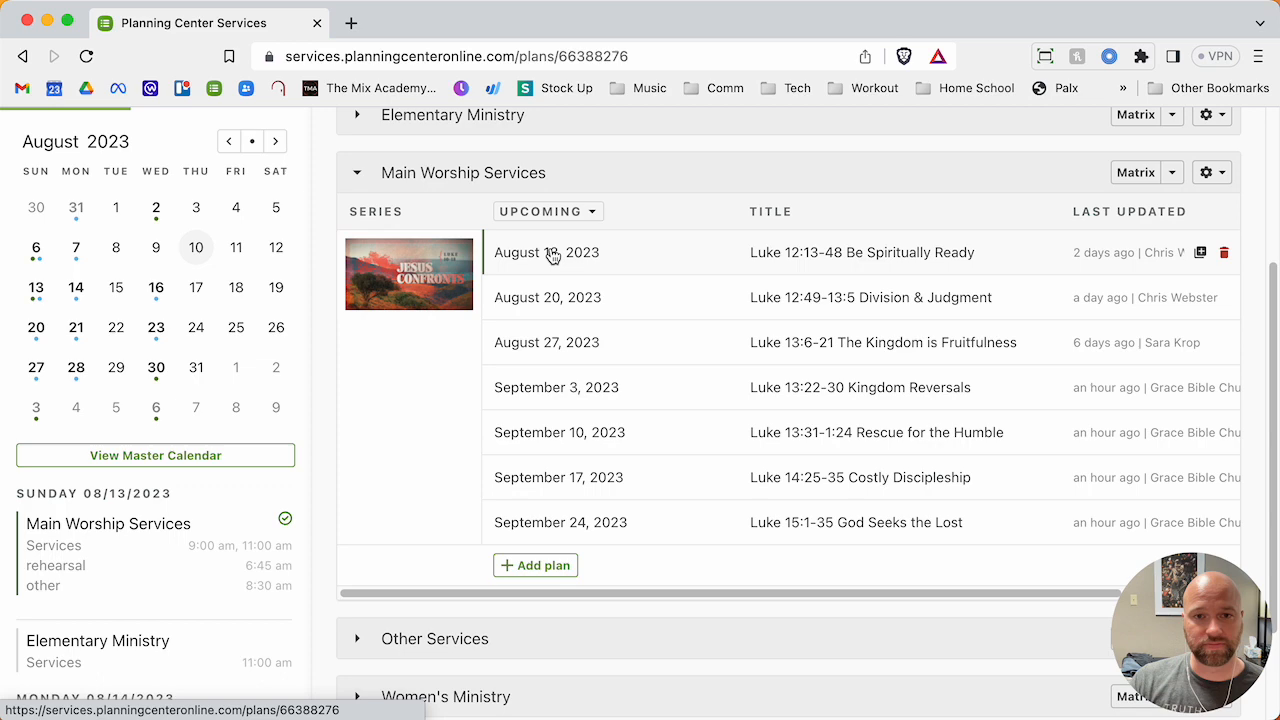
left_click(547, 252)
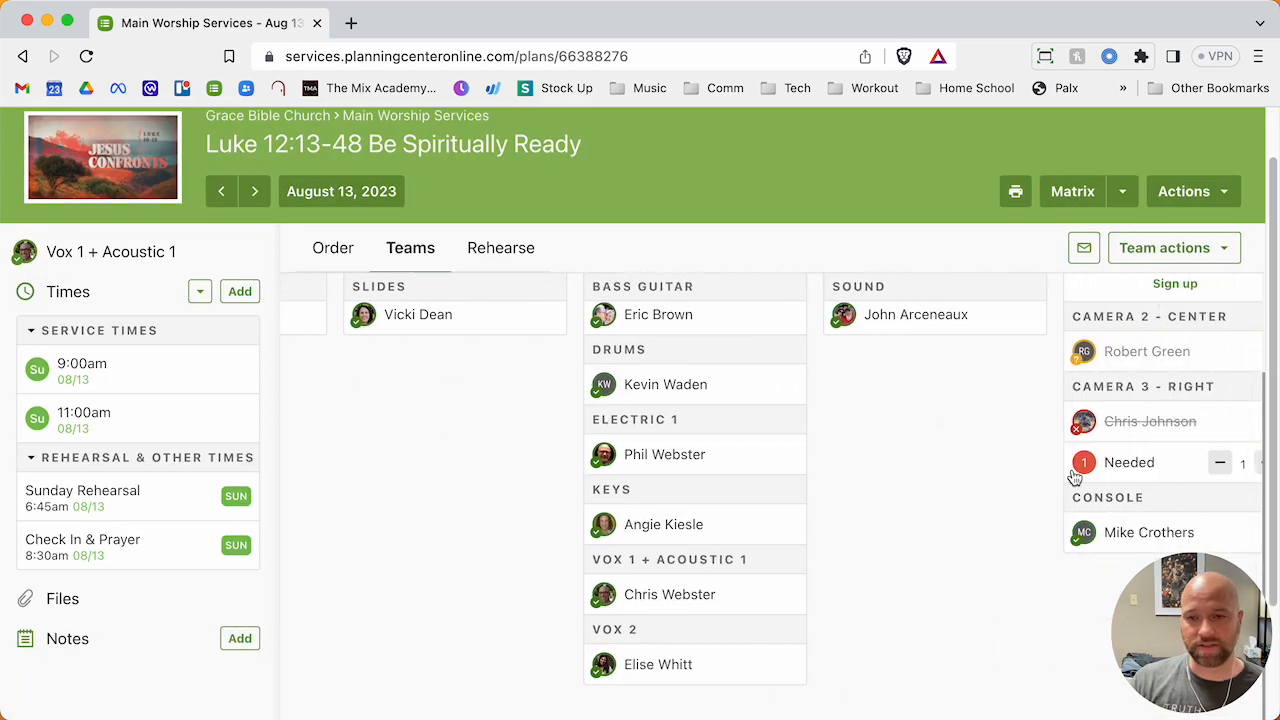
scroll("right", 3)
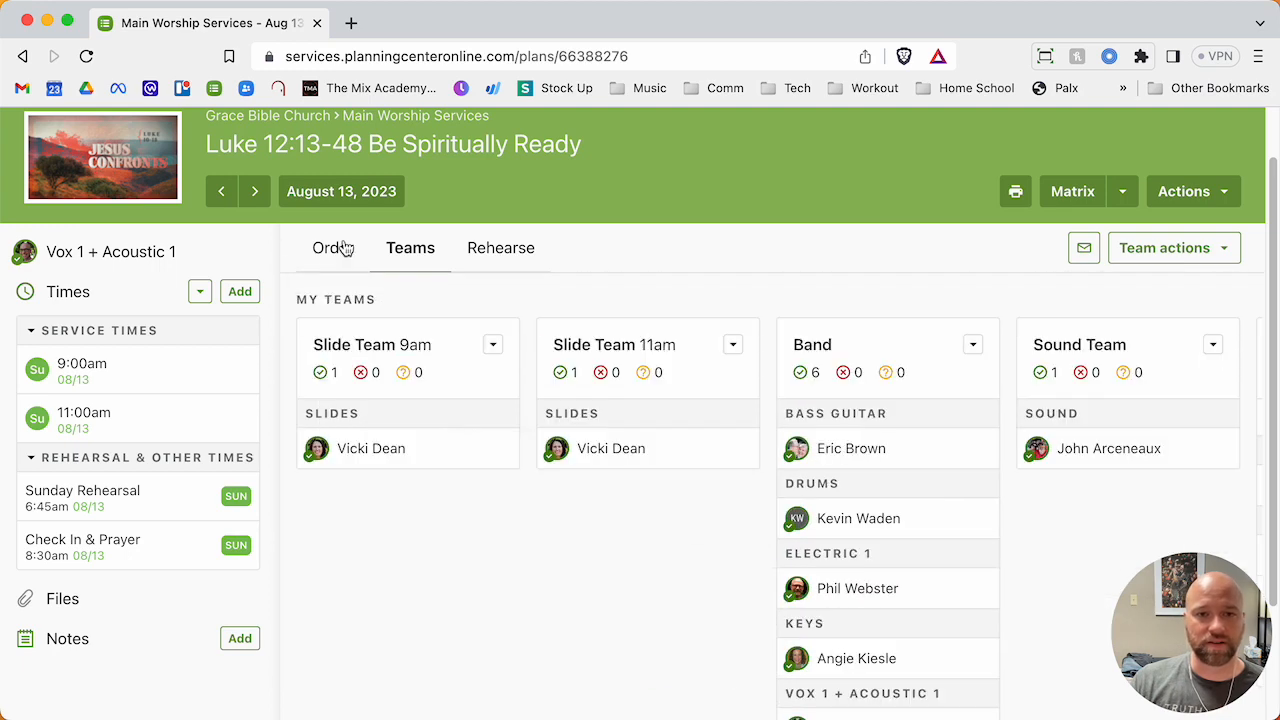
left_click(333, 248)
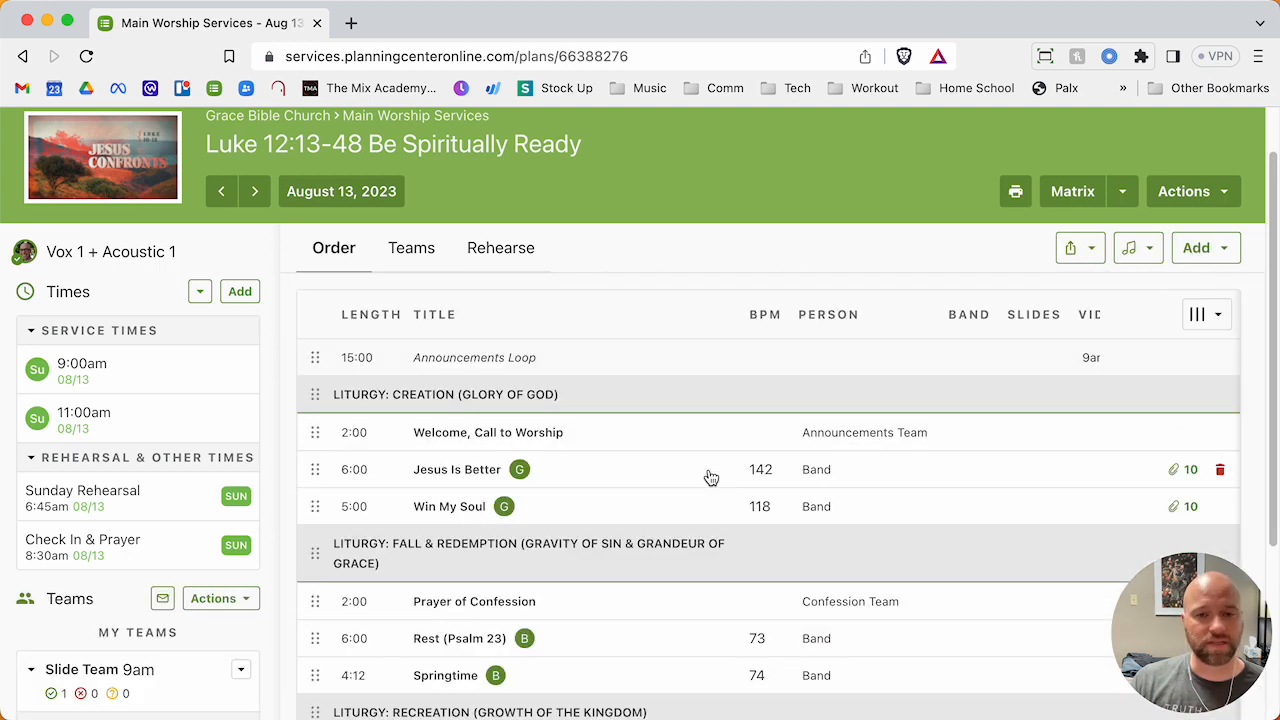
scroll("down", 3)
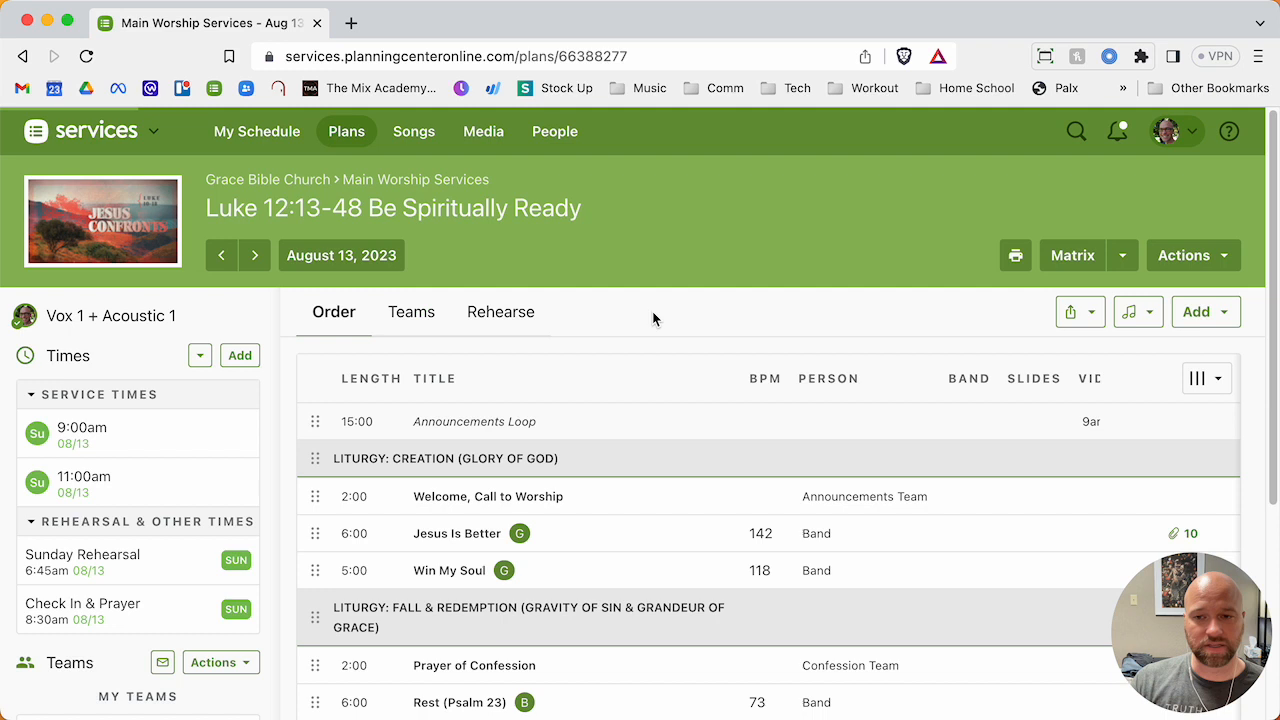
left_click(254, 255)
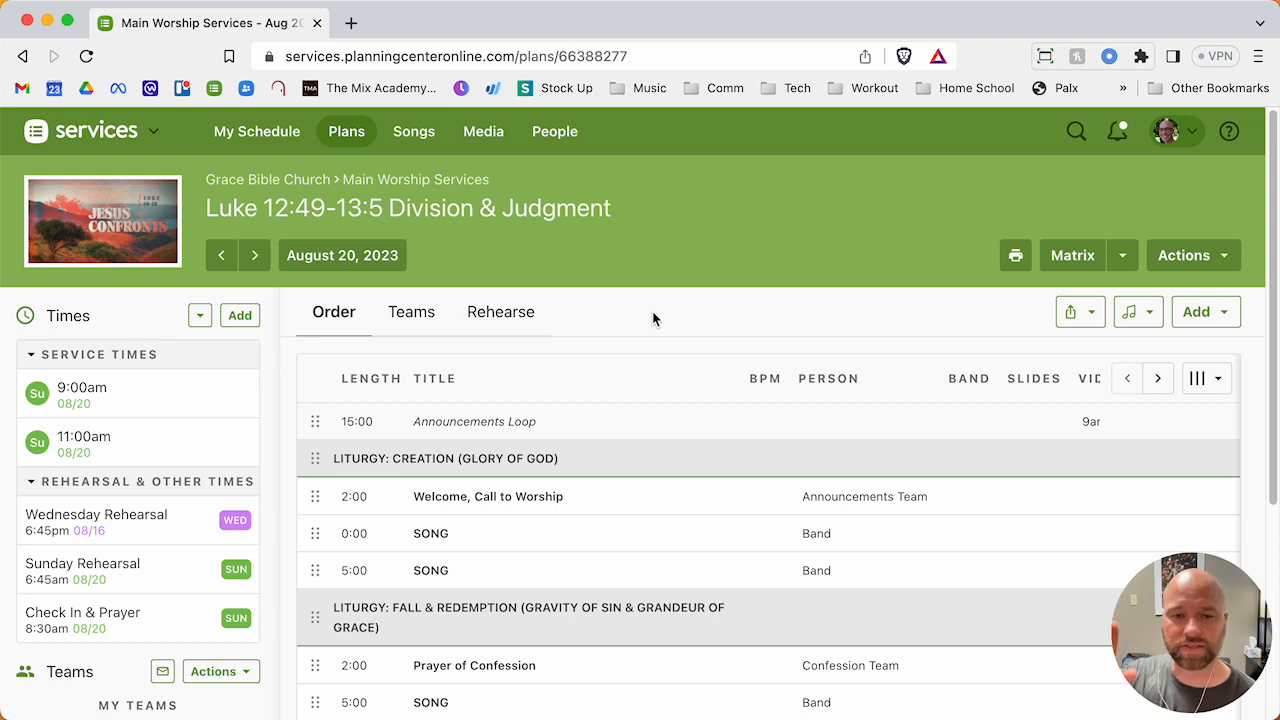
mouse_move(687, 285)
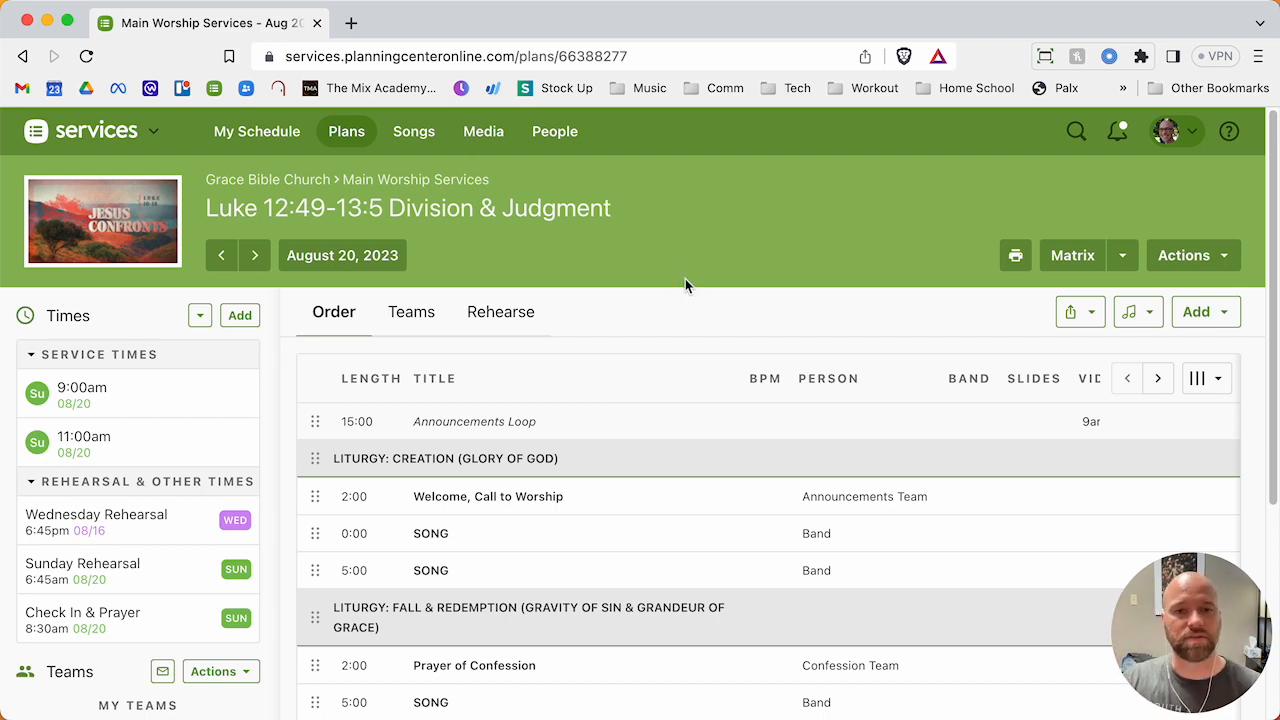
scroll("down", 3)
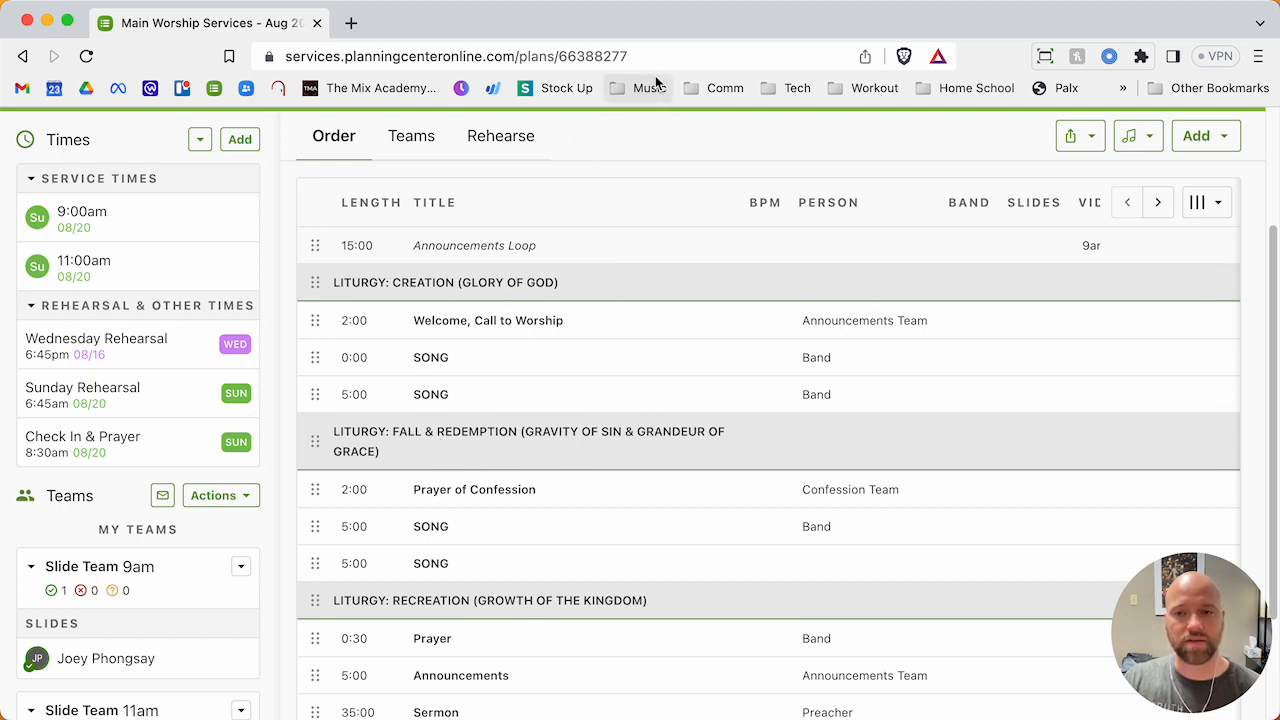
mouse_move(648, 88)
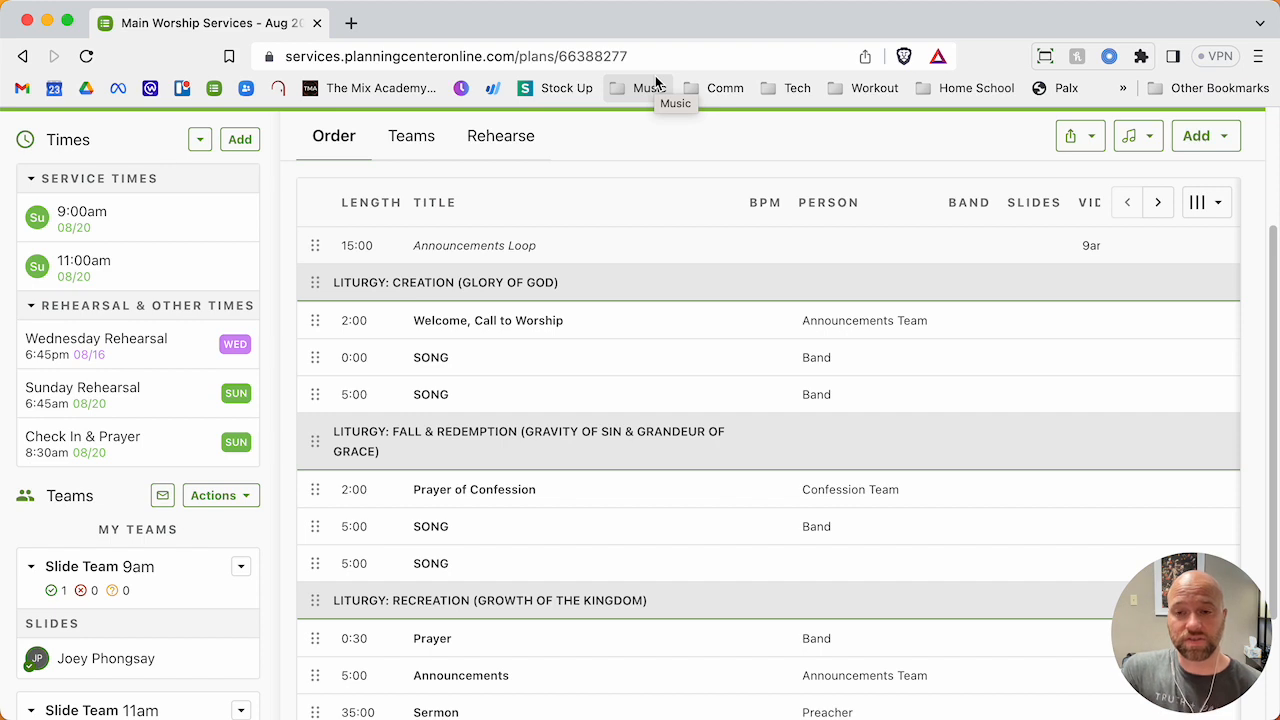
mouse_move(728, 137)
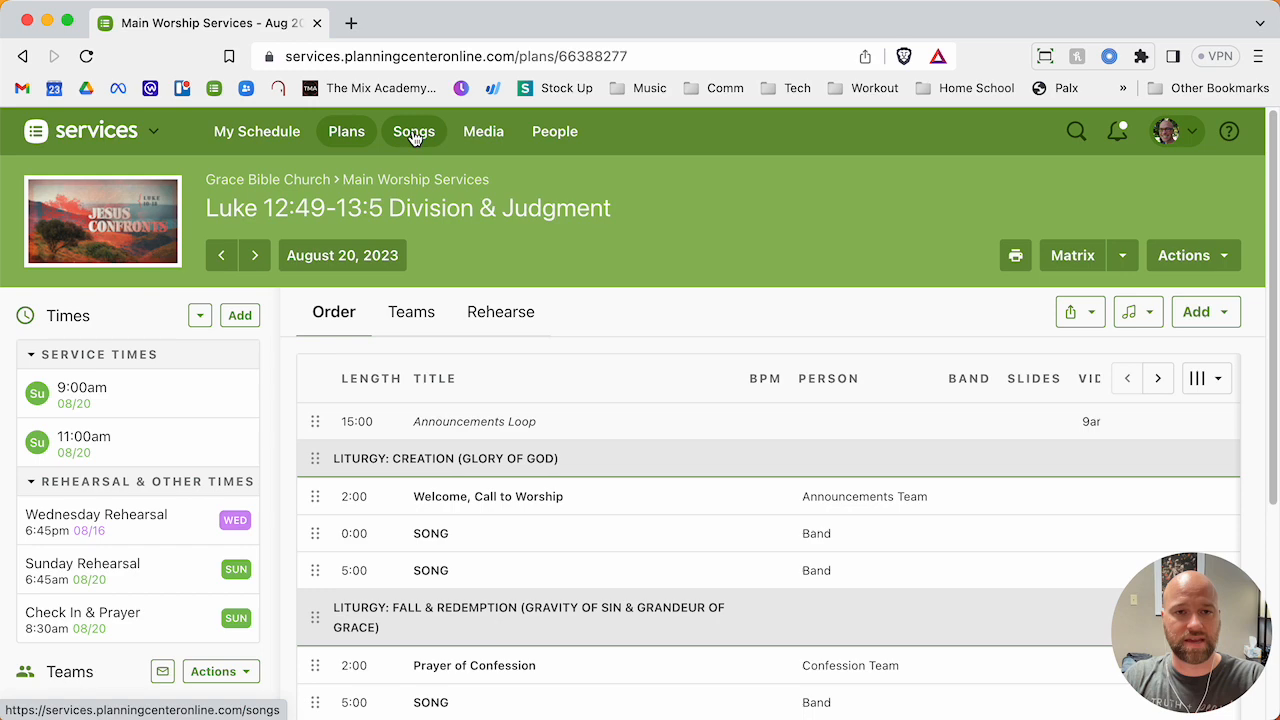
Open the August 20 plan's first SONG item and start linking a song.
left_click(413, 131)
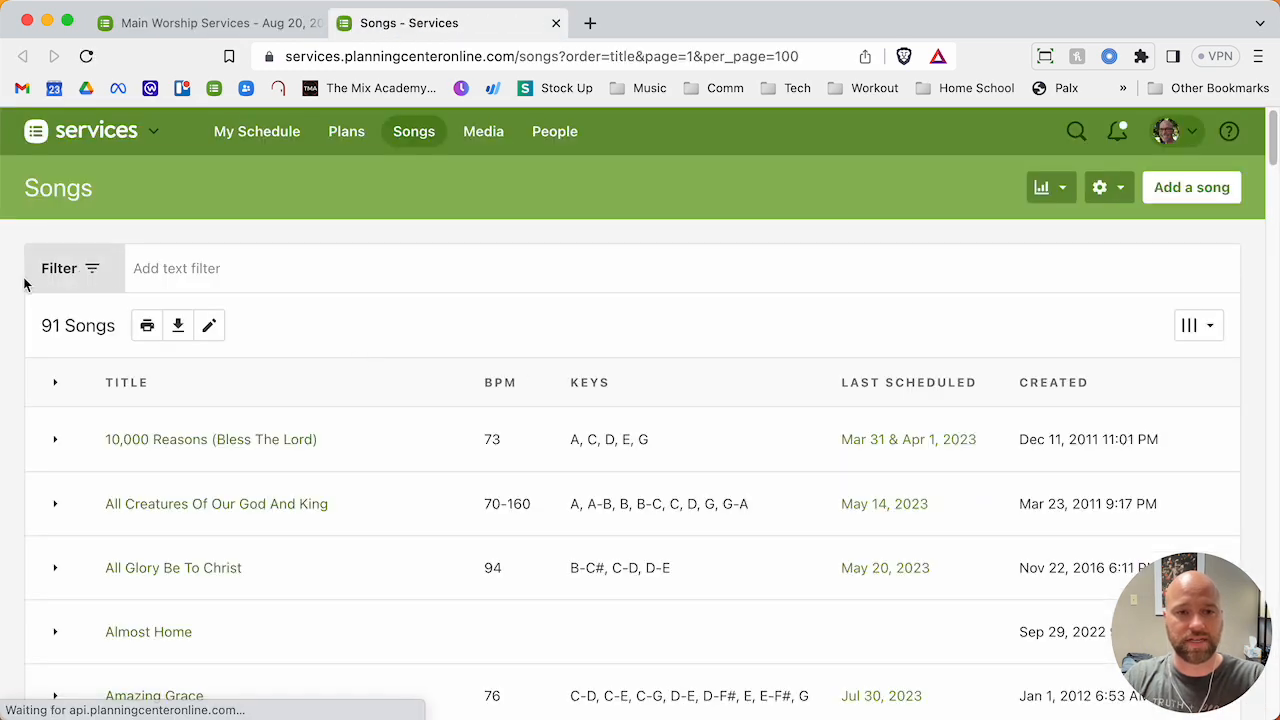
left_click(59, 268)
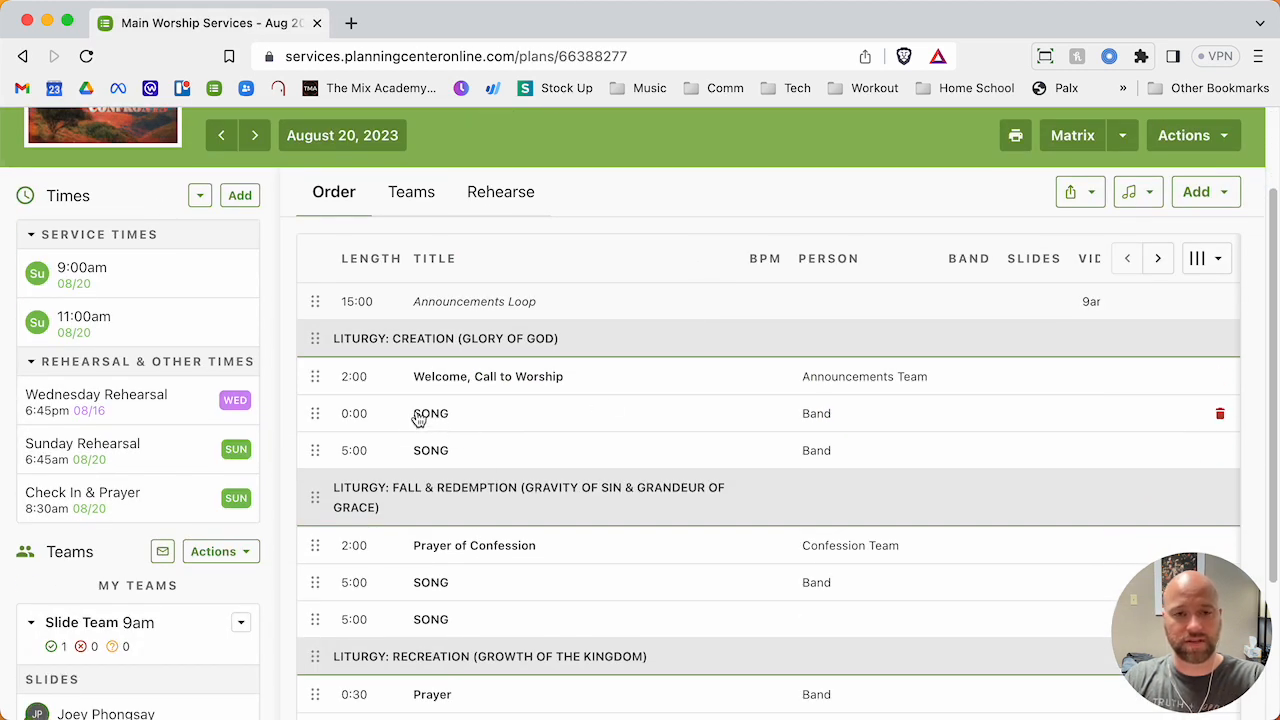
left_click(430, 413)
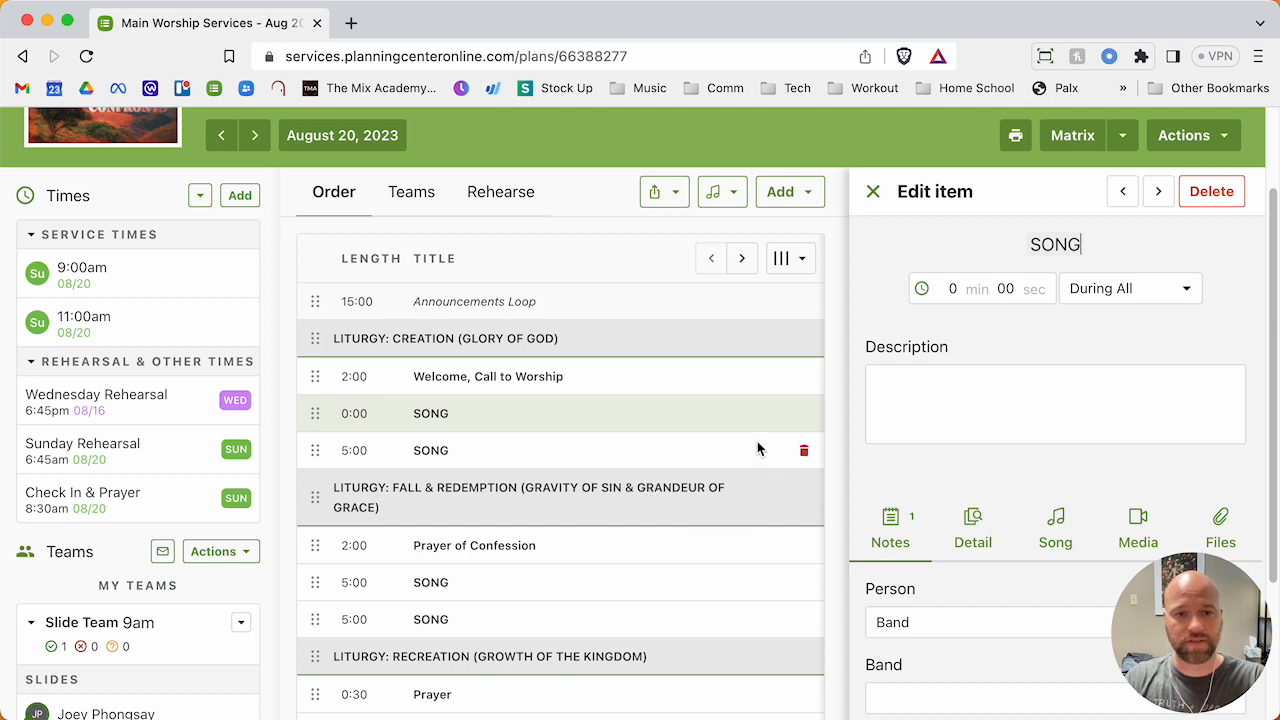
mouse_move(880, 328)
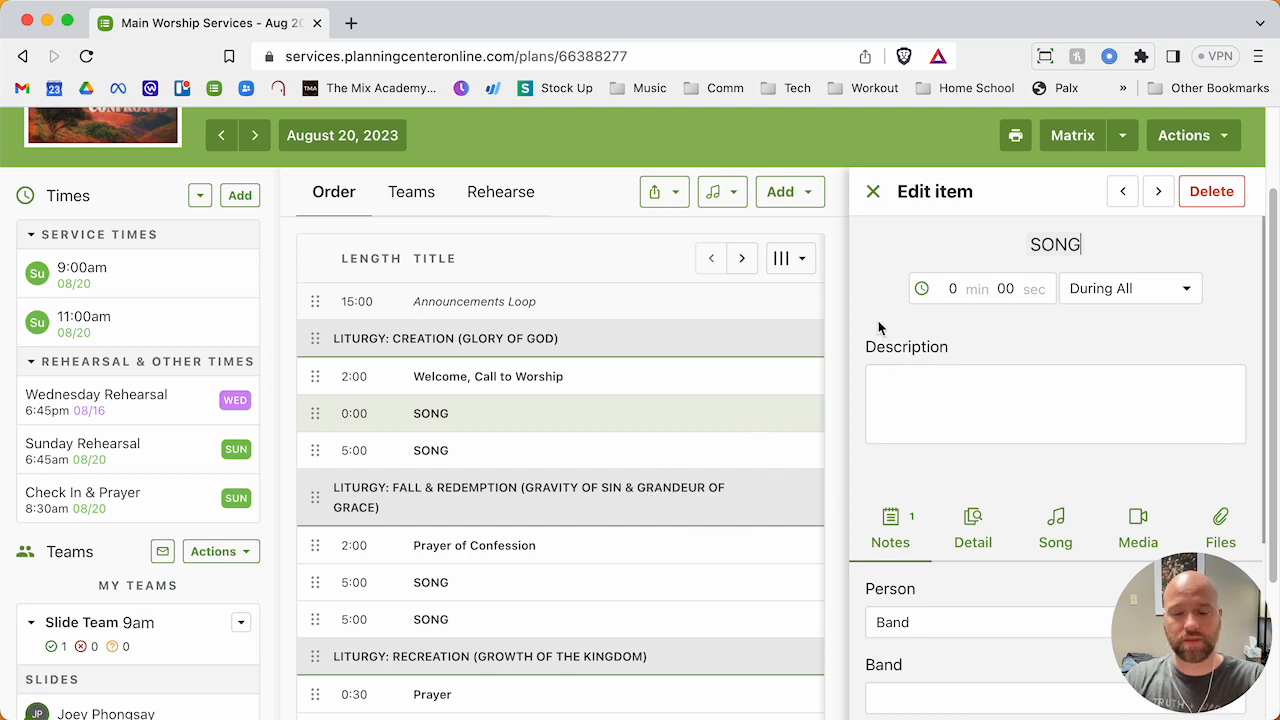
left_click(1055, 527)
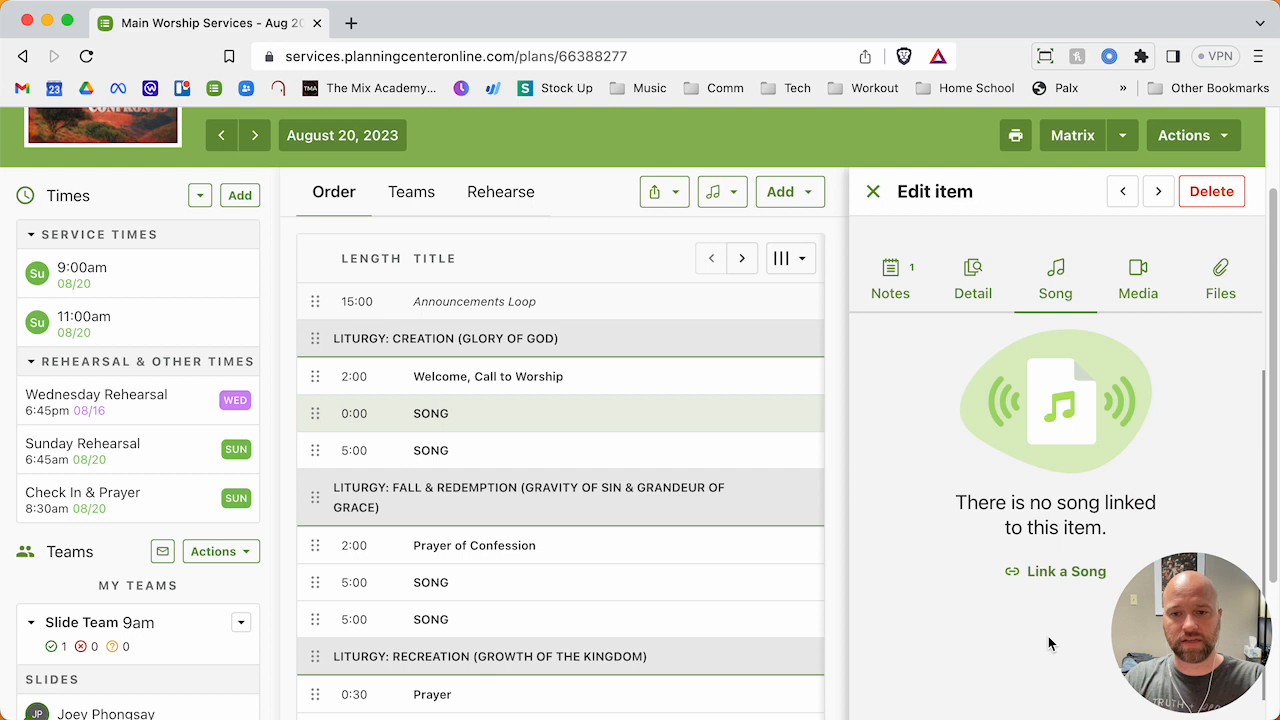
left_click(1066, 571)
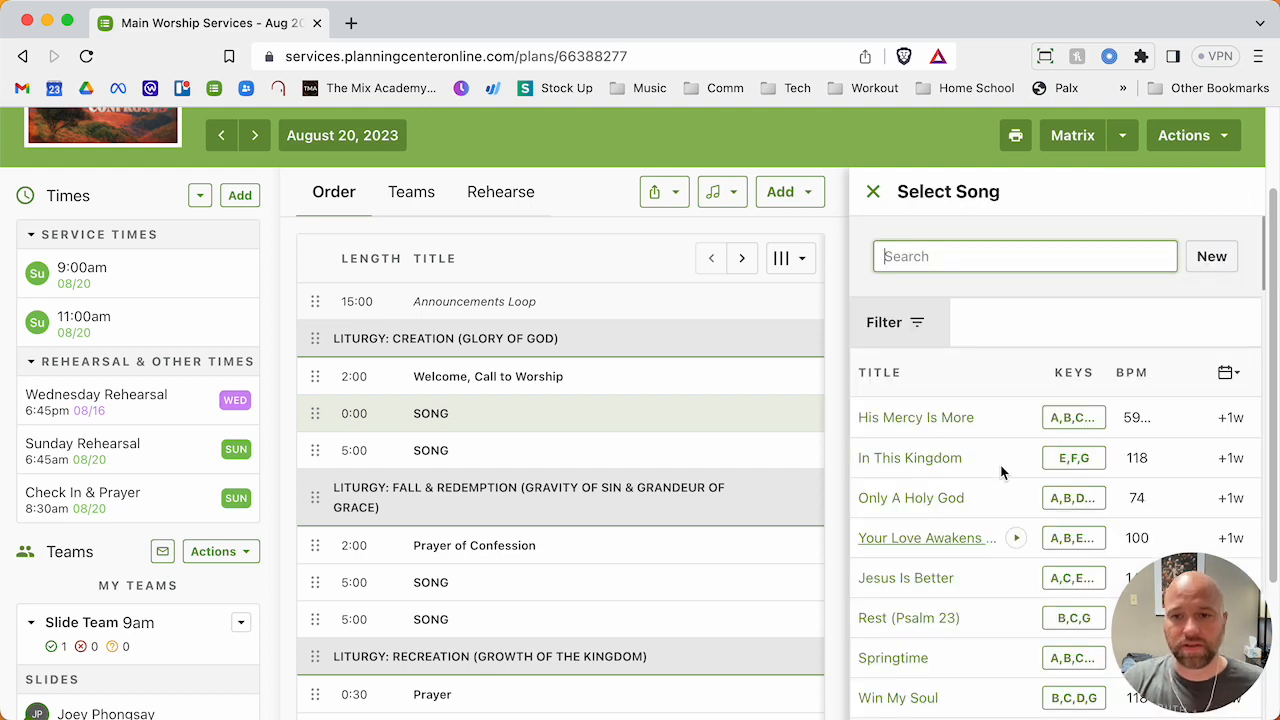
scroll("down", 3)
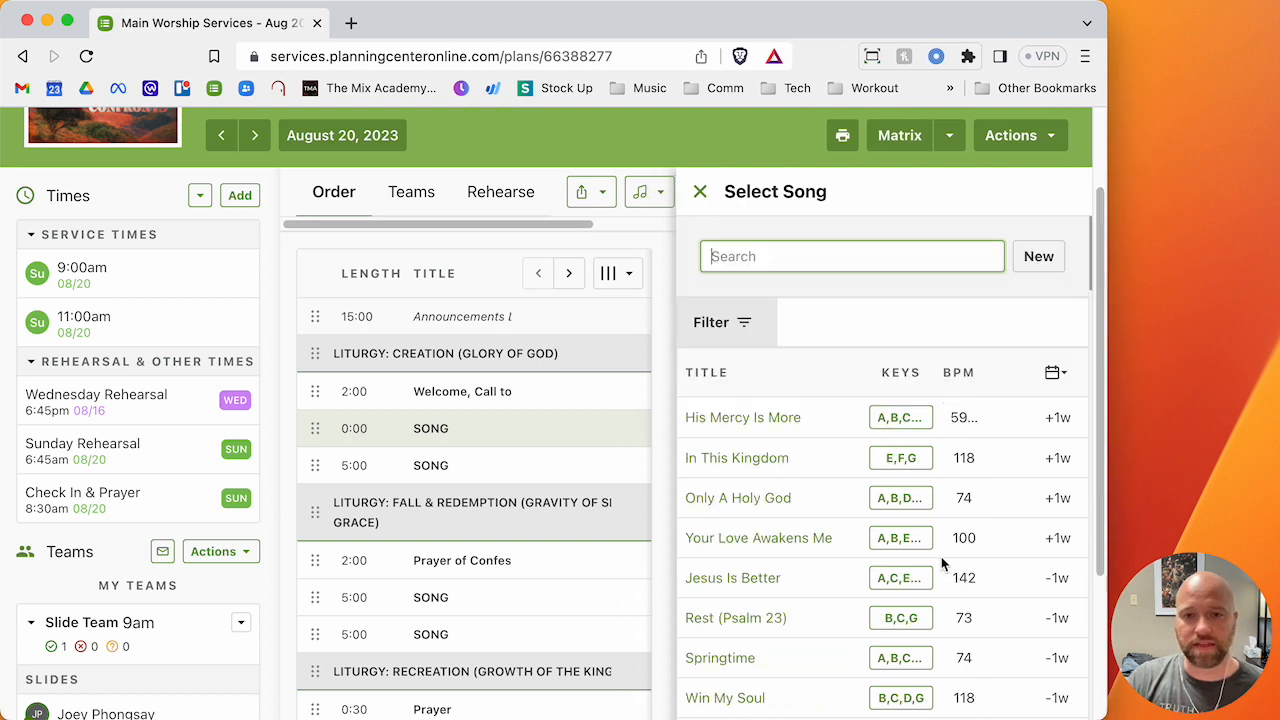
mouse_move(928, 185)
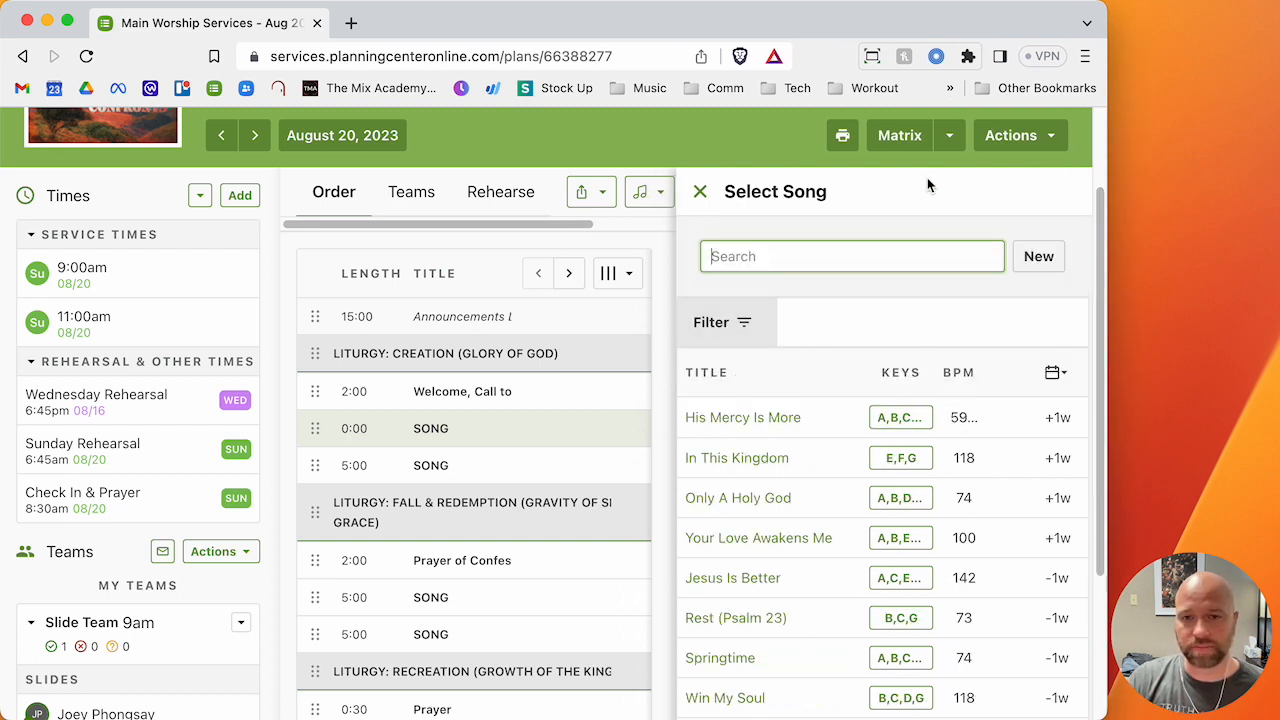
mouse_move(742, 327)
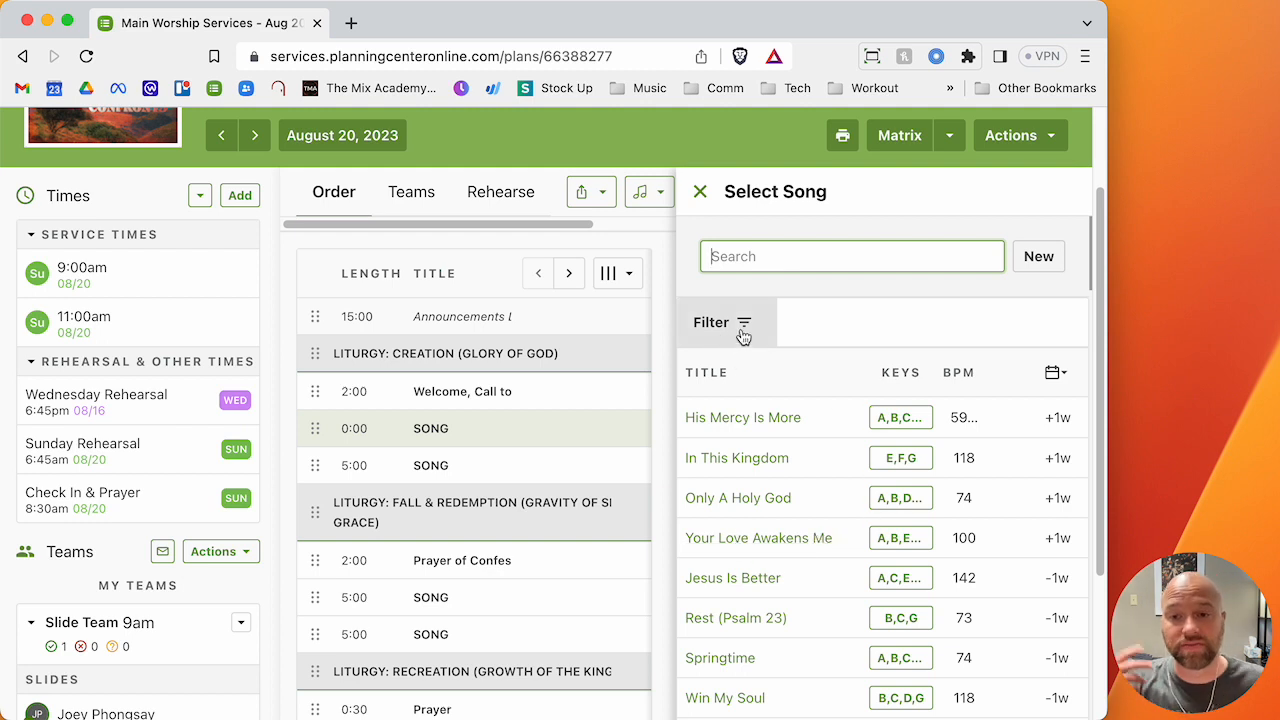
Filter songs by Last Scheduled Plan: Main Worship Services.
left_click(711, 322)
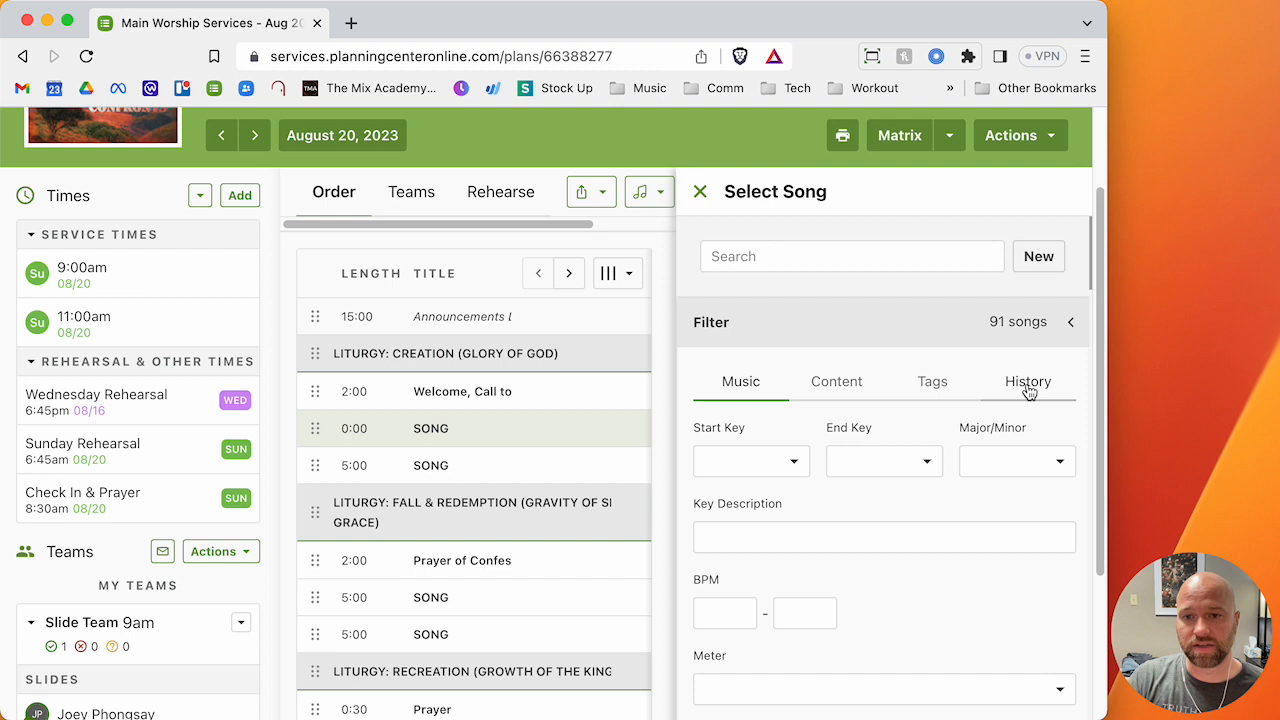
left_click(1027, 381)
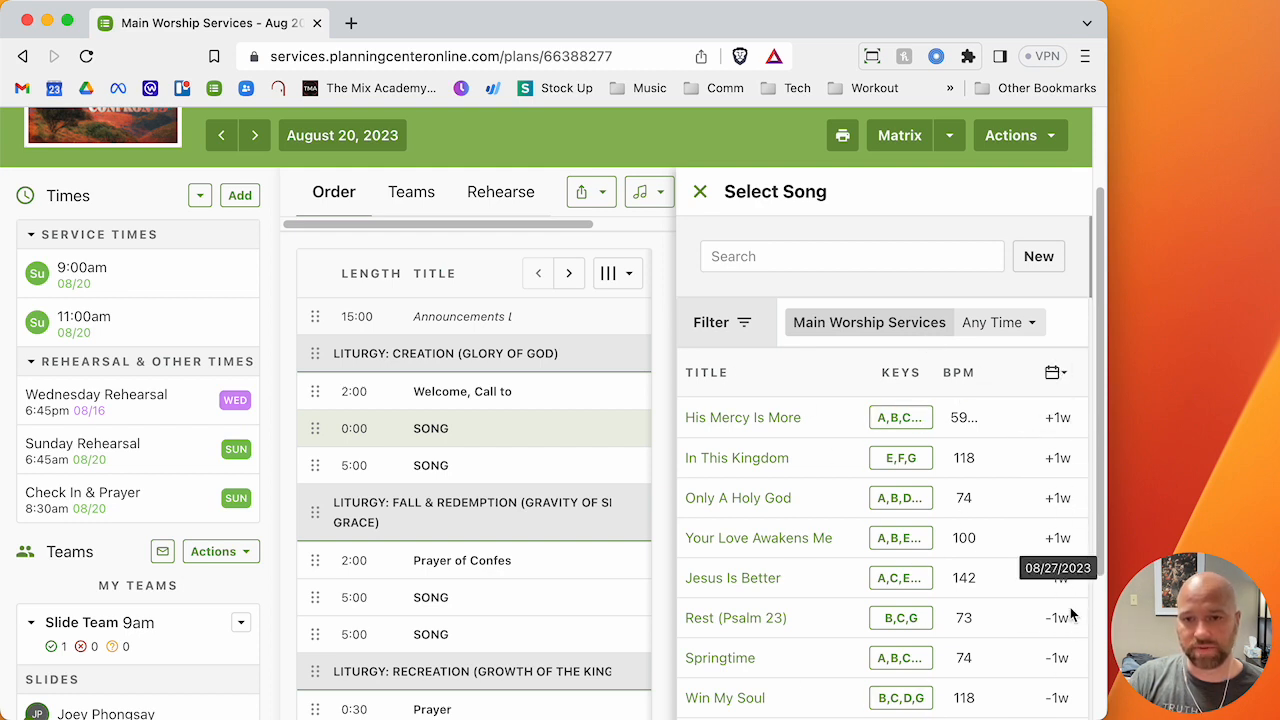
scroll("down", 3)
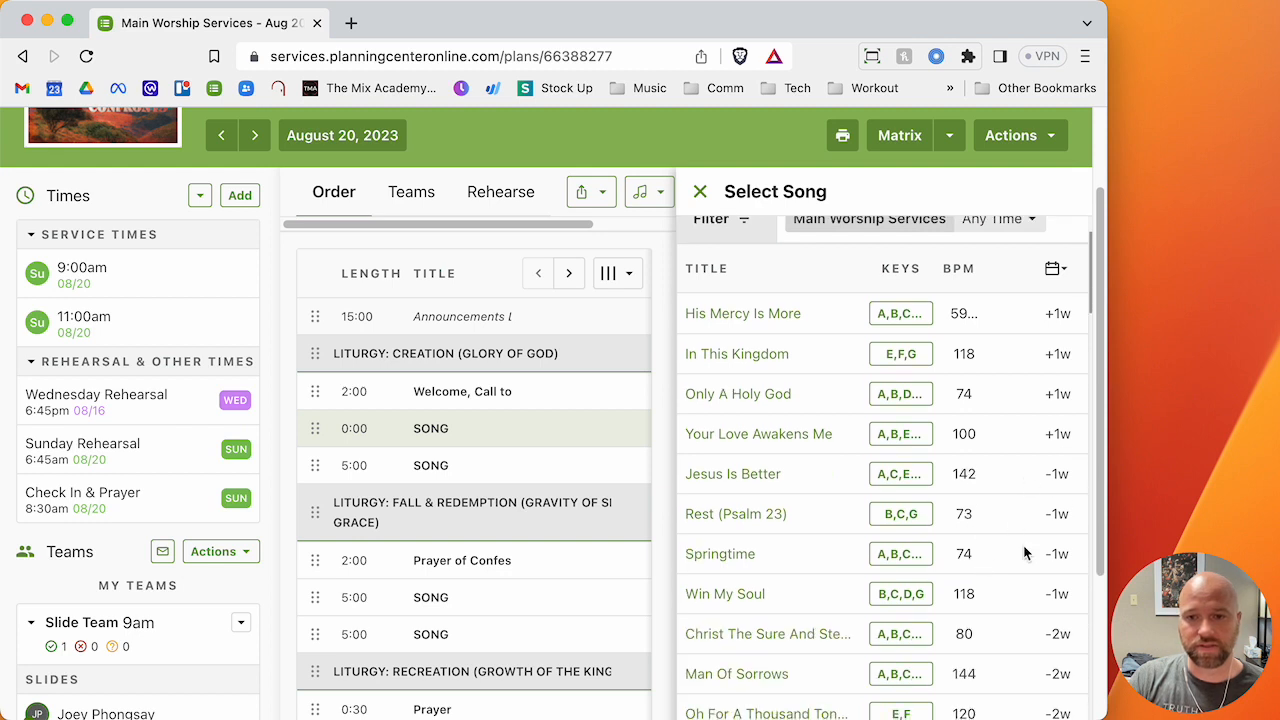
mouse_move(1016, 603)
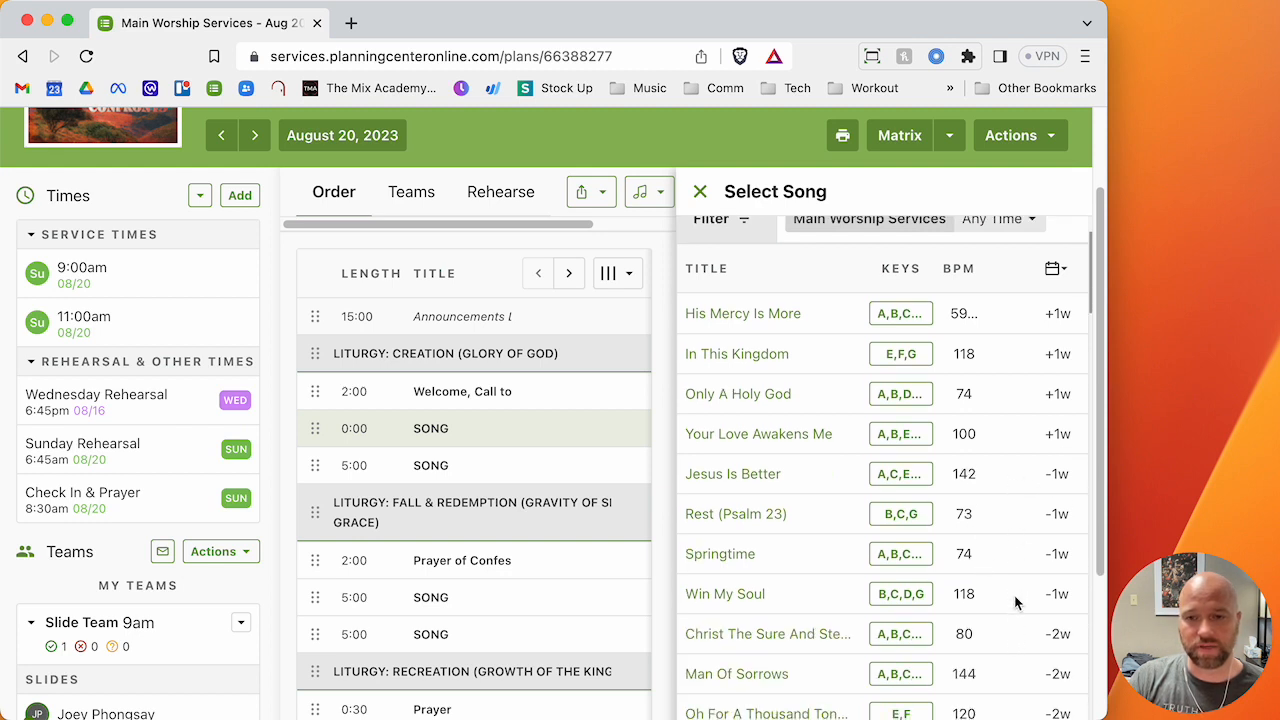
scroll("down", 3)
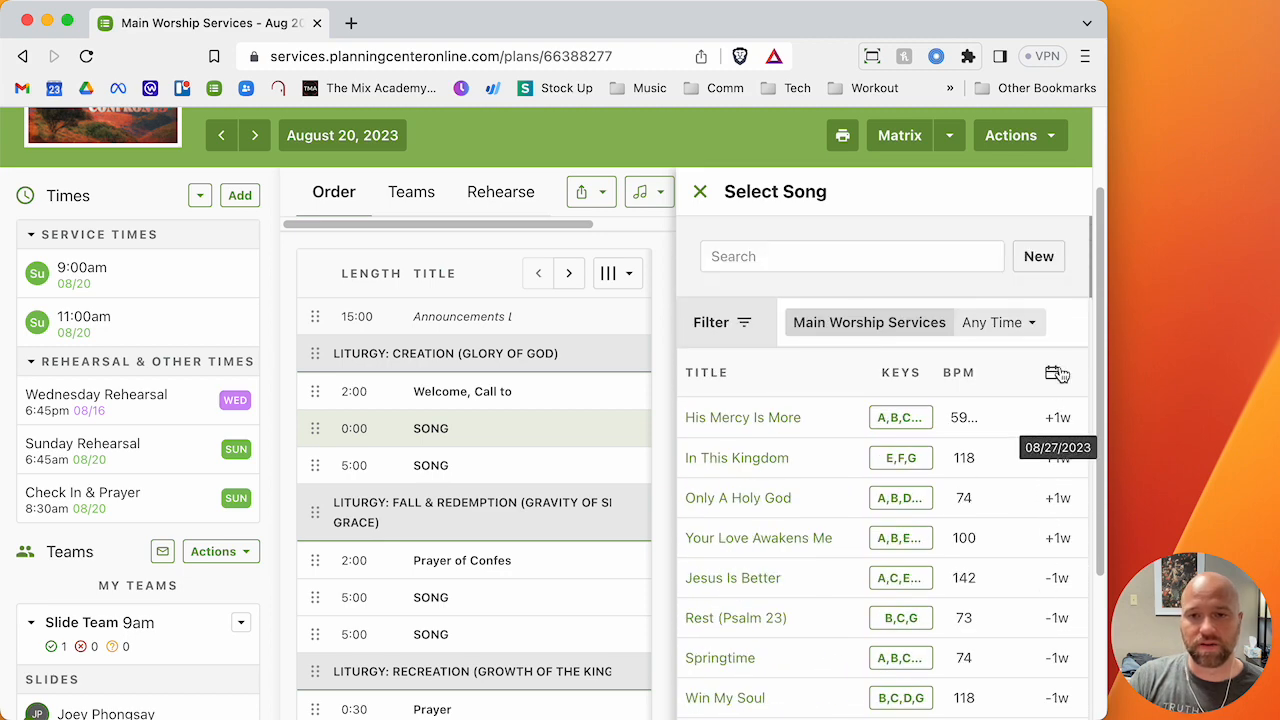
left_click(711, 322)
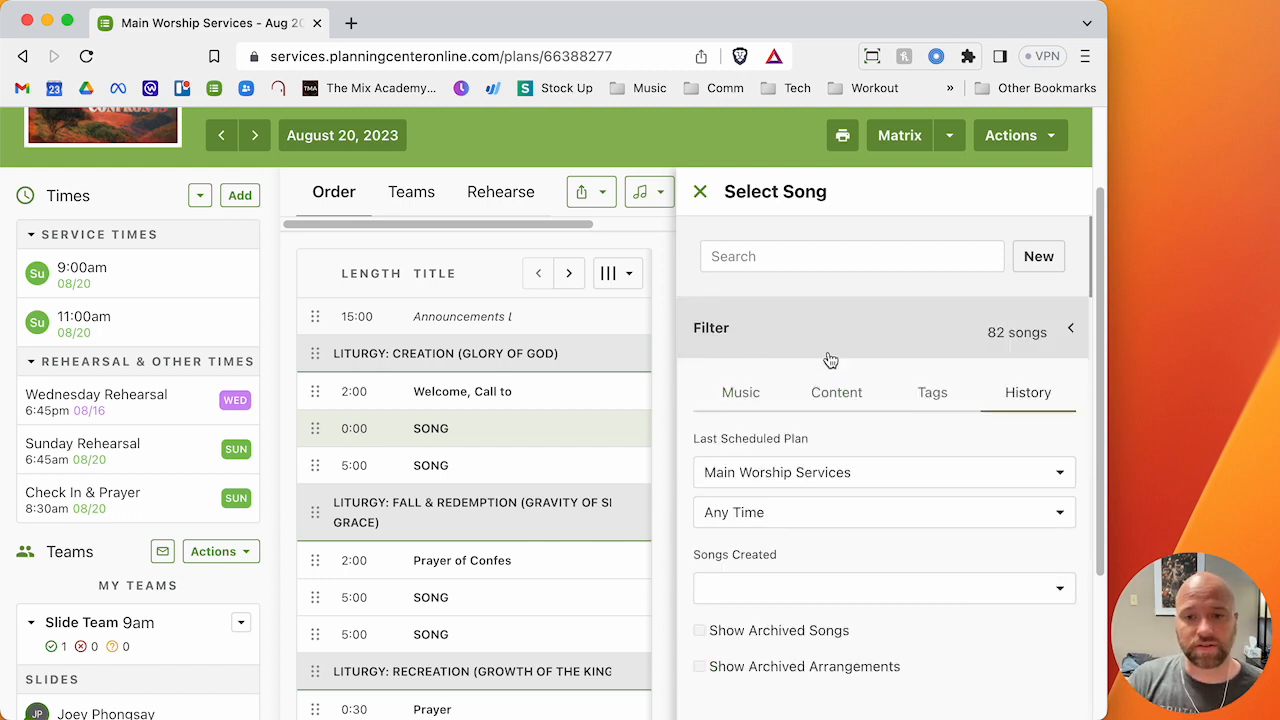
scroll("down", 3)
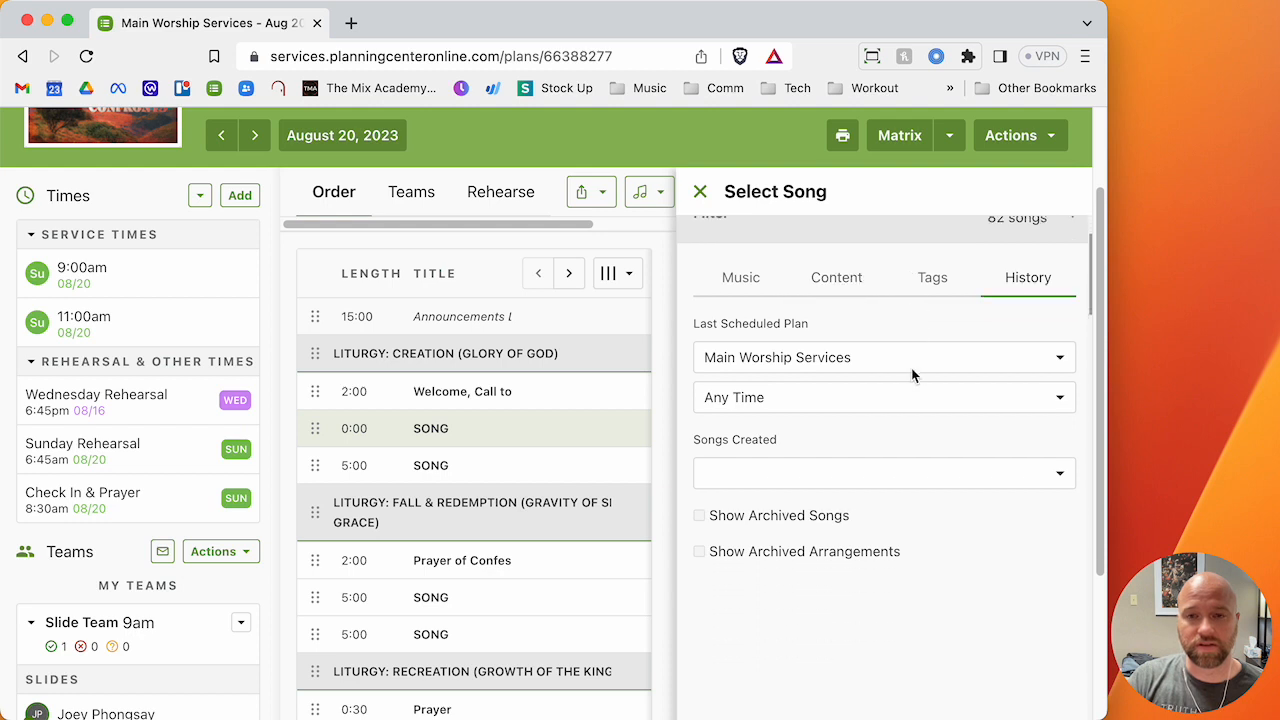
mouse_move(862, 377)
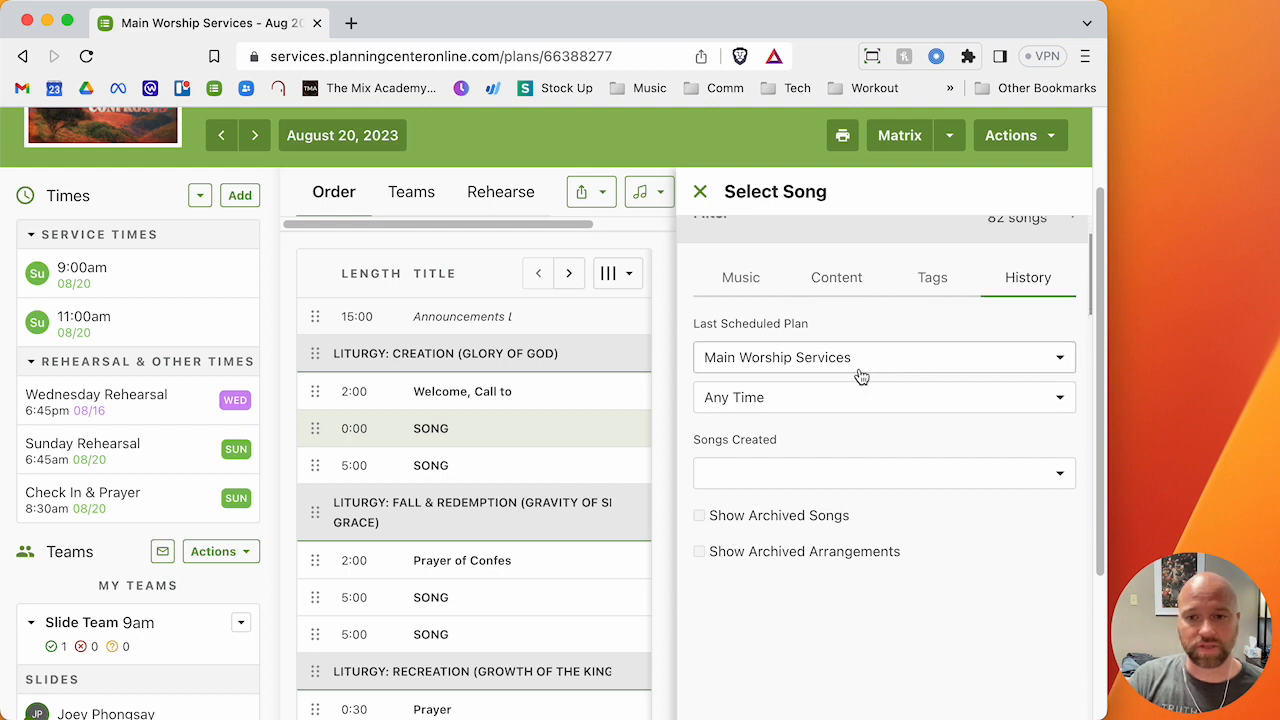
mouse_move(850, 362)
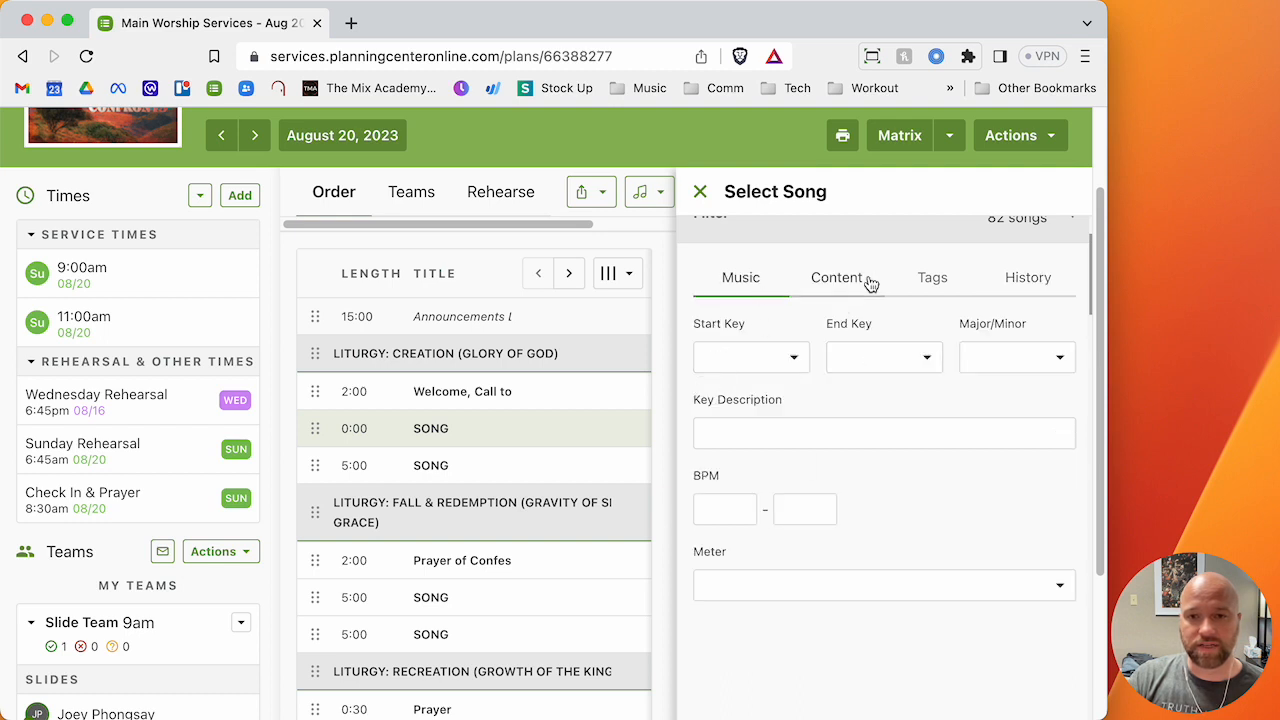
Add a Liturgy tag filter for Adoration and apply the filters.
left_click(931, 277)
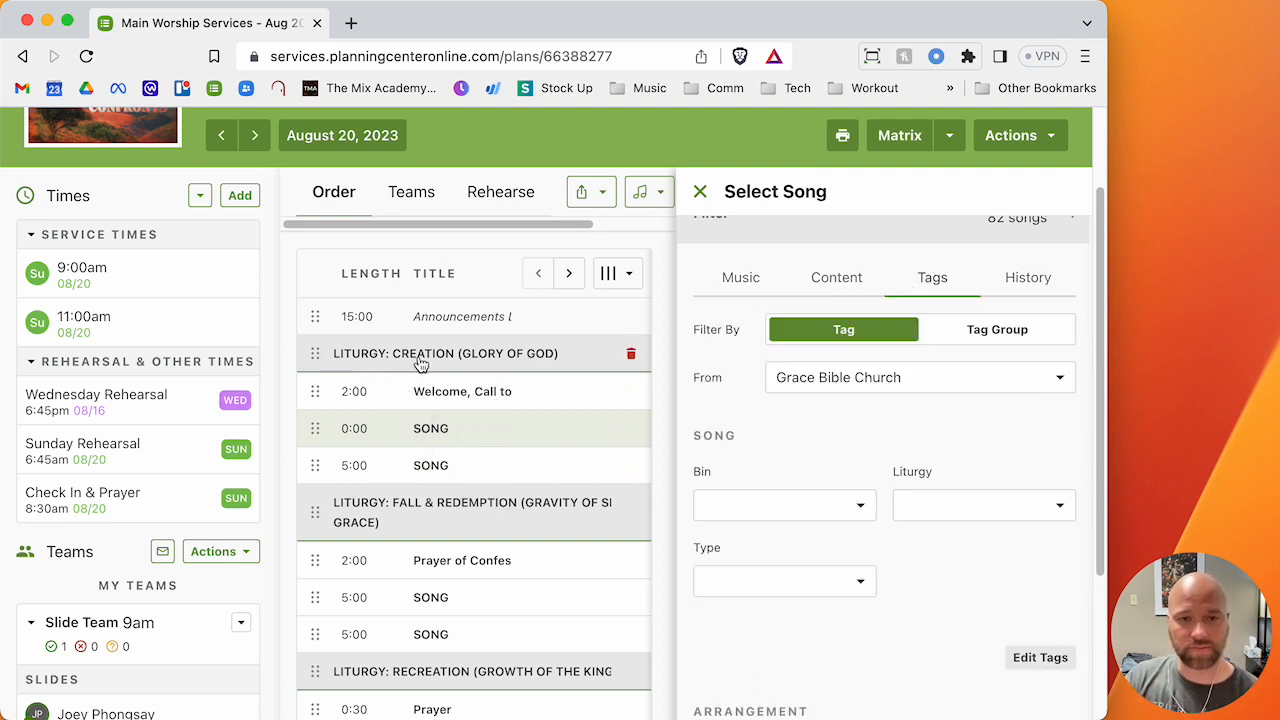
mouse_move(543, 367)
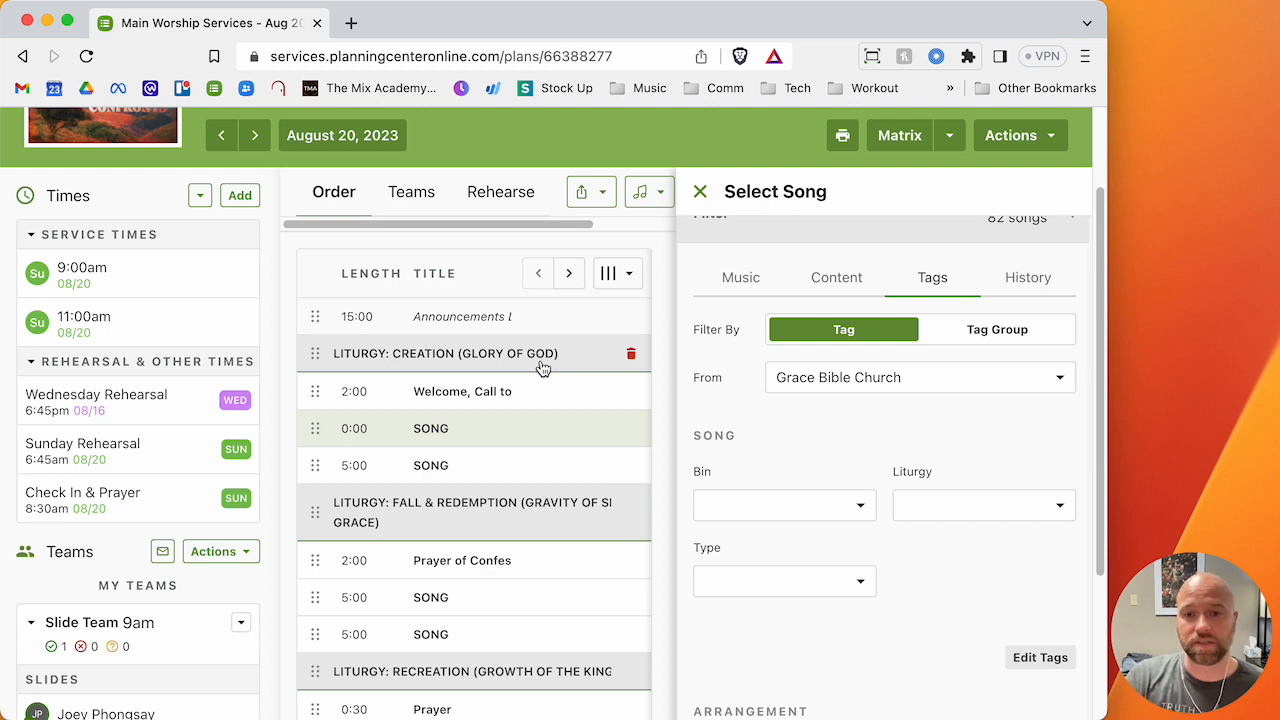
left_click(983, 504)
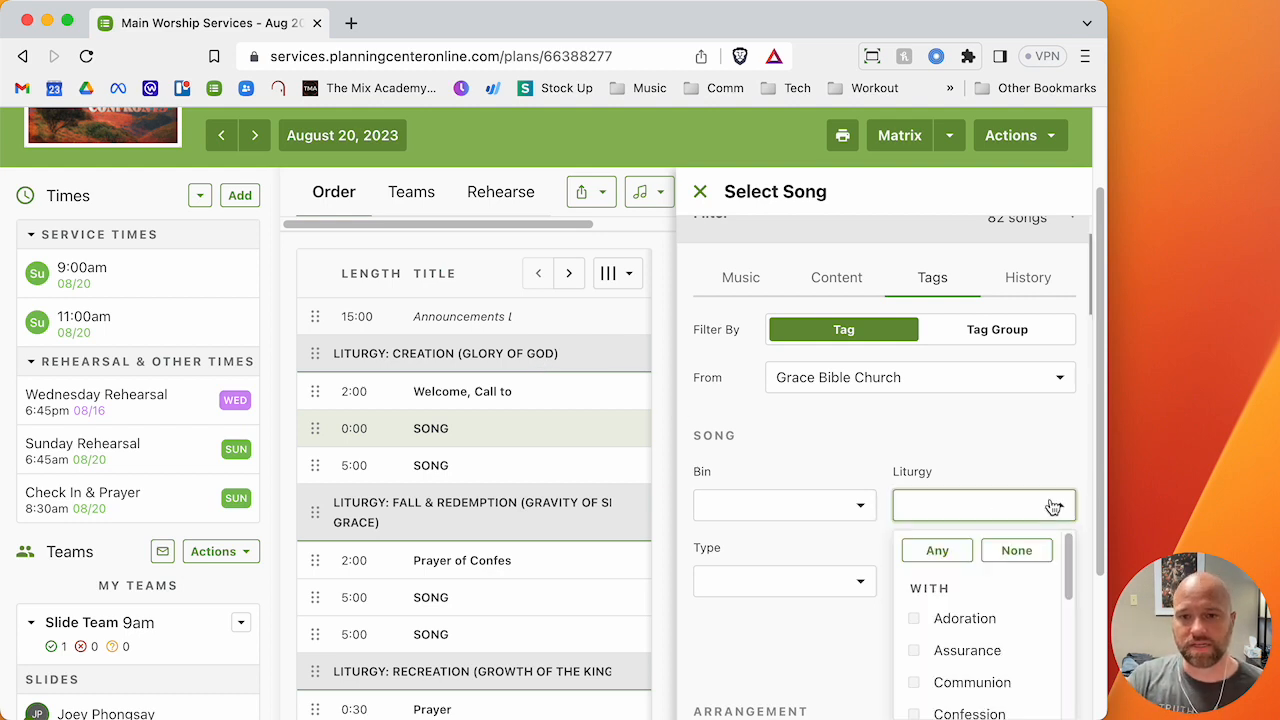
left_click(913, 618)
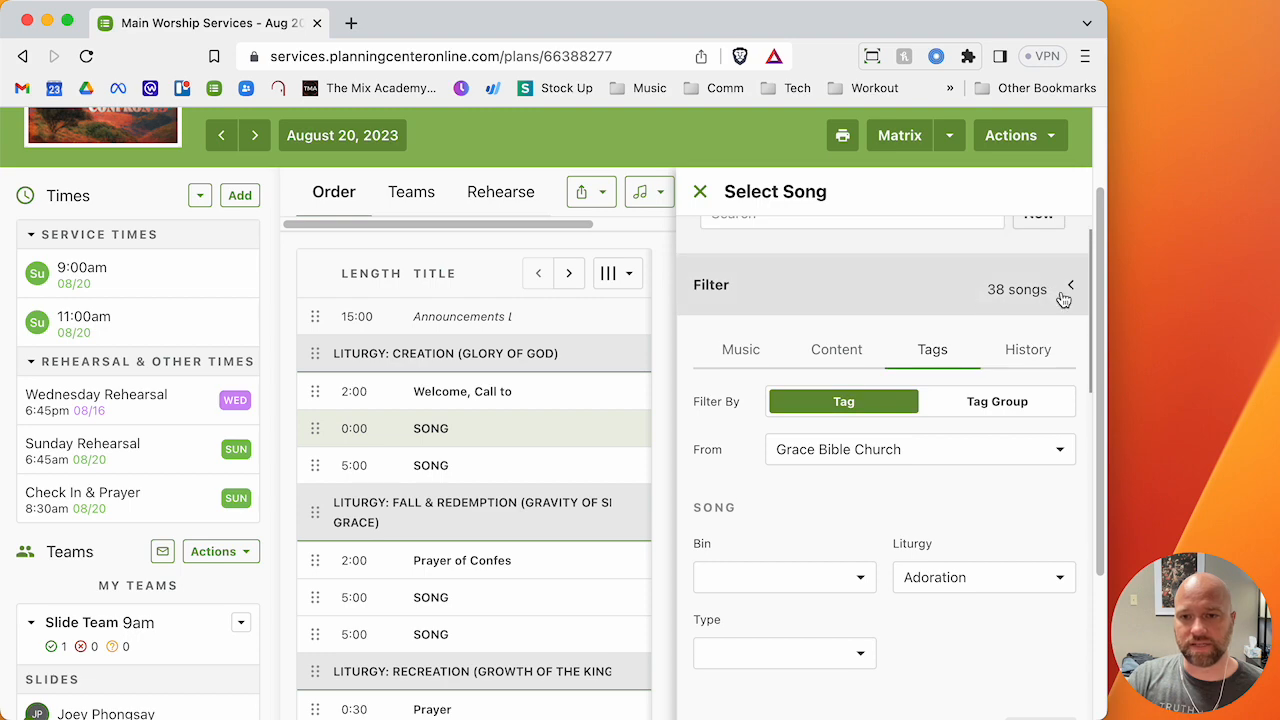
left_click(1069, 288)
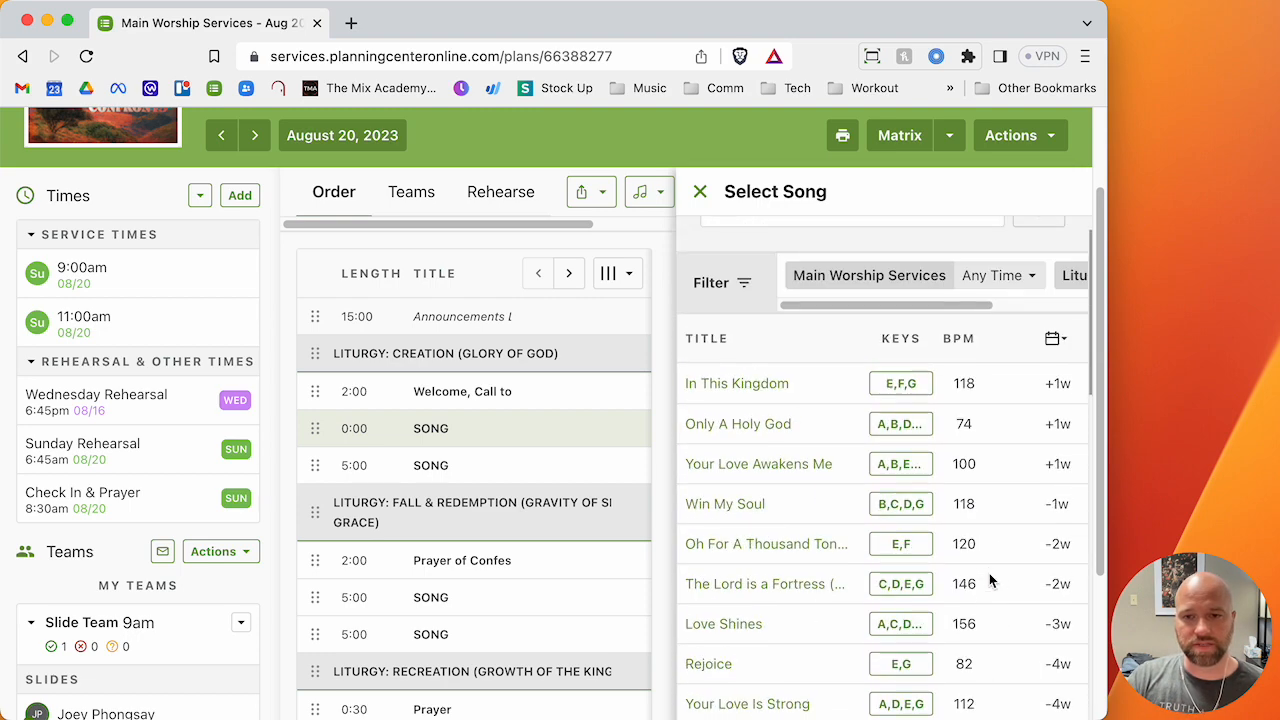
Link Your Love Is Strong in G (Baritone) to the first SONG placeholder.
scroll("down", 3)
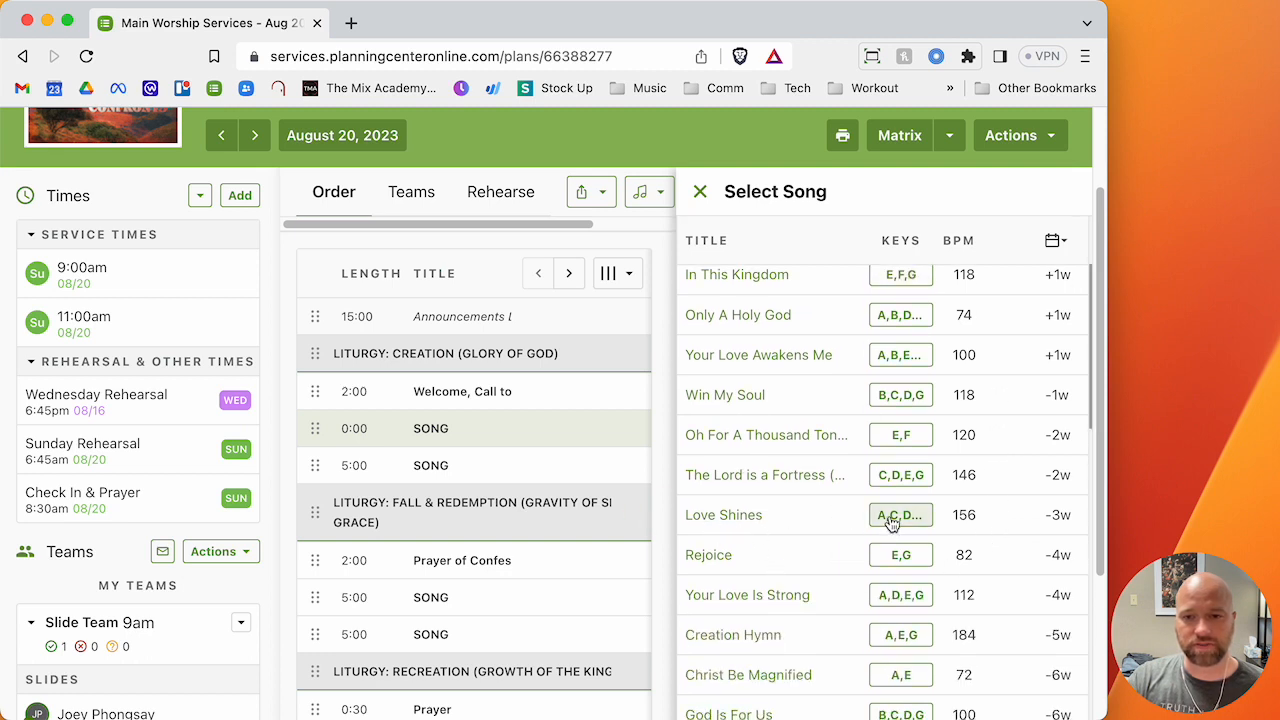
left_click(899, 514)
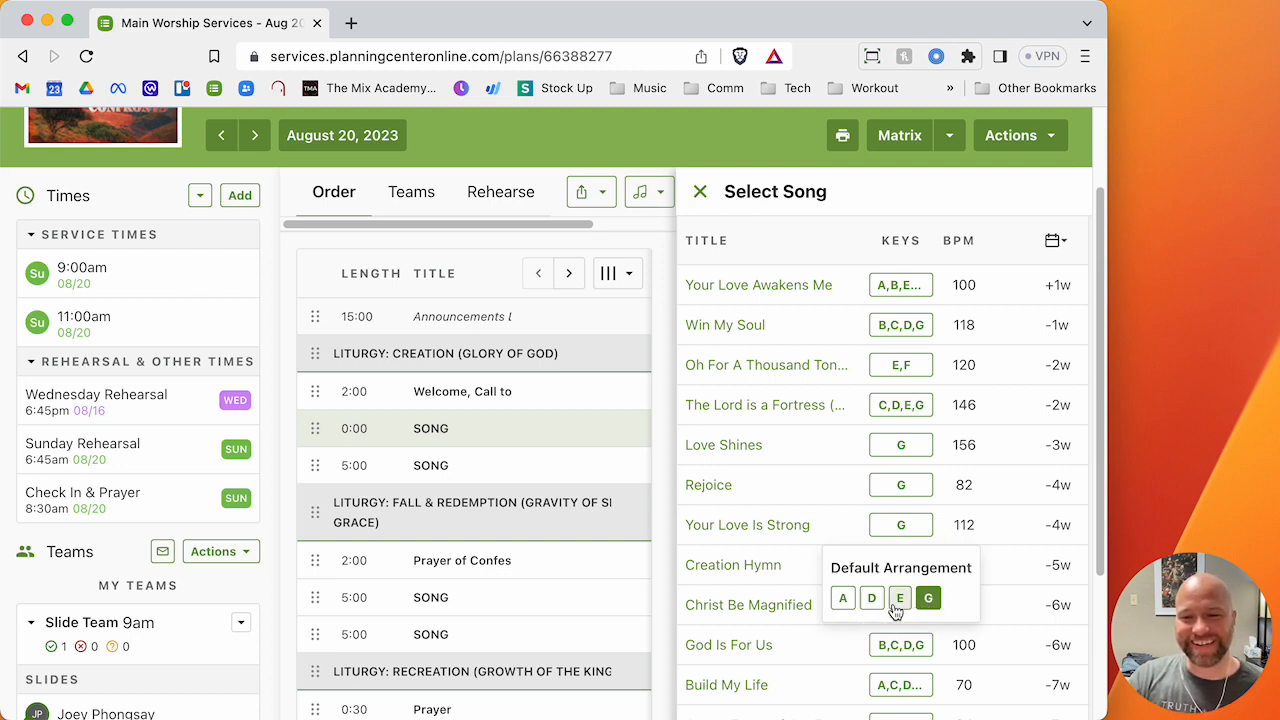
left_click(872, 597)
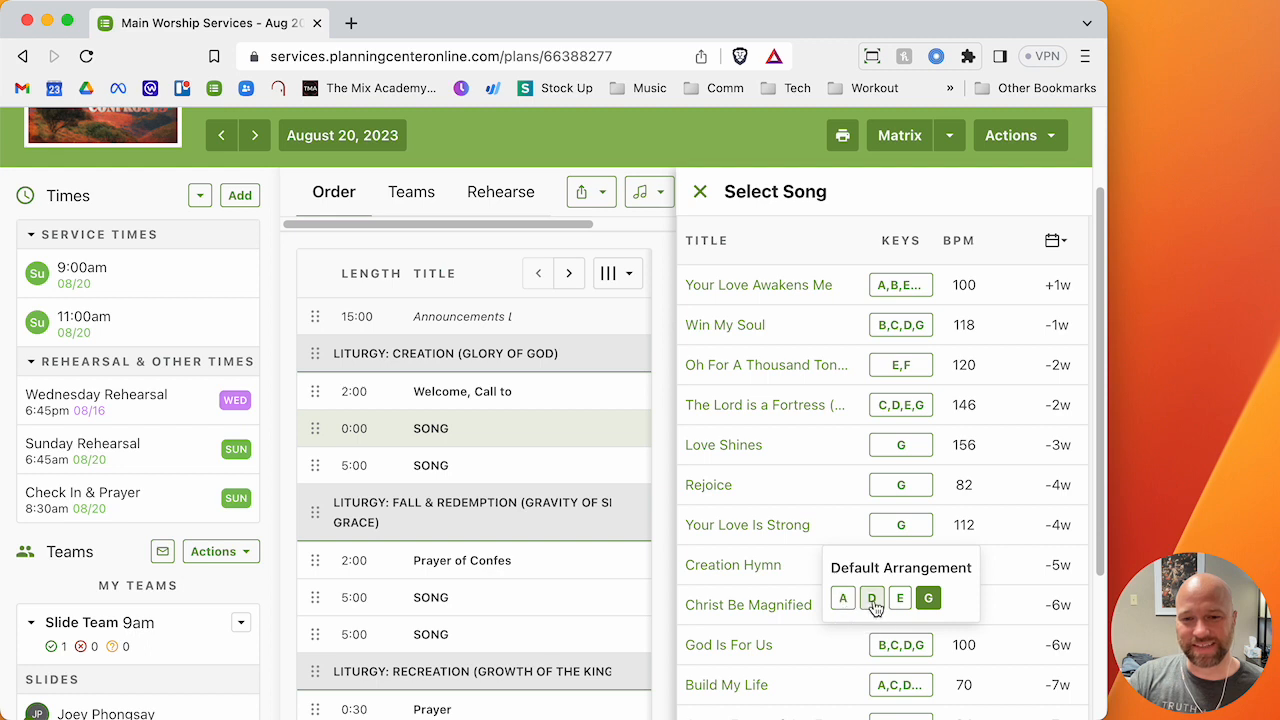
mouse_move(872, 597)
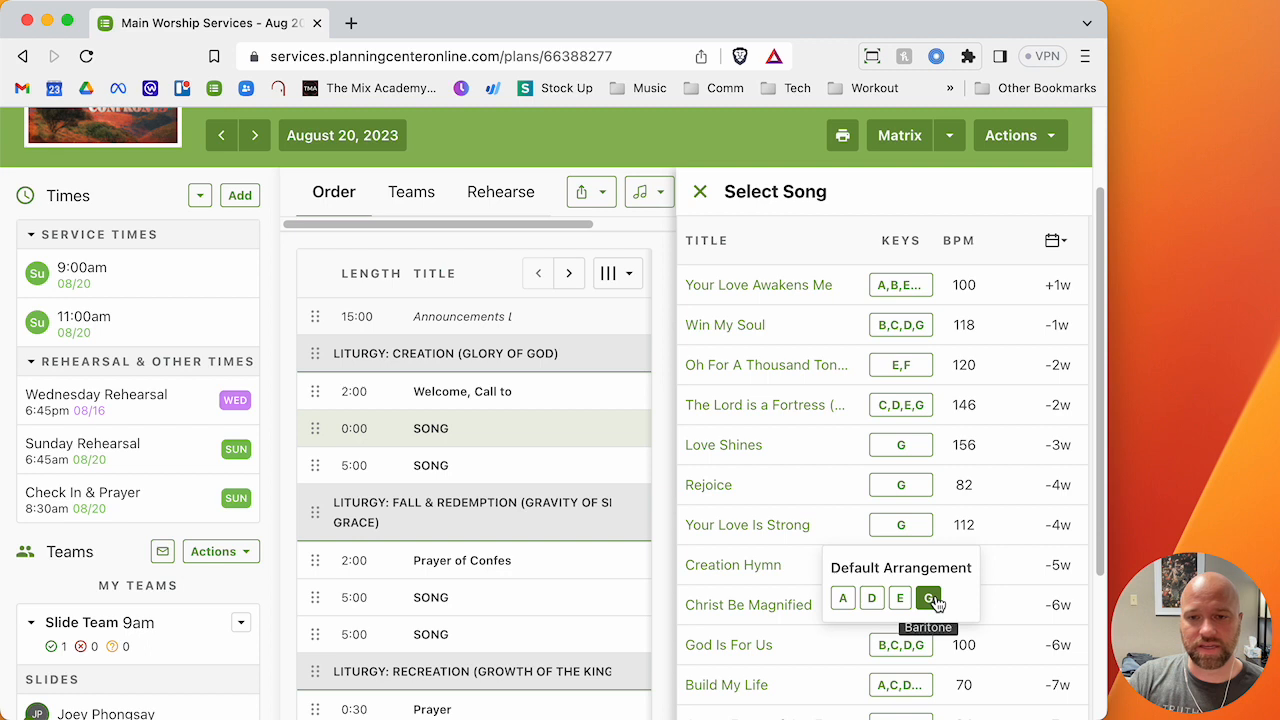
left_click(929, 598)
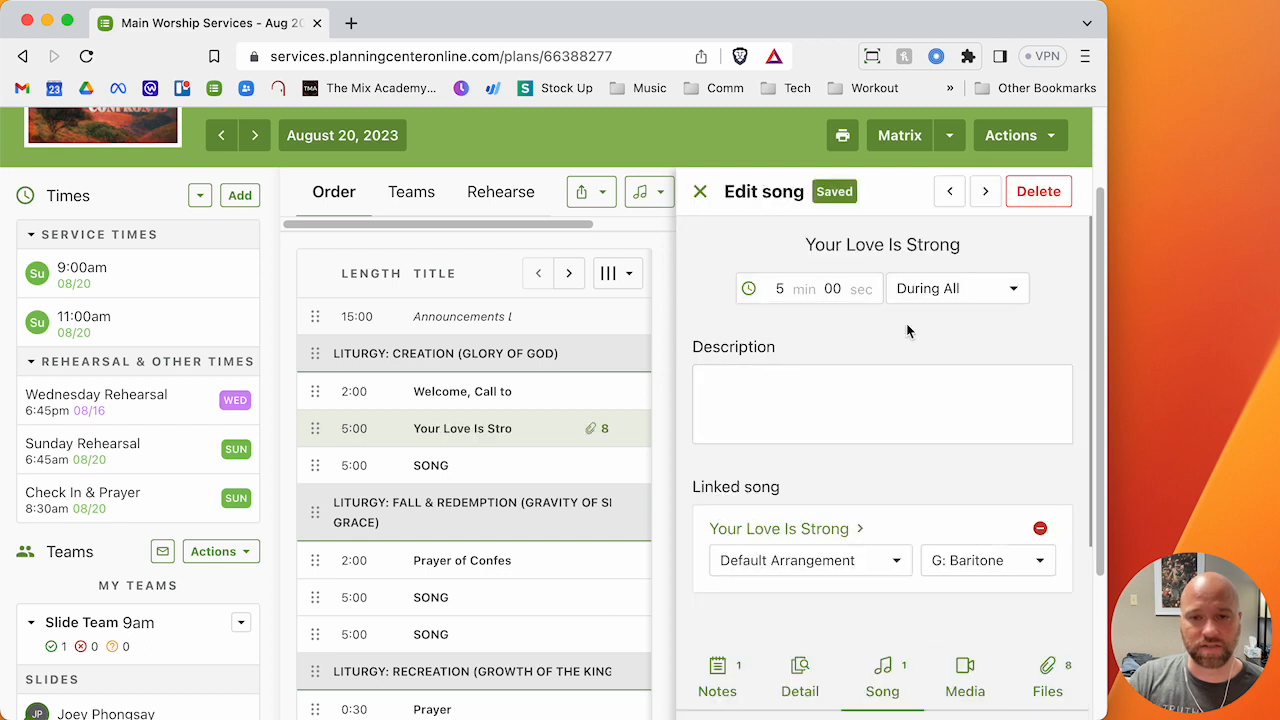
scroll("down", 3)
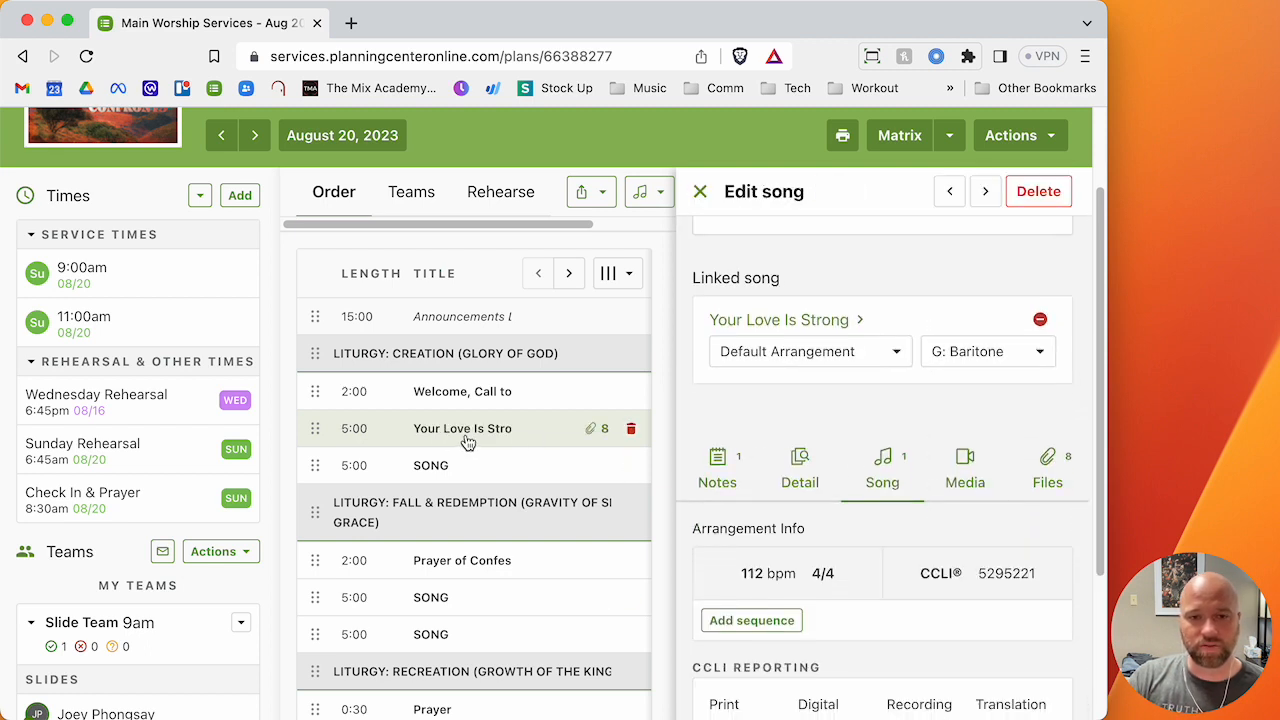
left_click(700, 191)
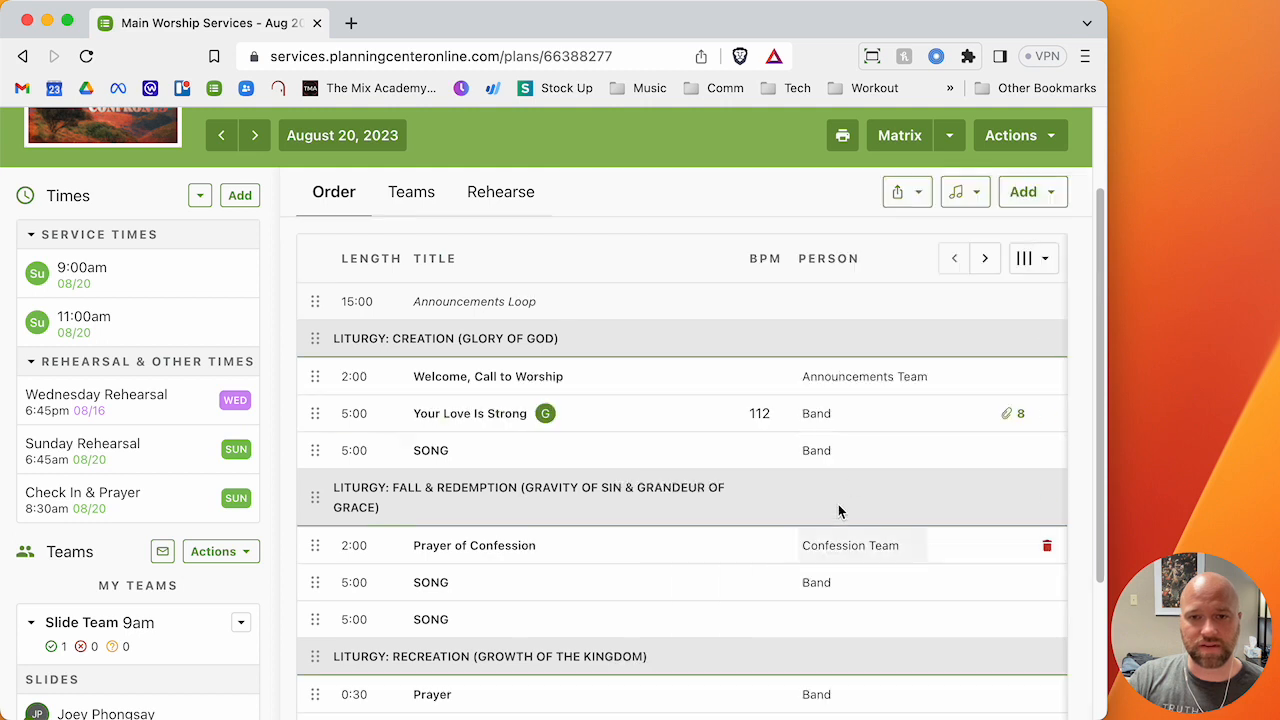
mouse_move(1015, 414)
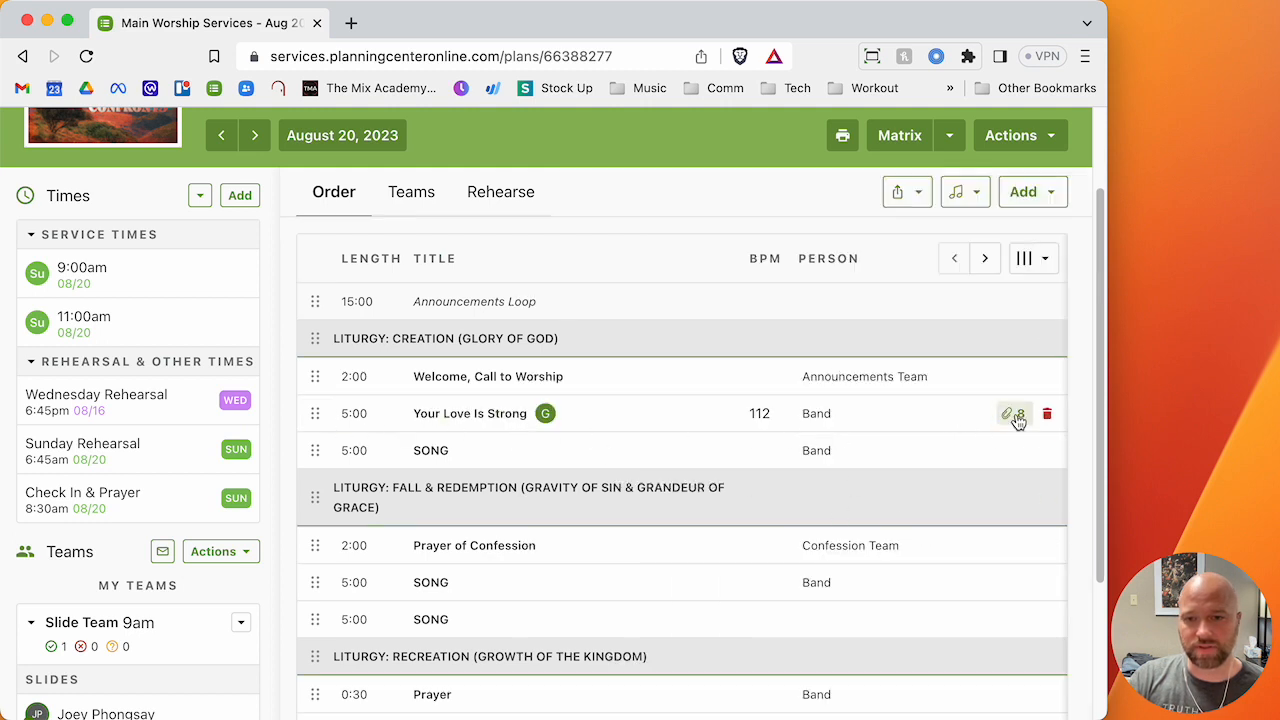
Open the Select Song picker for the Creation liturgy's SONG placeholder.
left_click(1007, 413)
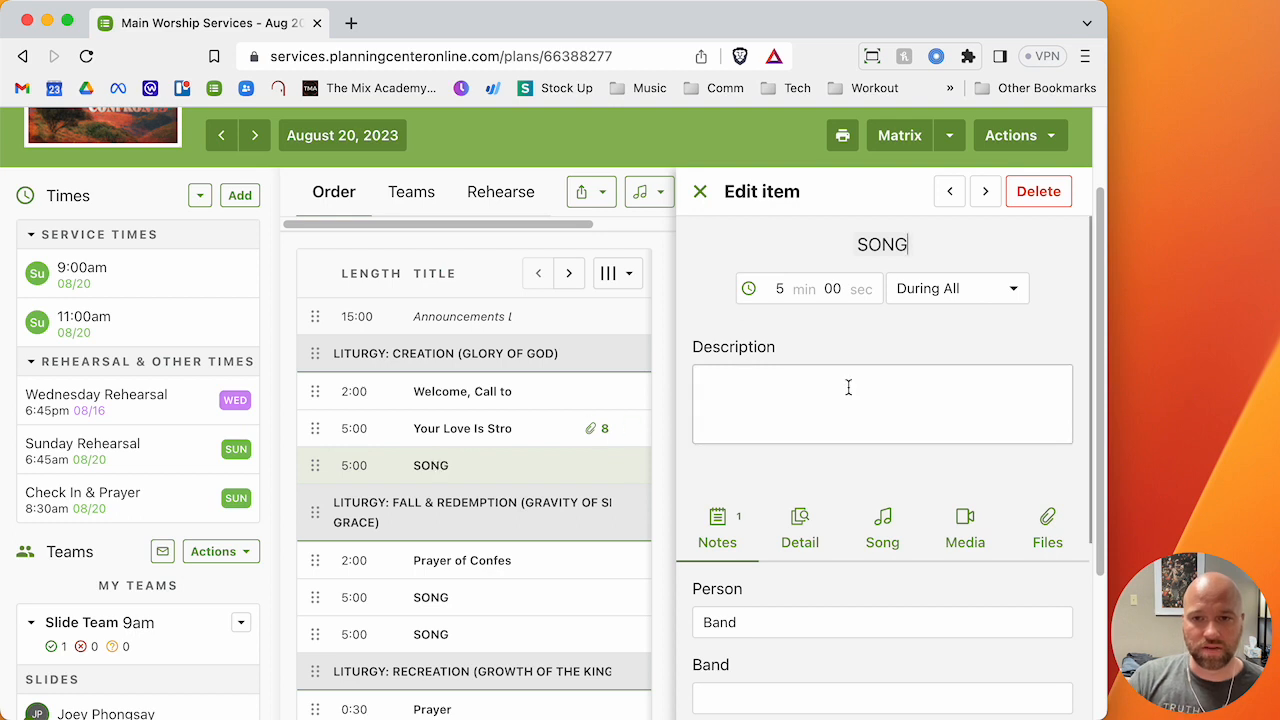
mouse_move(611, 443)
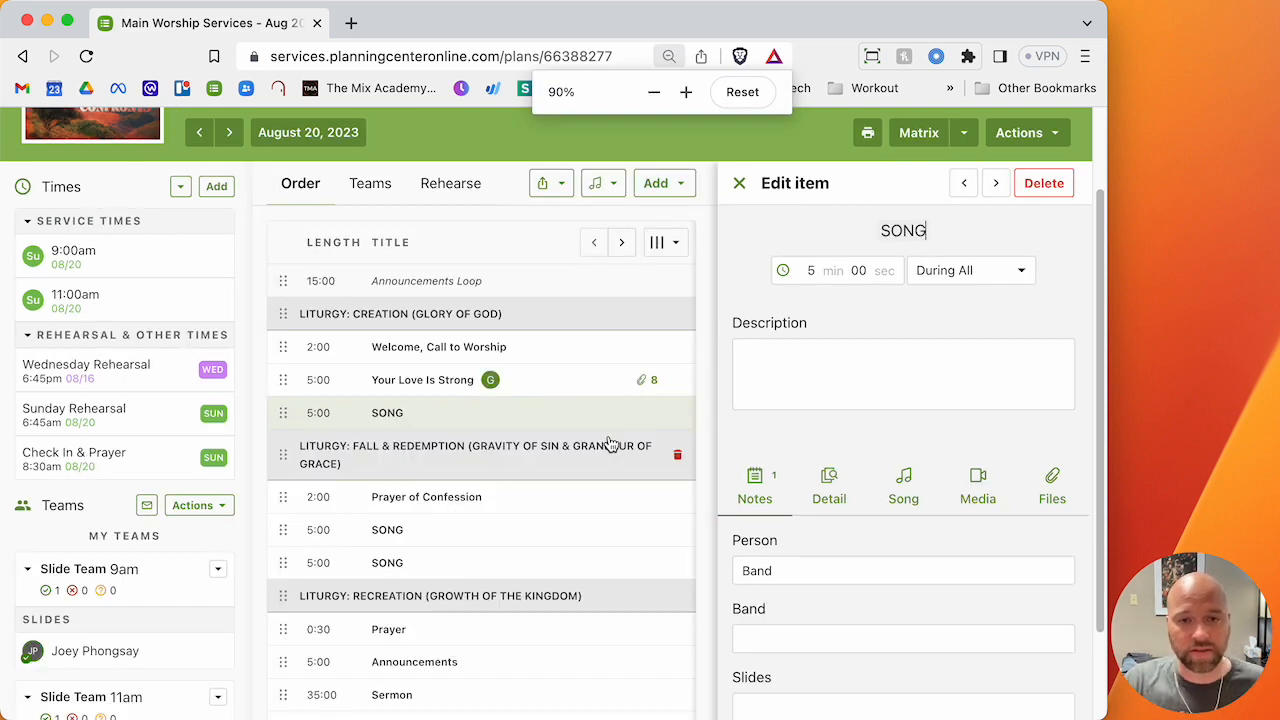
left_click(902, 485)
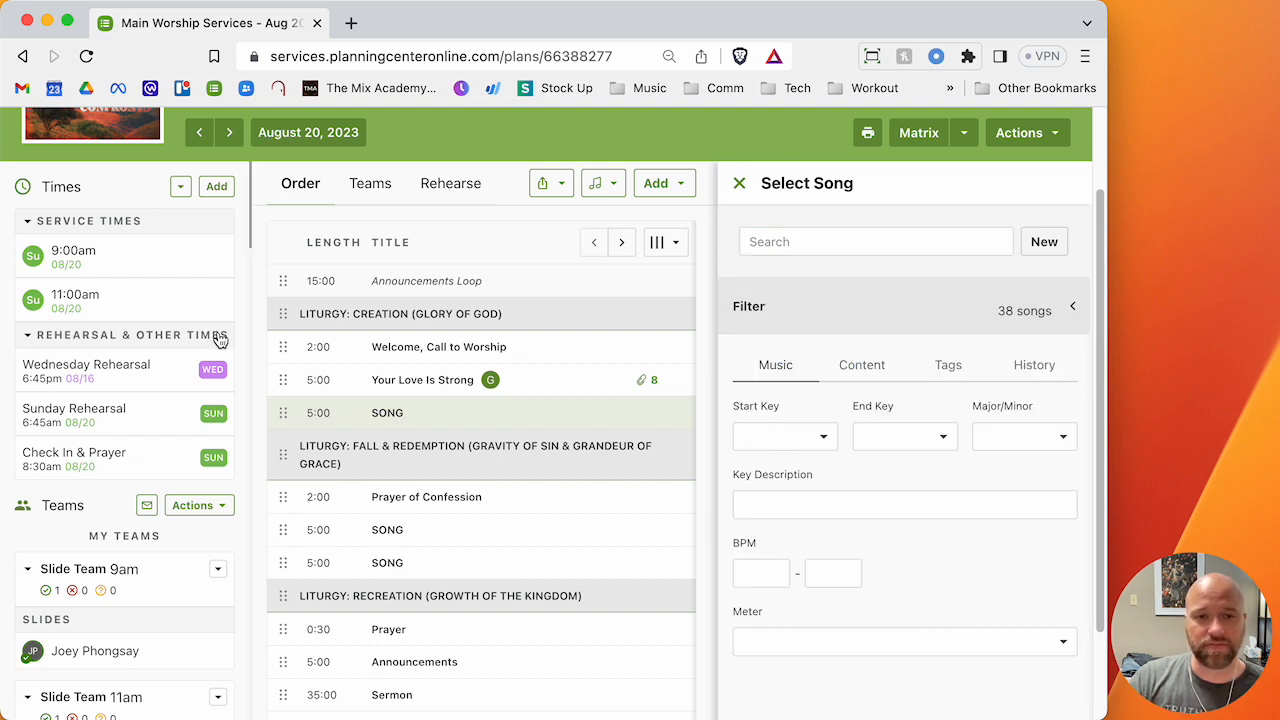
Filter songs to start key G with key description 'Alto'.
left_click(784, 436)
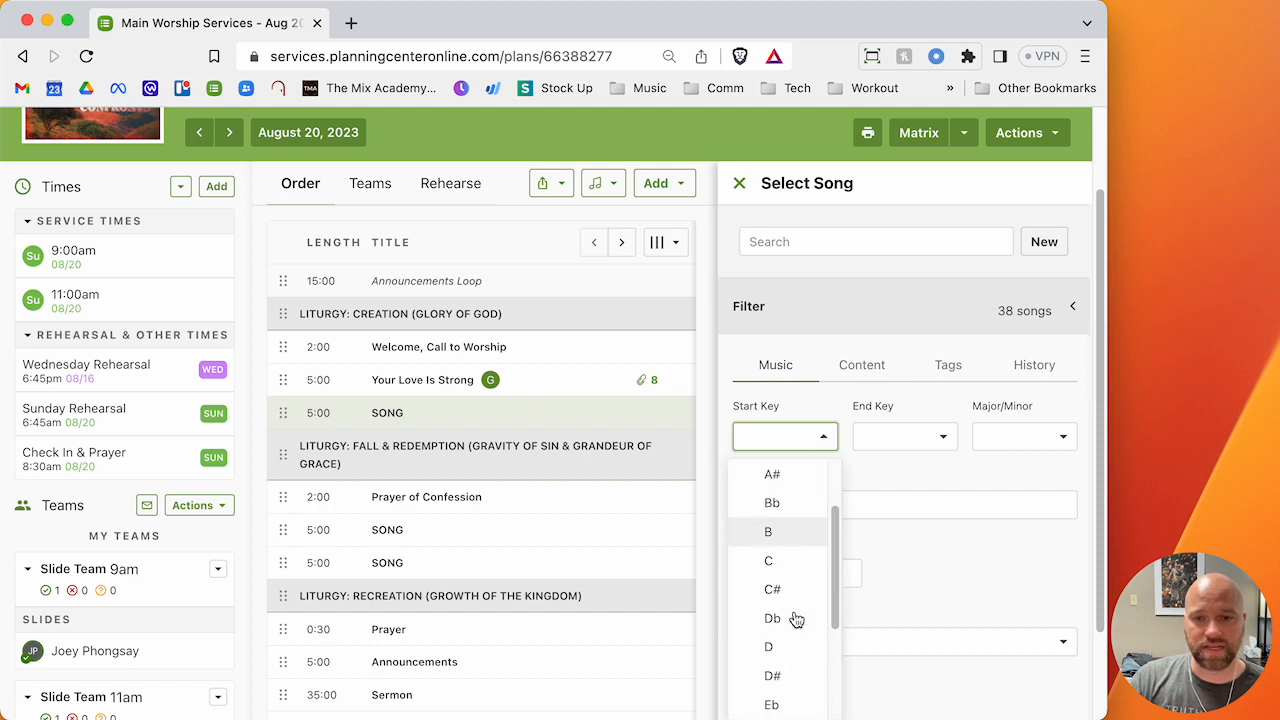
scroll("down", 3)
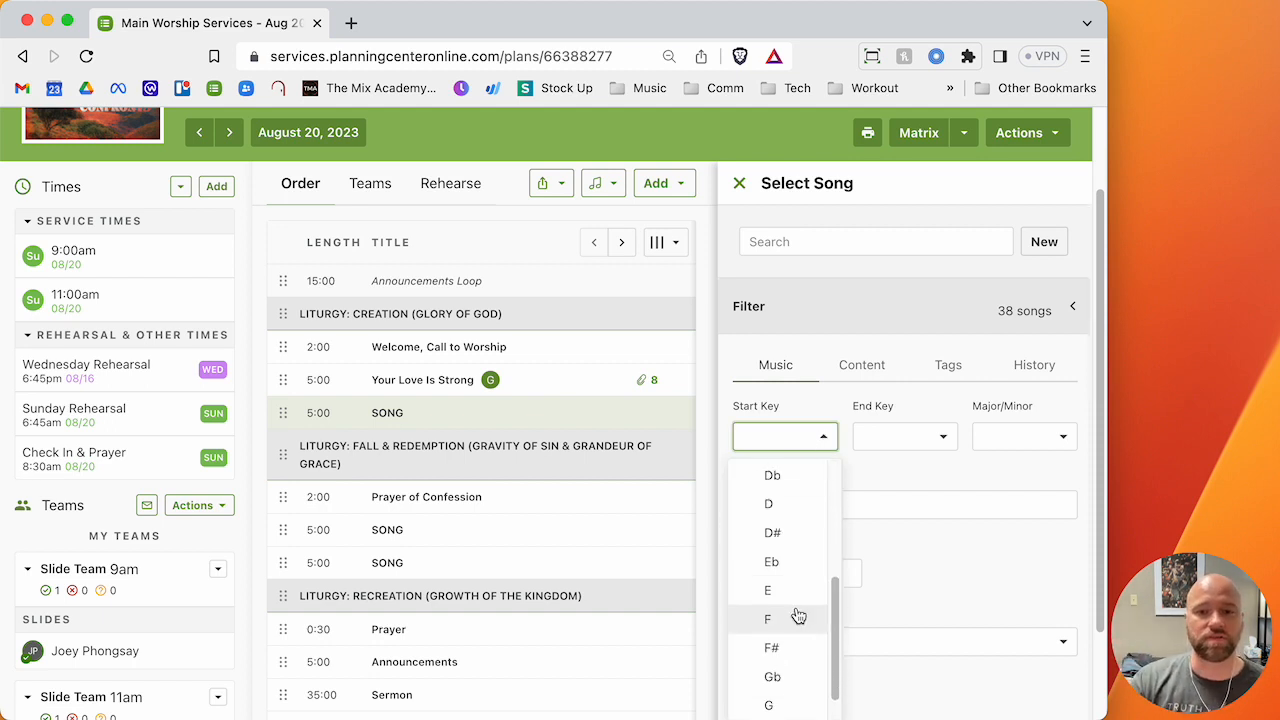
left_click(769, 705)
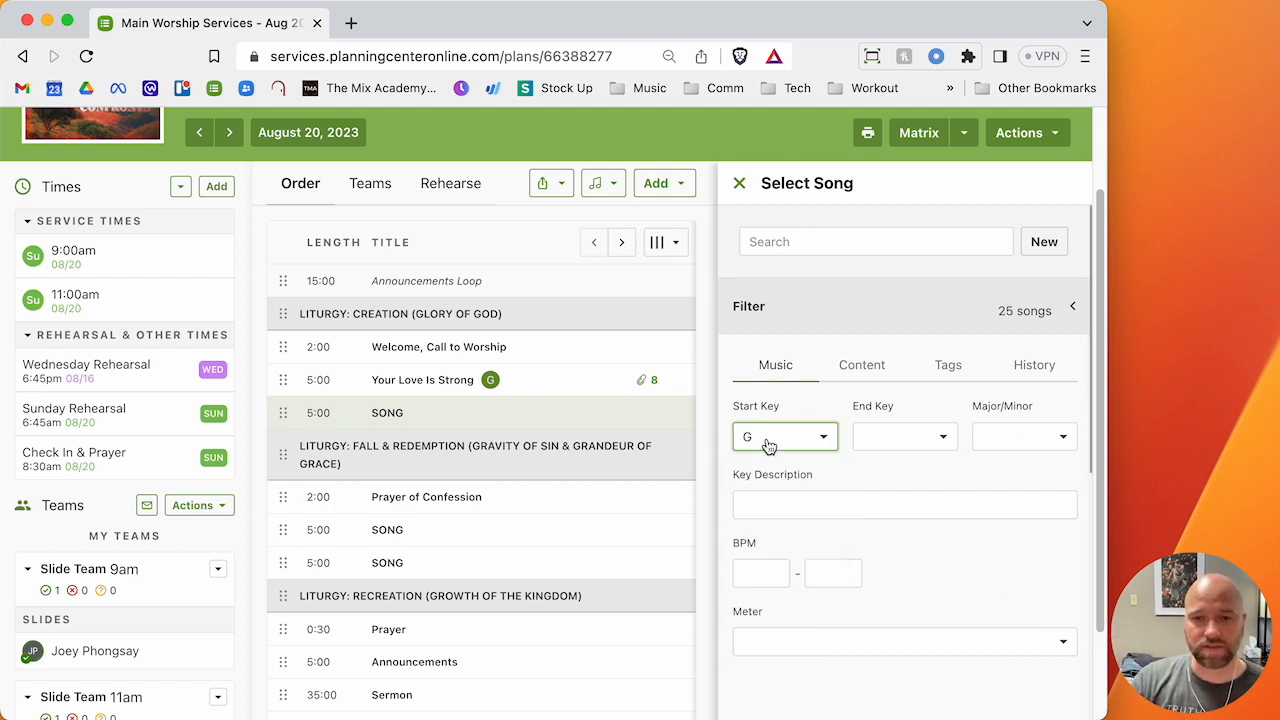
left_click(904, 504)
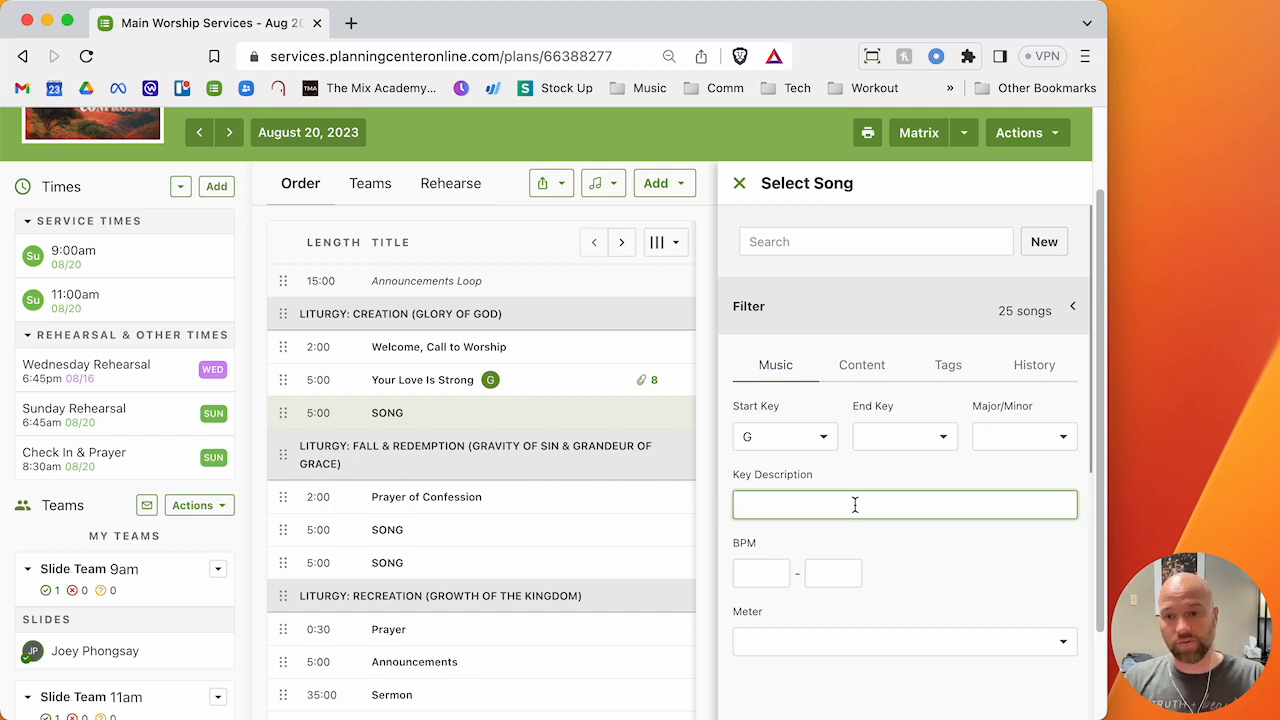
type("Baritone")
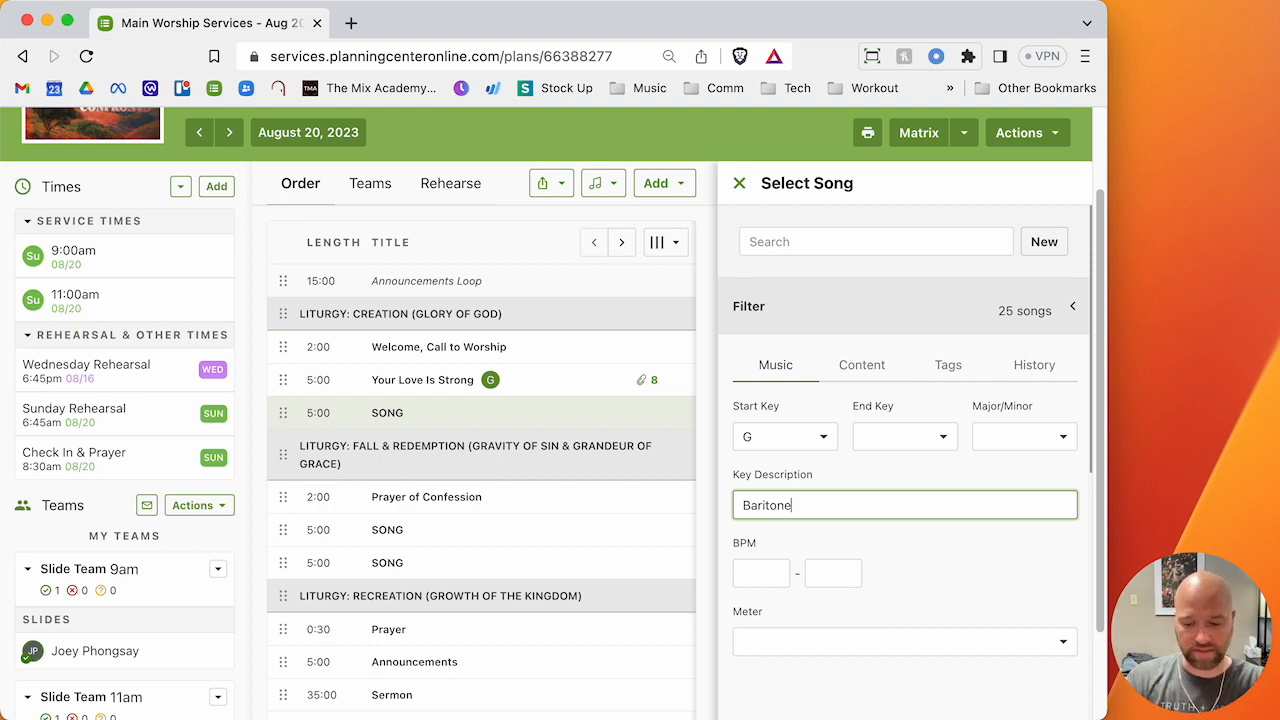
type("Alto")
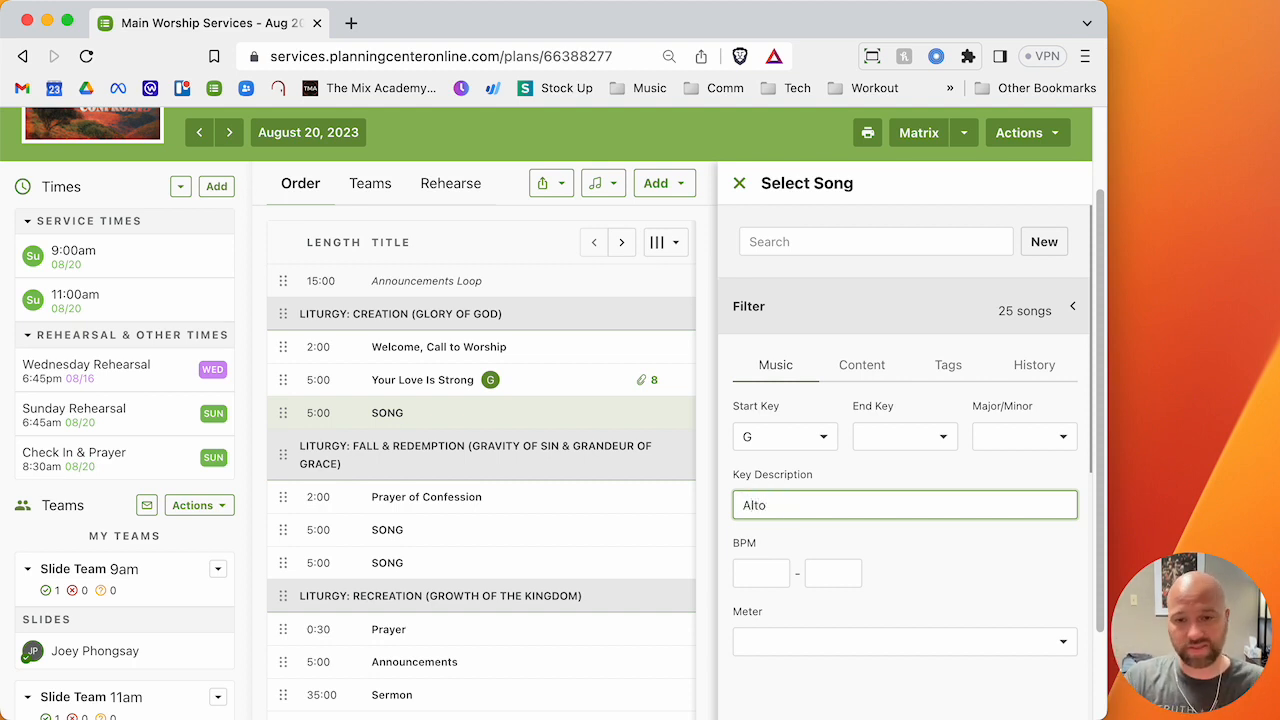
mouse_move(1165, 492)
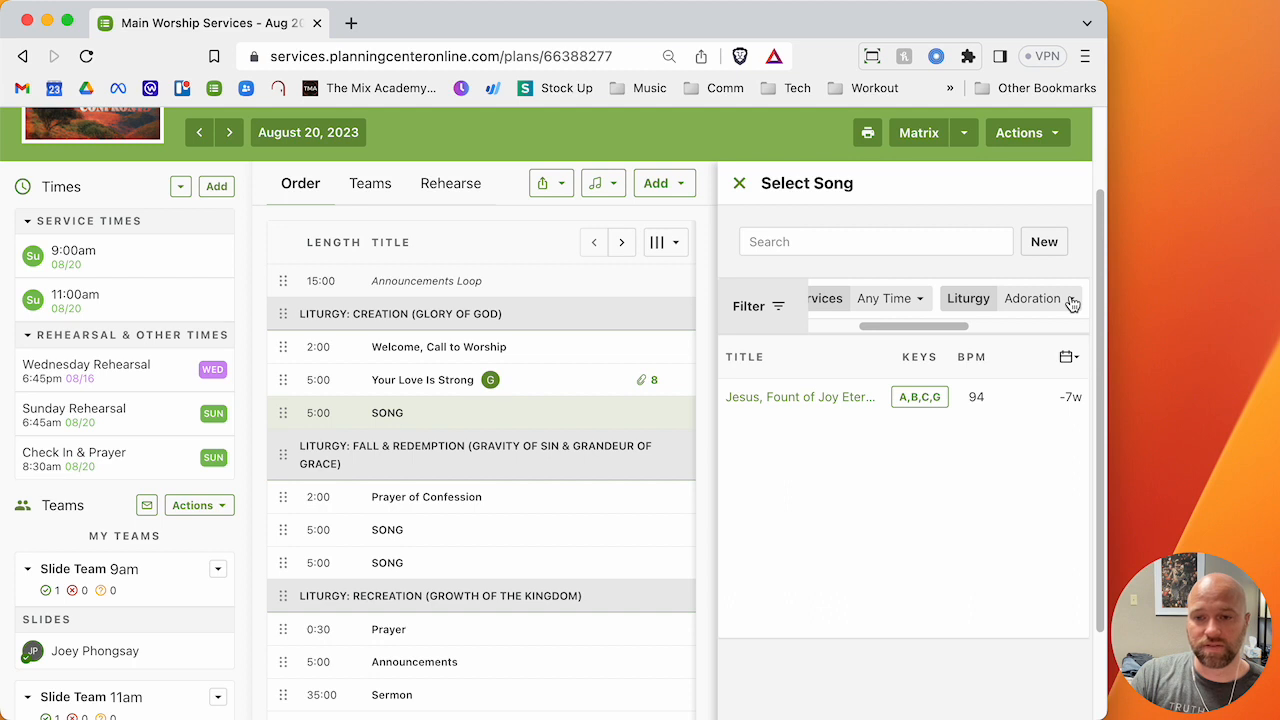
mouse_move(836, 417)
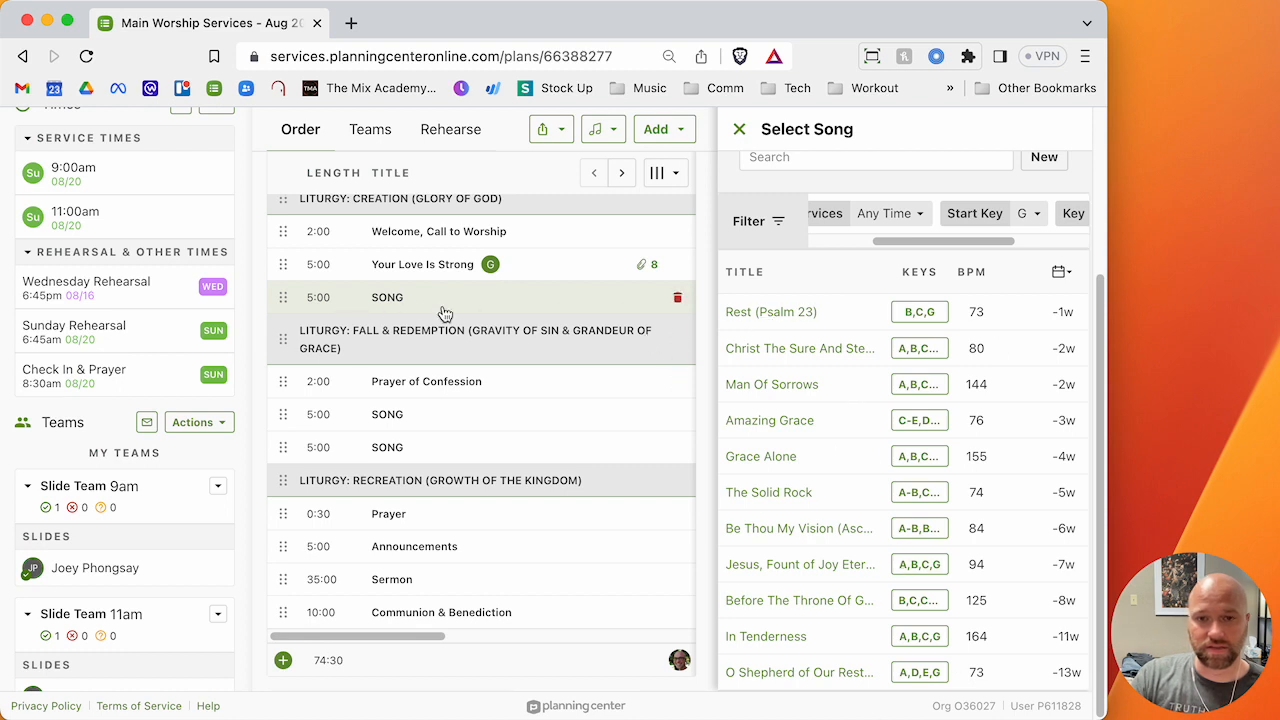
Link Rest (Psalm 23) in G (Alto), then open and close the next SONG item.
left_click(919, 311)
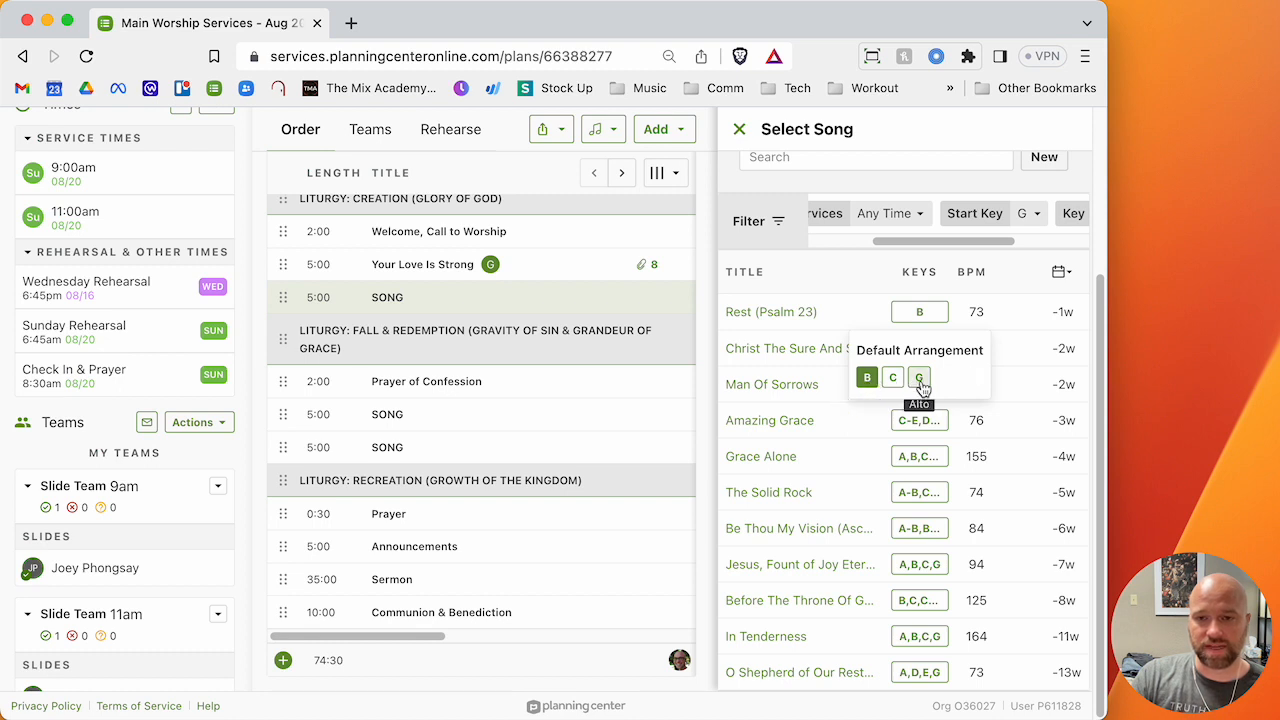
left_click(918, 377)
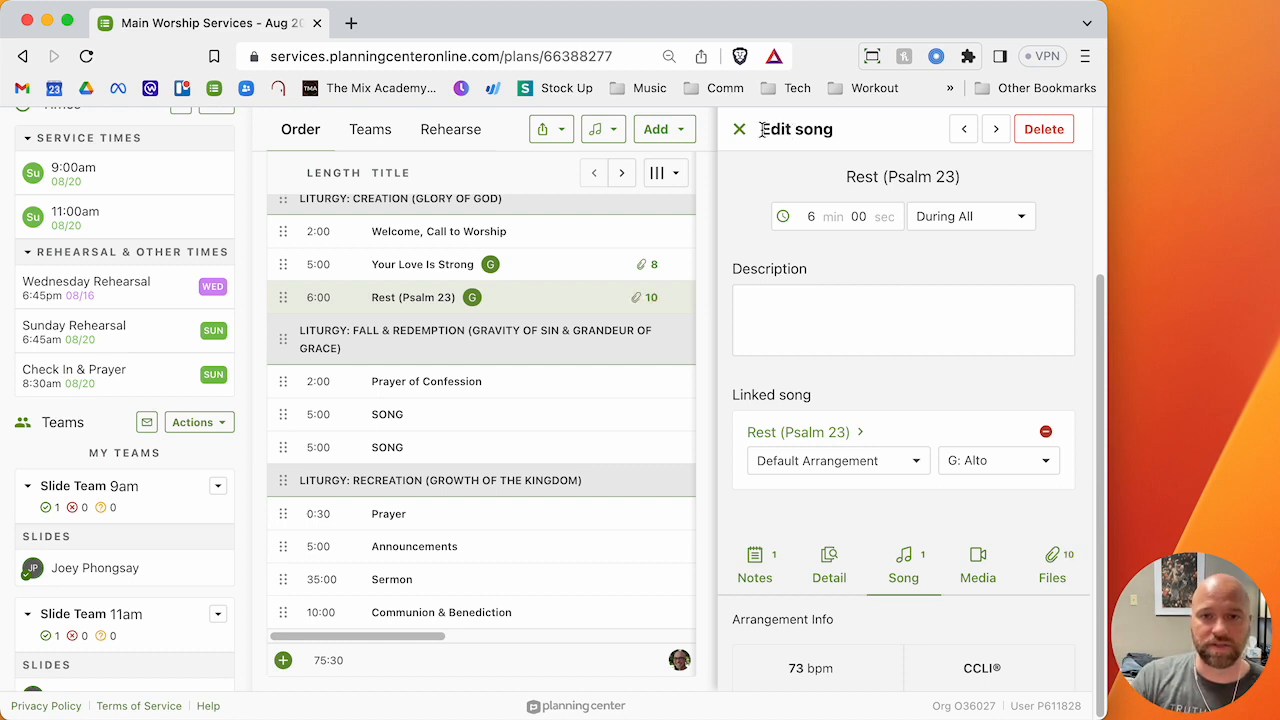
left_click(738, 129)
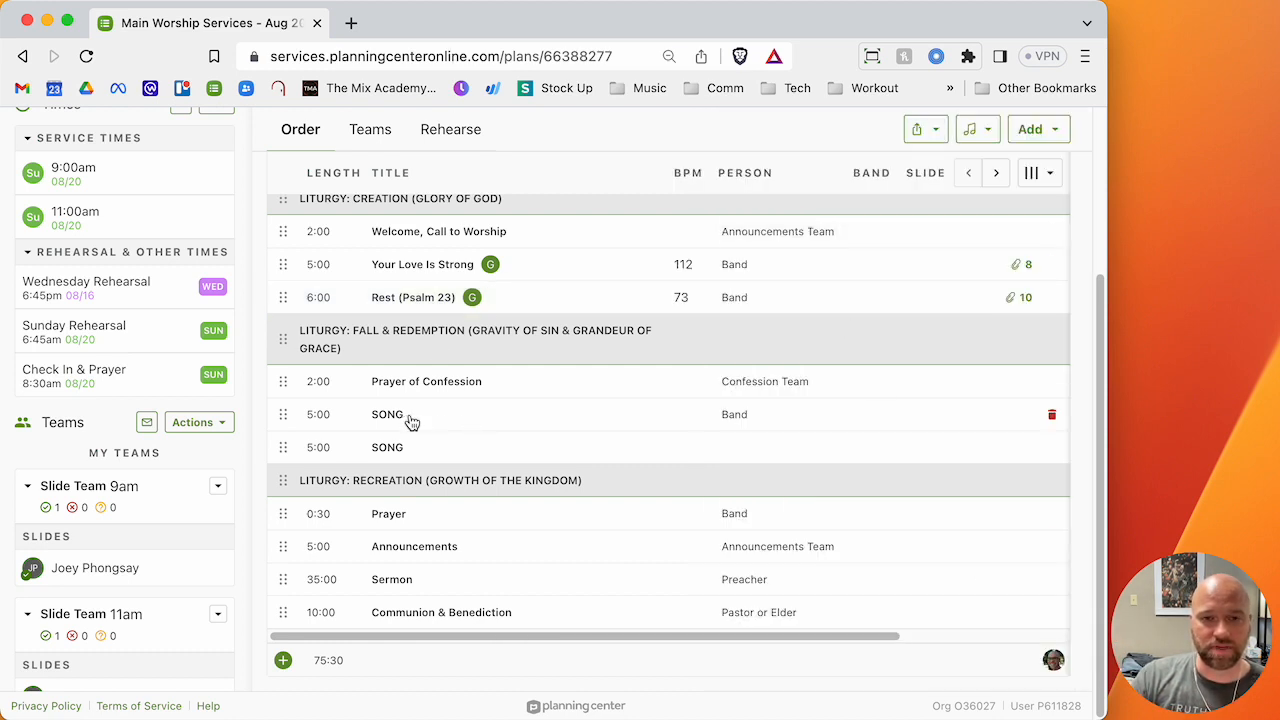
left_click(387, 414)
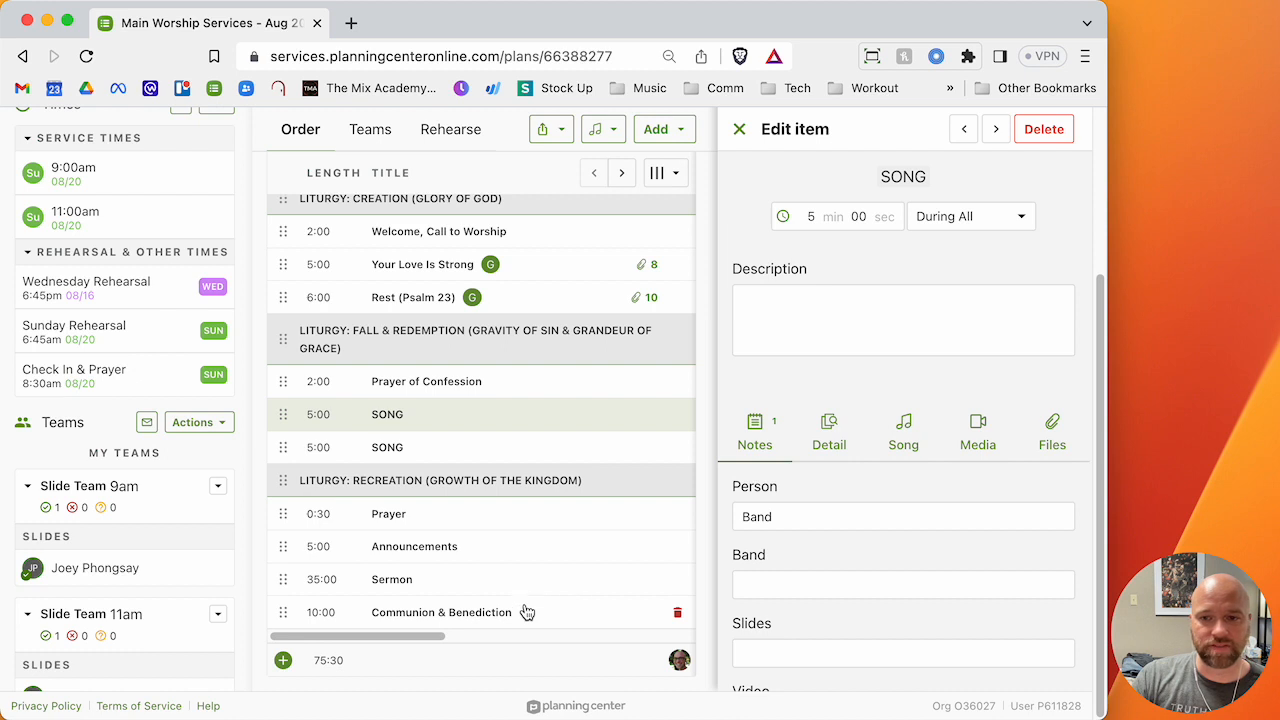
mouse_move(569, 446)
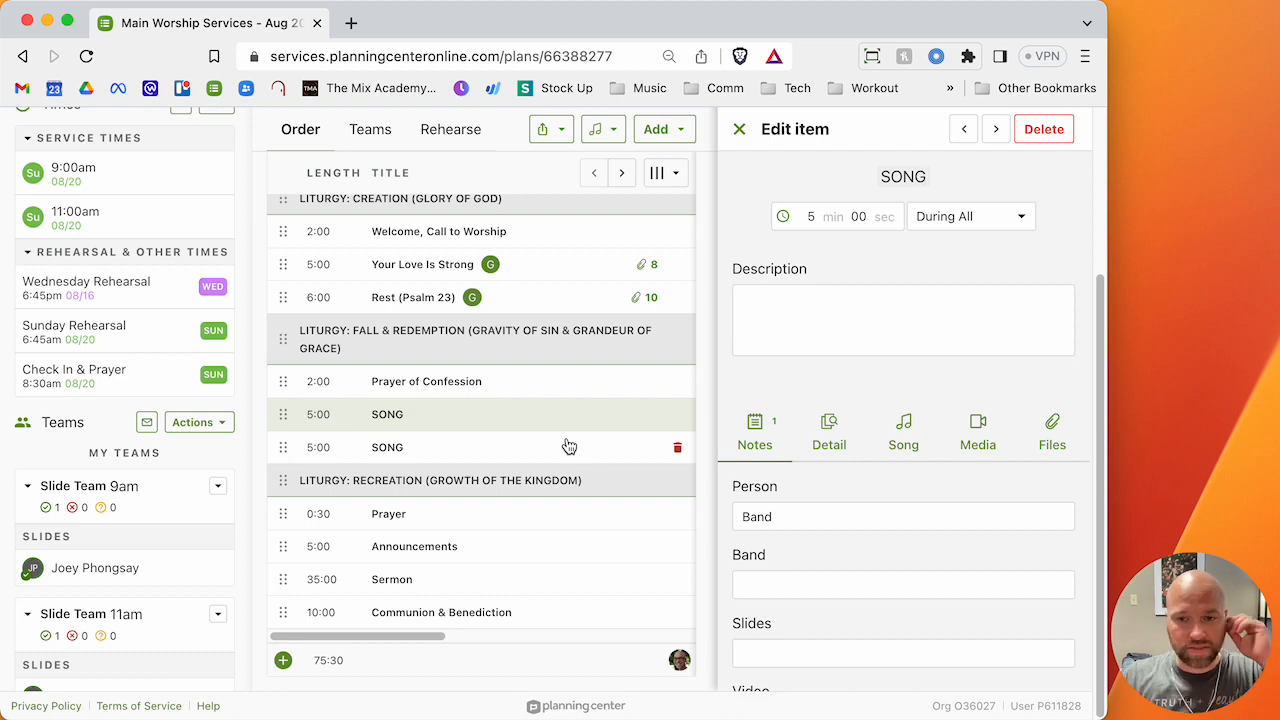
mouse_move(740, 255)
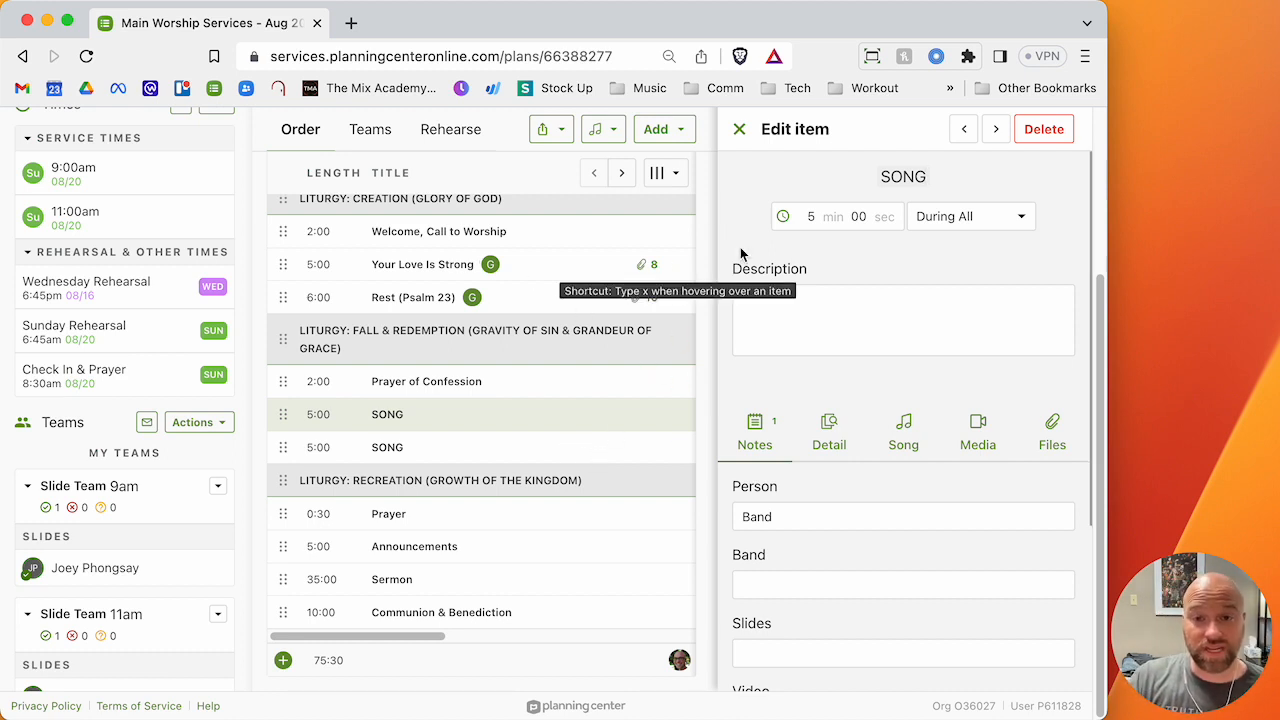
left_click(738, 128)
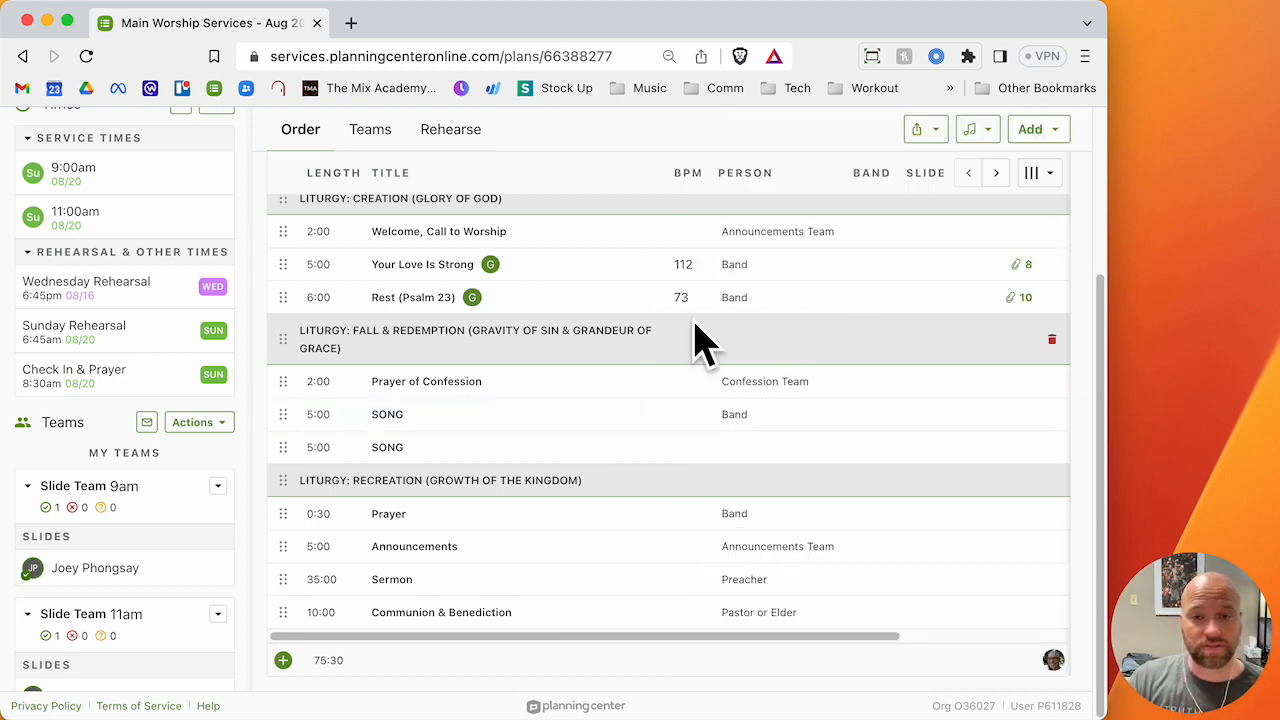
Enter 'Female vocal lead' as the description of Rest (Psalm 23).
left_click(412, 297)
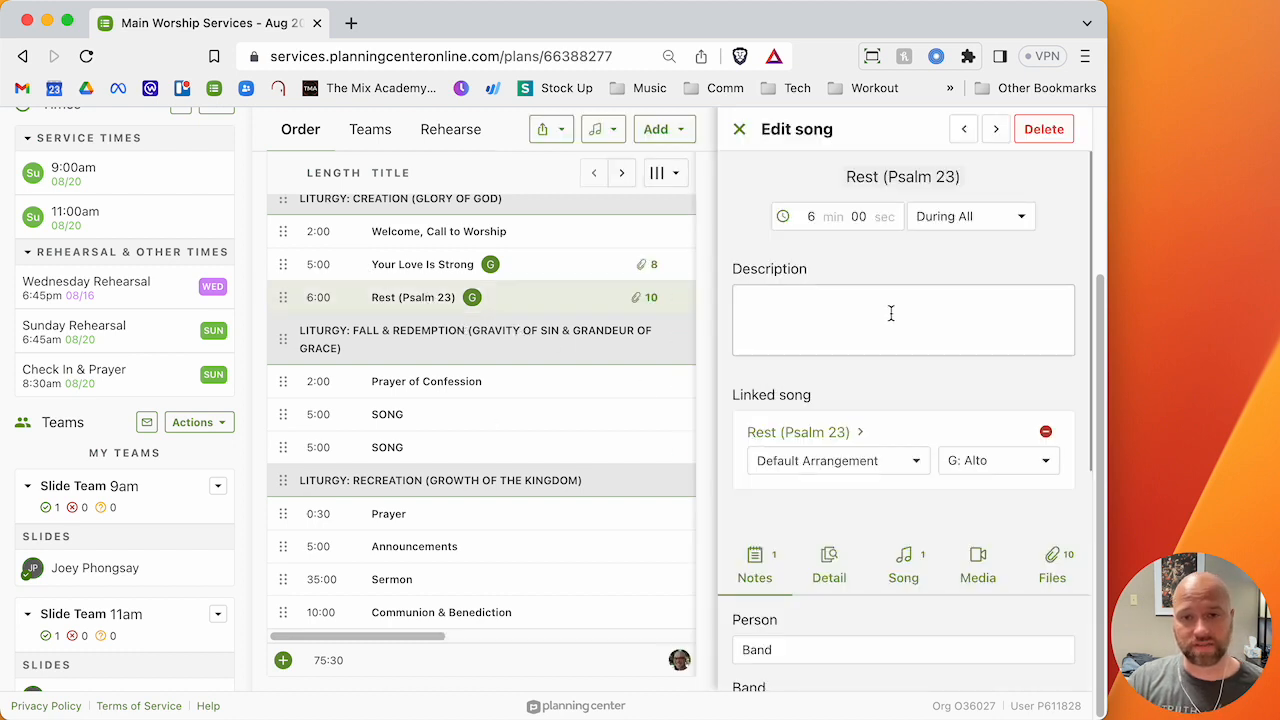
left_click(902, 320)
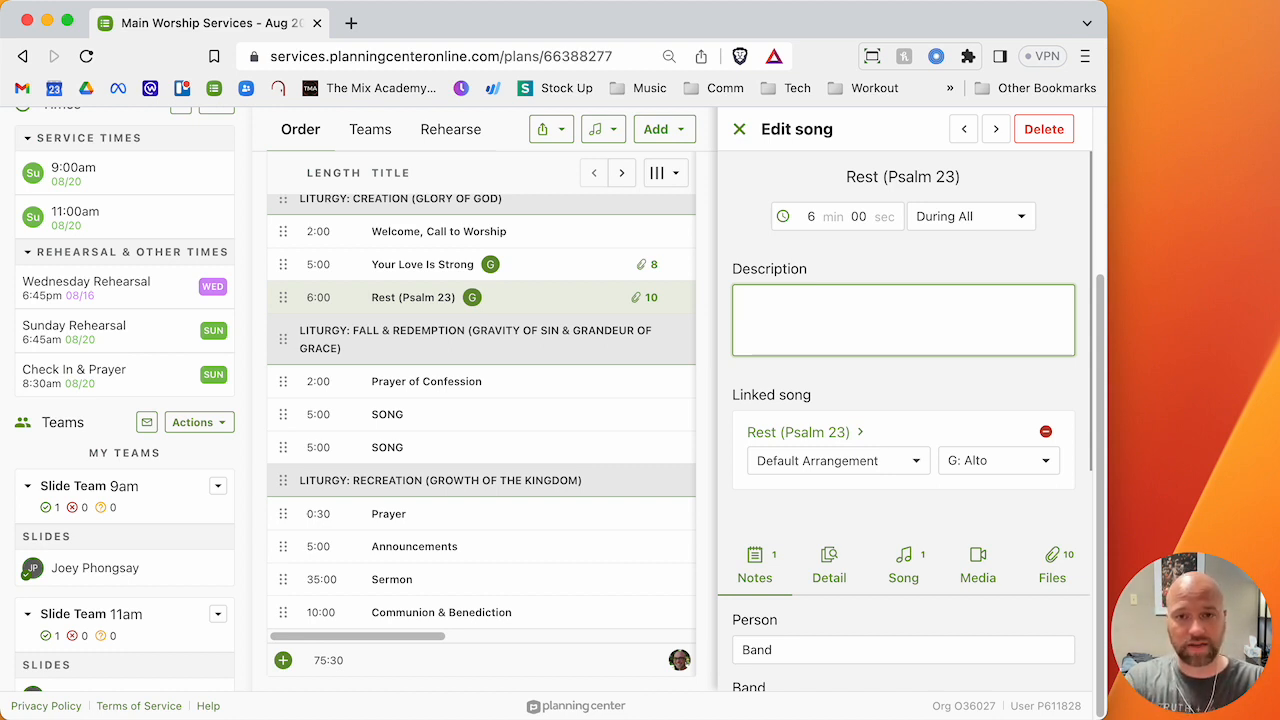
type("Fem")
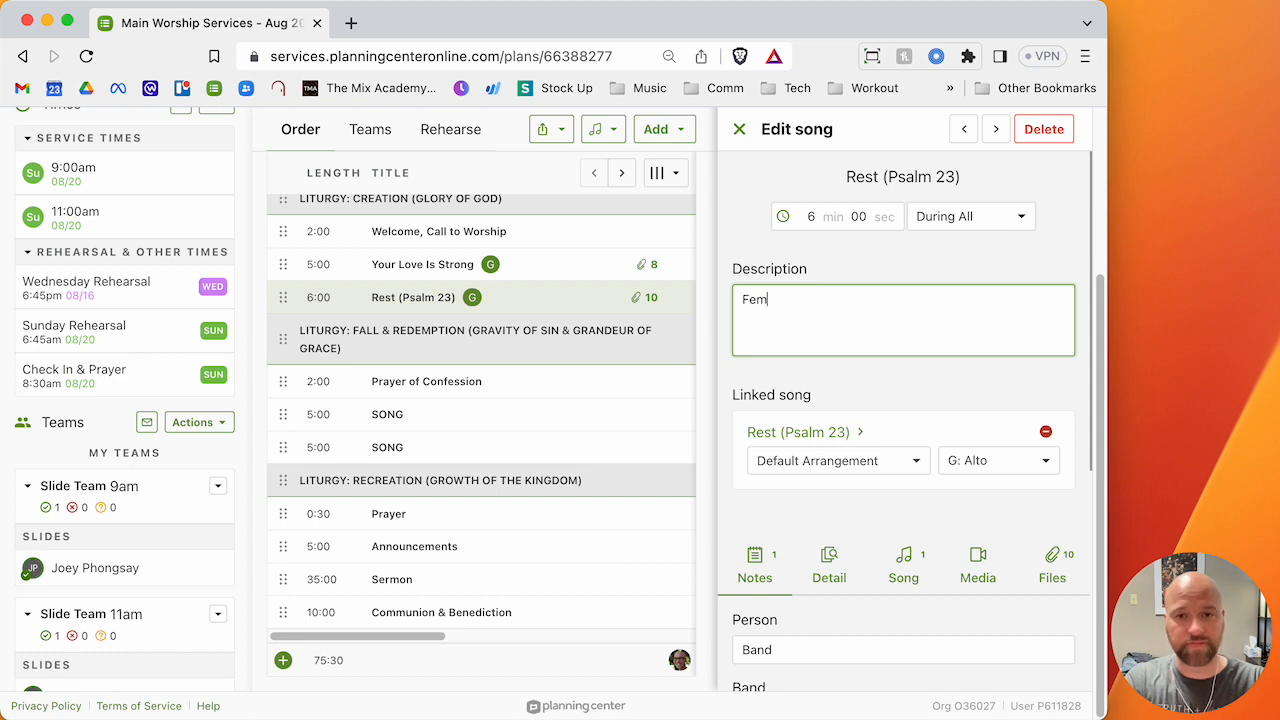
type("ale vocal")
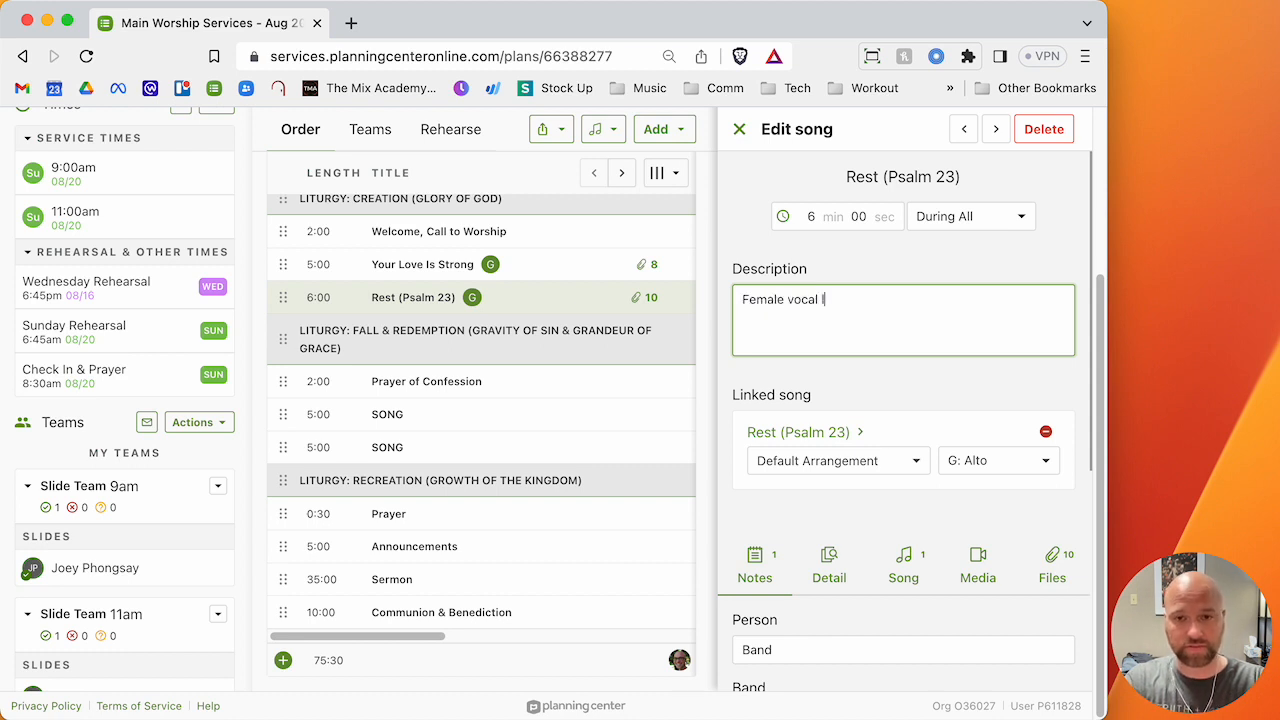
type("lead")
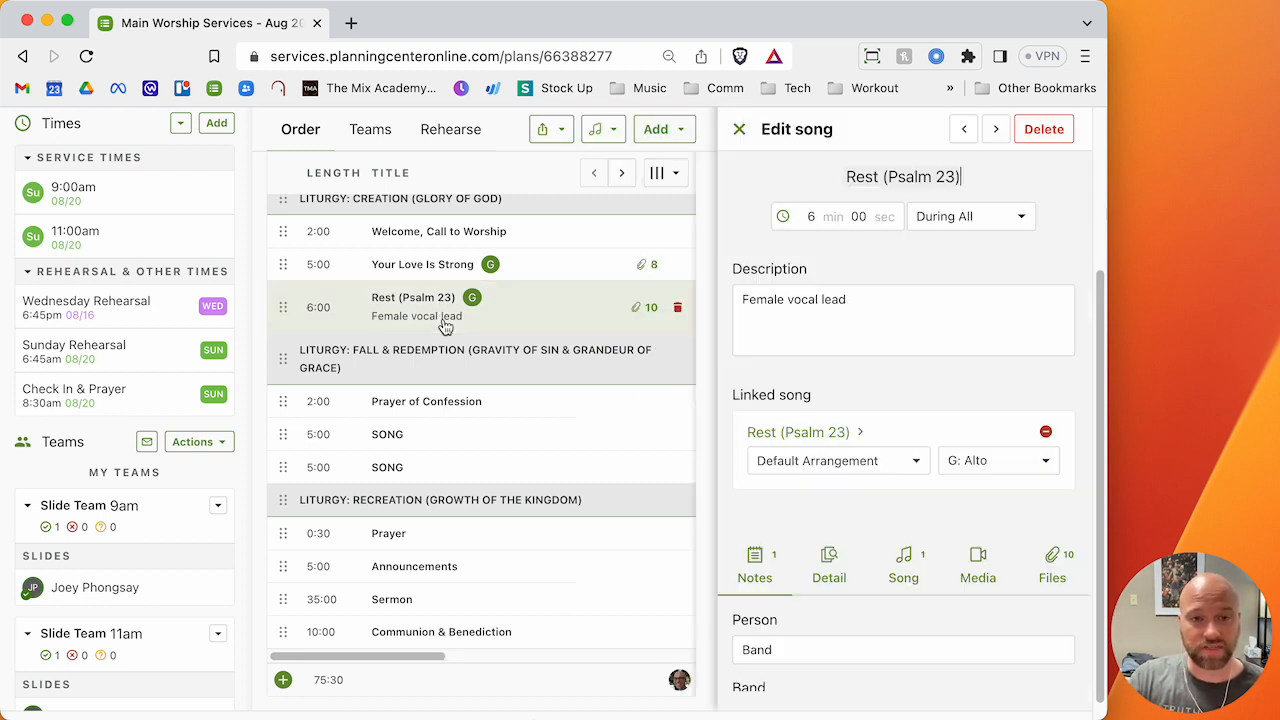
Save the Female vocal lead description, then swap Rest (Psalm 23) for The Solid Rock in Alto-2.
left_click(903, 560)
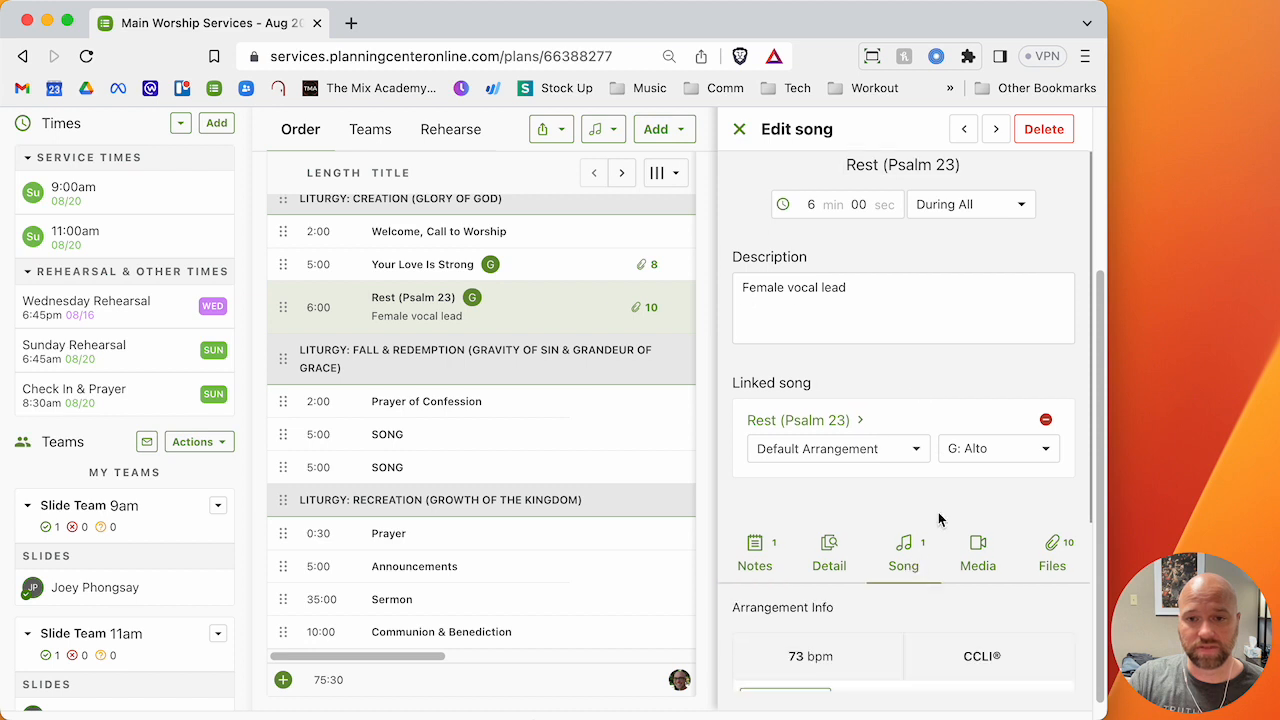
scroll("down", 3)
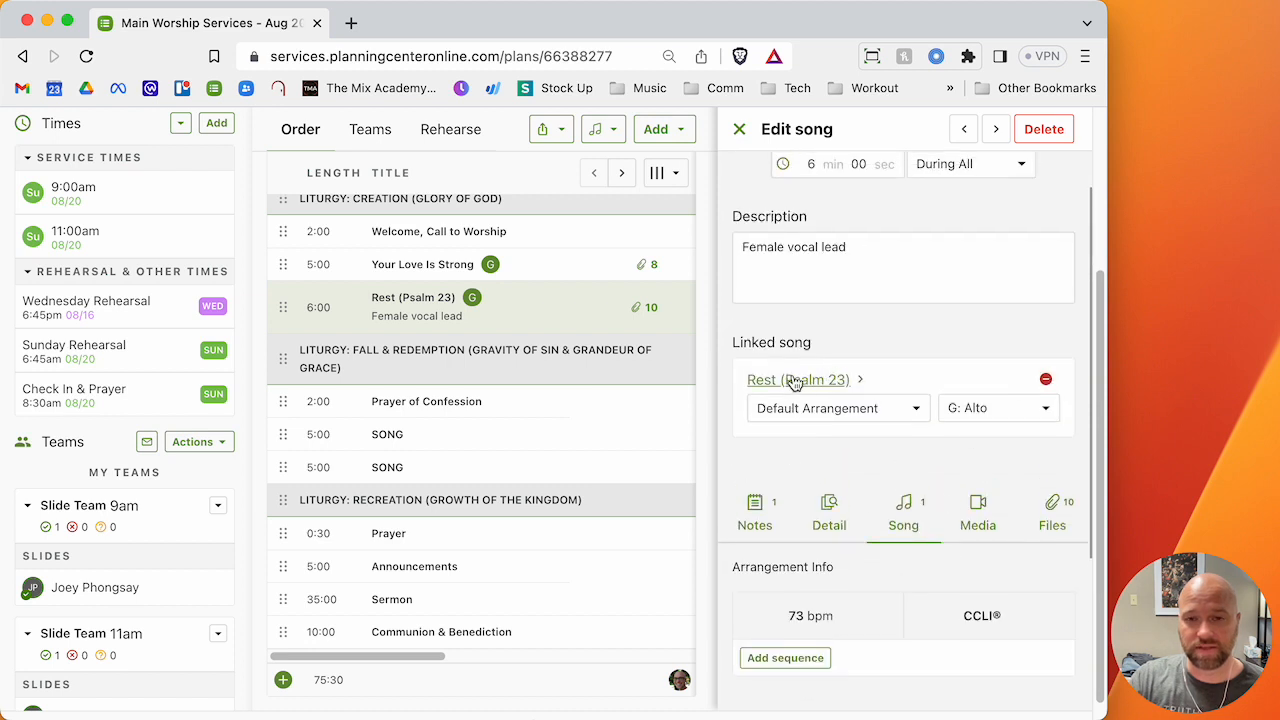
left_click(1045, 378)
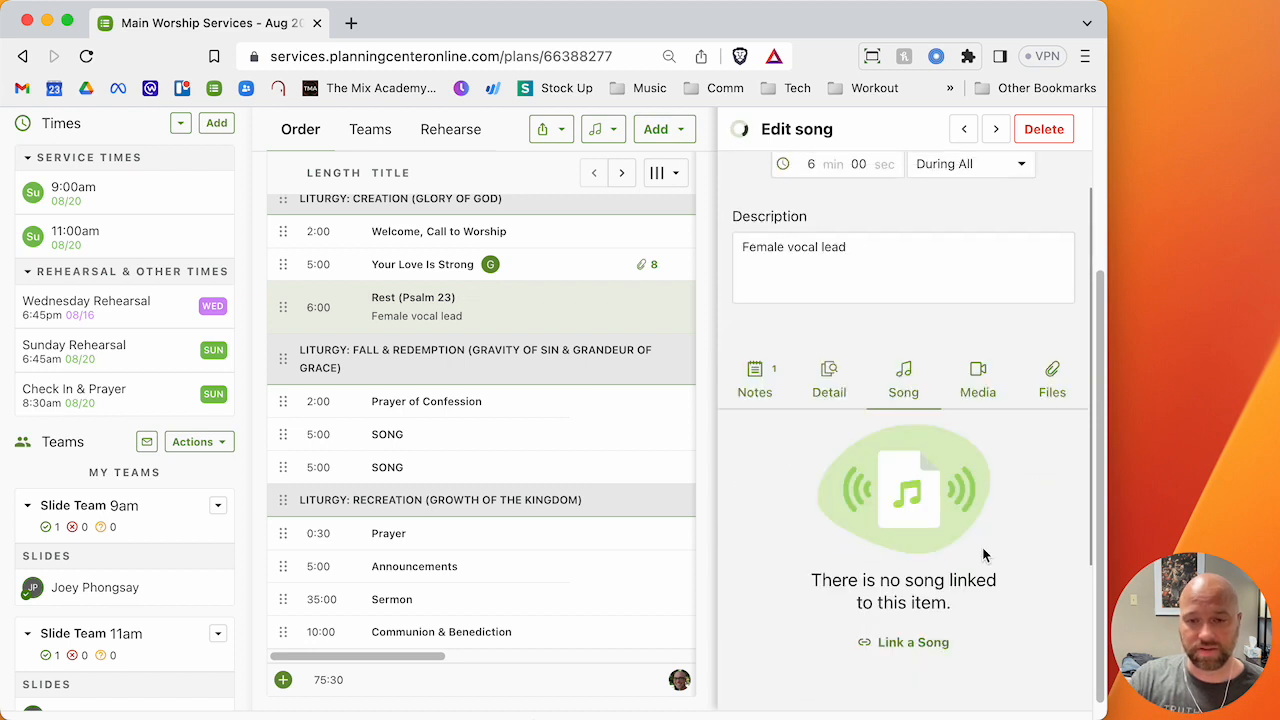
left_click(903, 642)
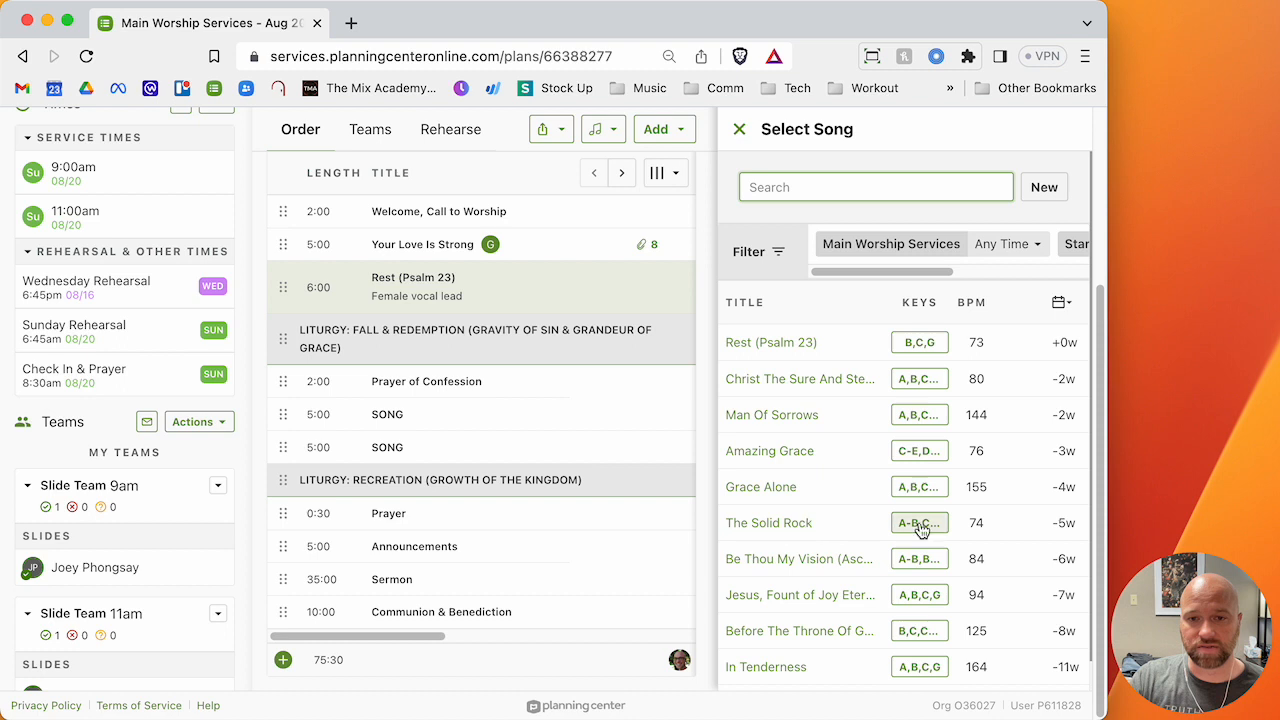
left_click(918, 522)
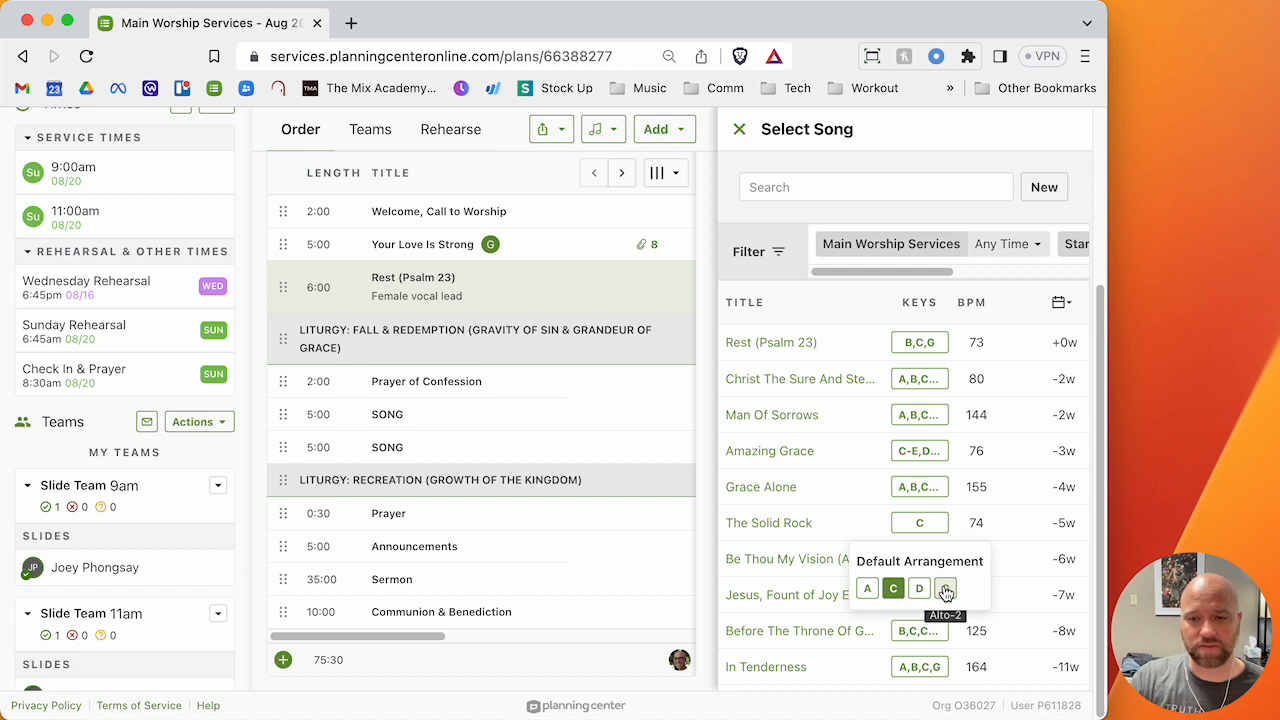
left_click(945, 588)
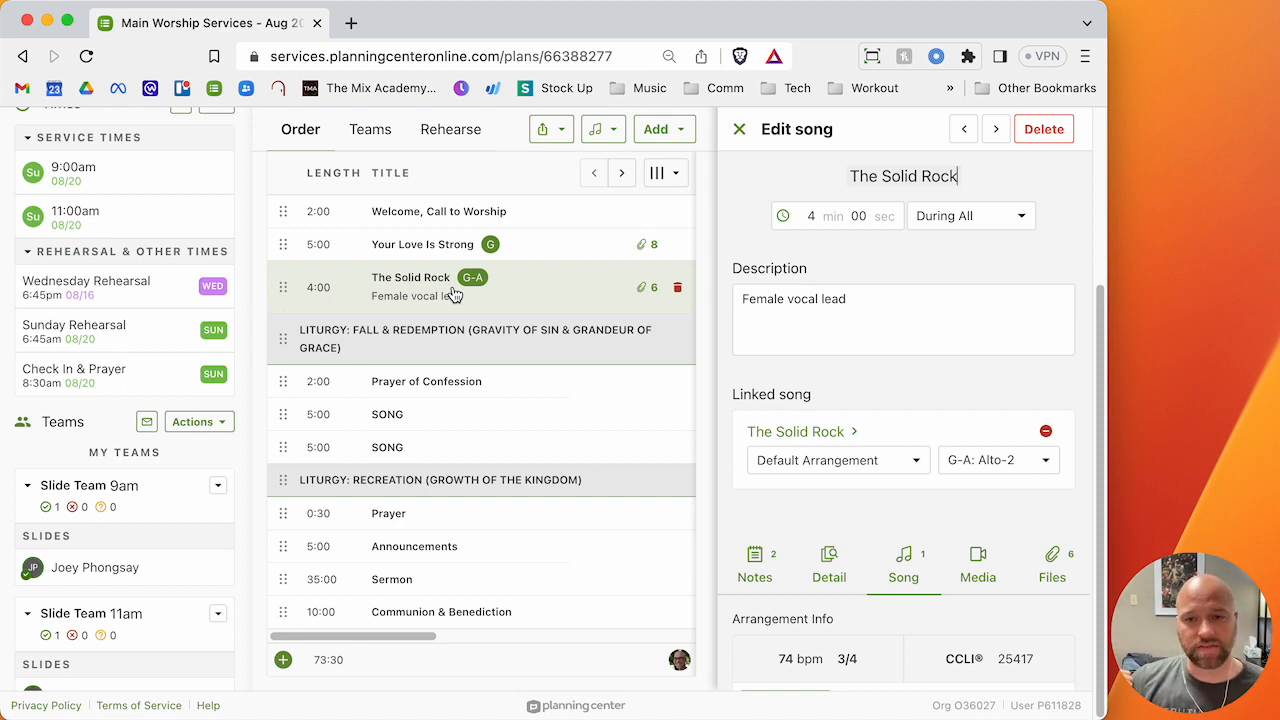
mouse_move(495, 324)
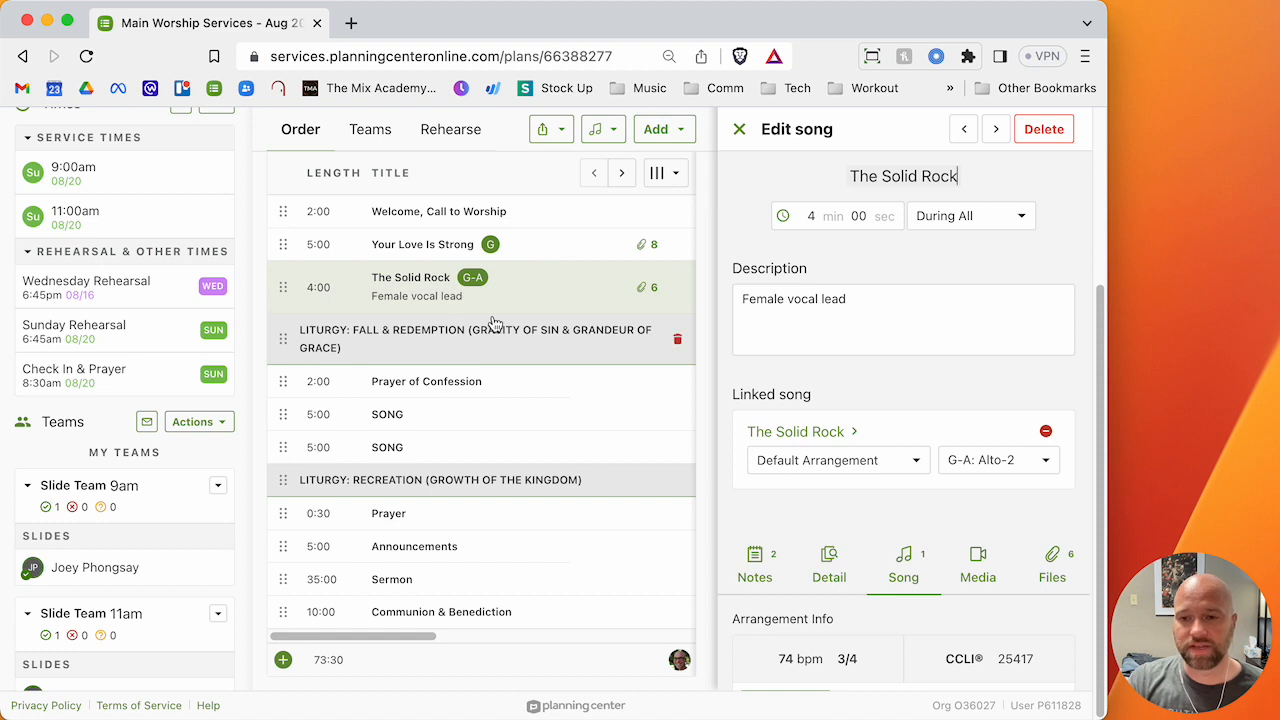
mouse_move(635, 349)
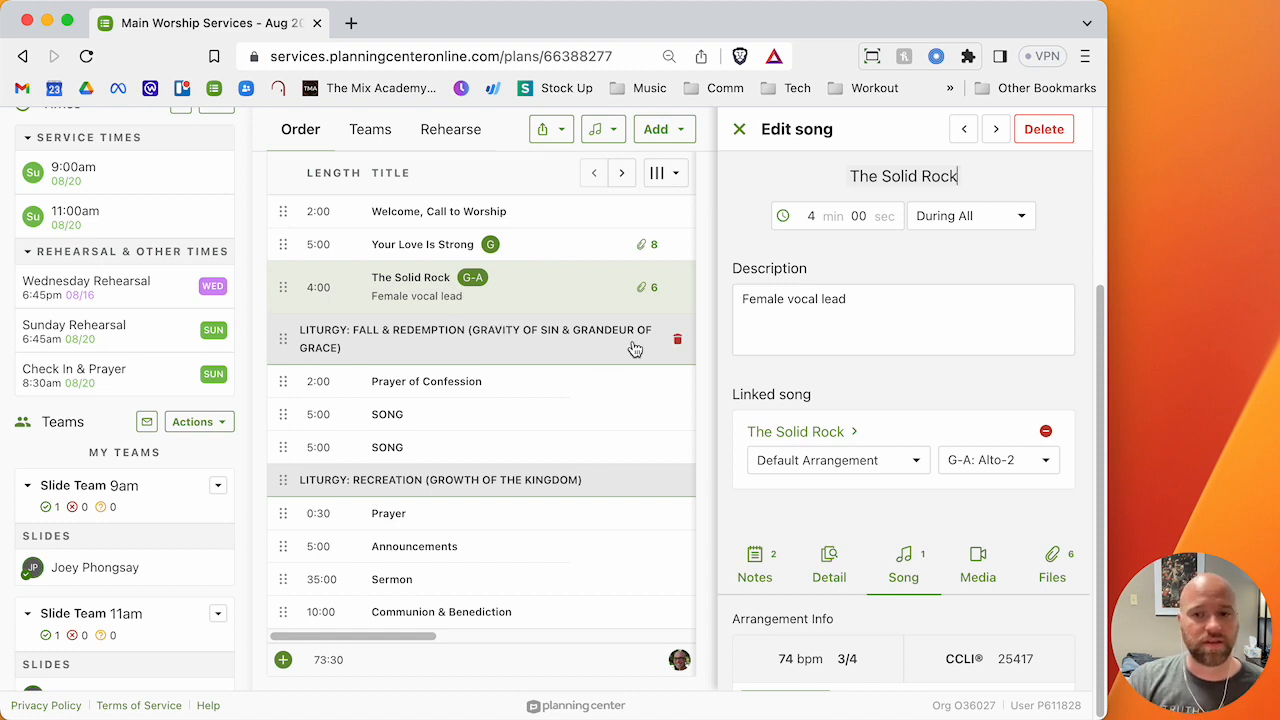